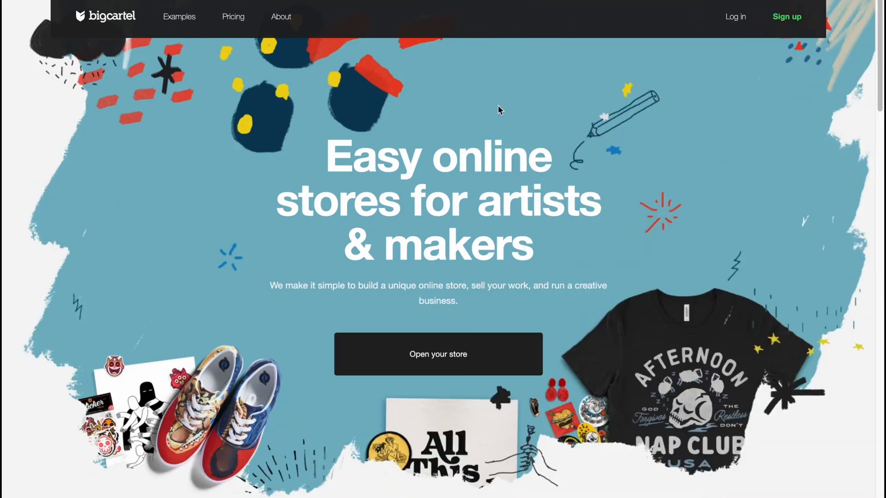
From the Big Cartel homepage, go through Open your store to Log in and sign in to helperman.bigcartel.com
scroll("down", 3)
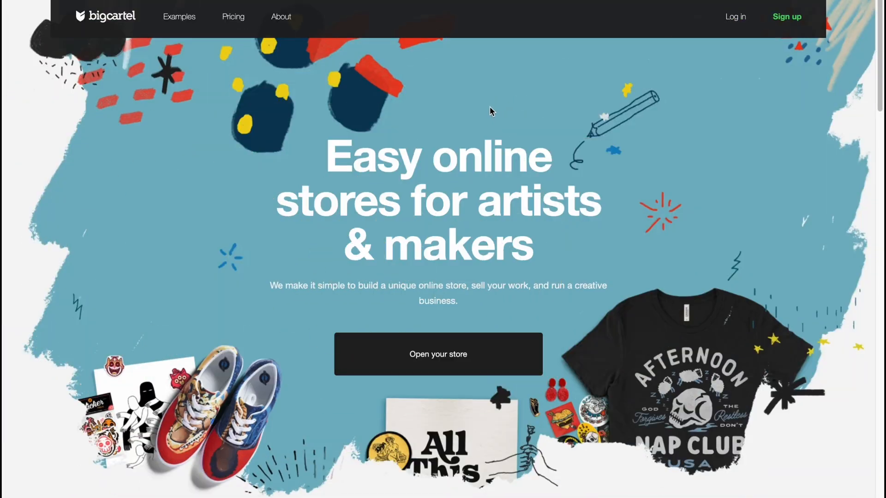
mouse_move(232, 17)
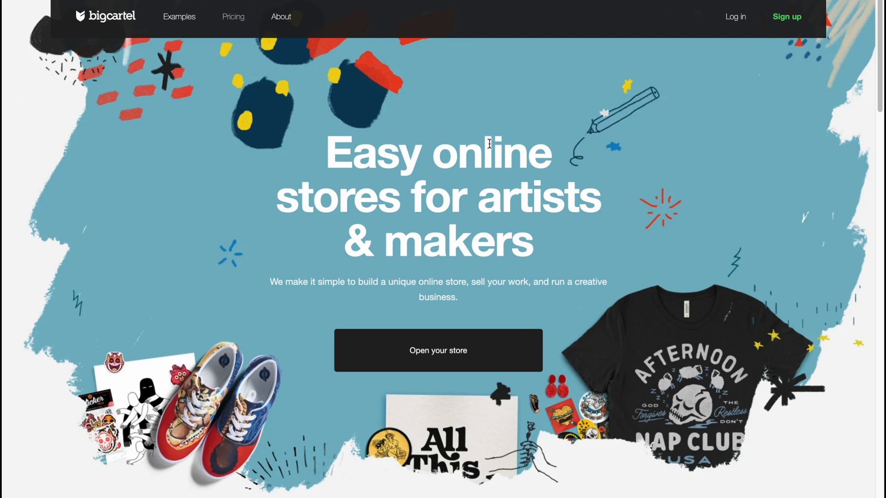
scroll("down", 3)
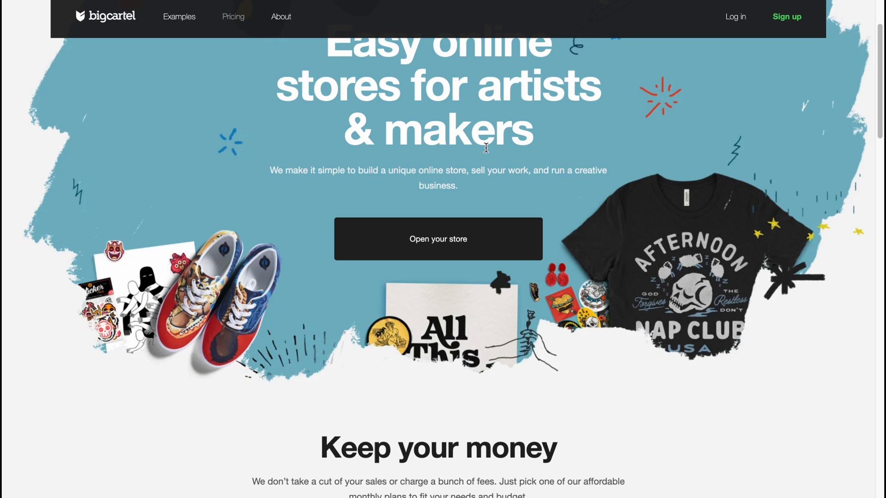
scroll("down", 3)
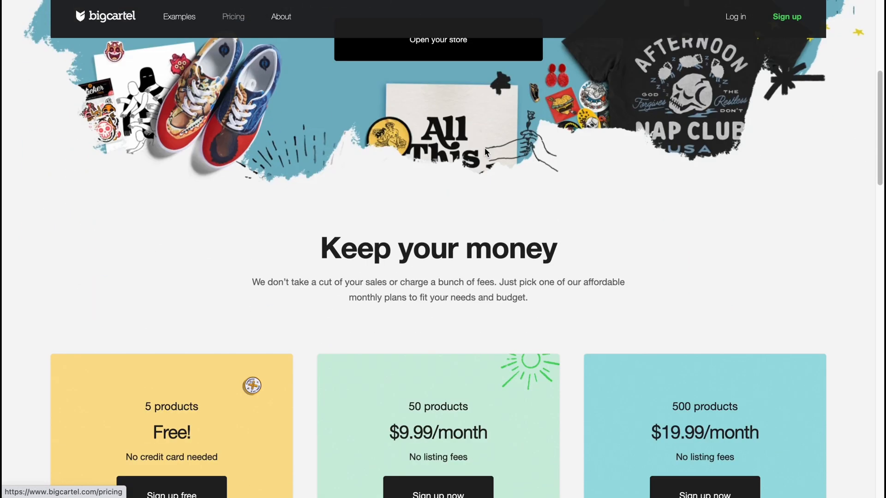
scroll("up", 3)
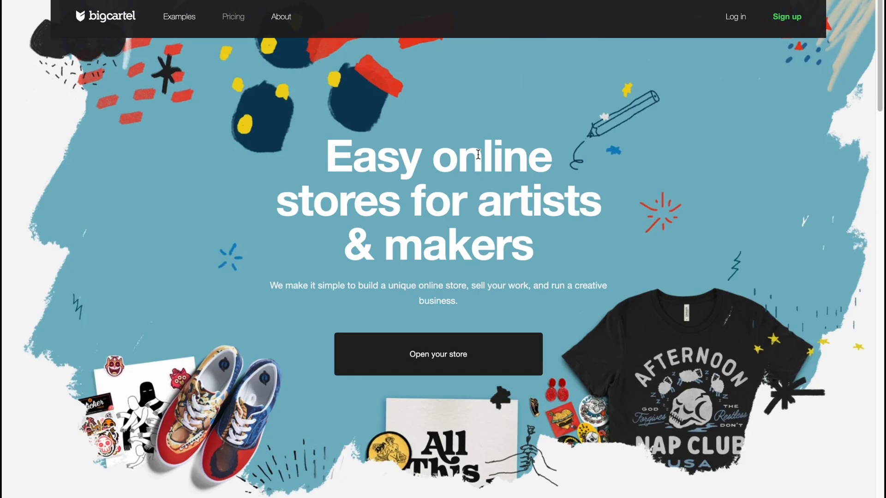
mouse_move(438, 355)
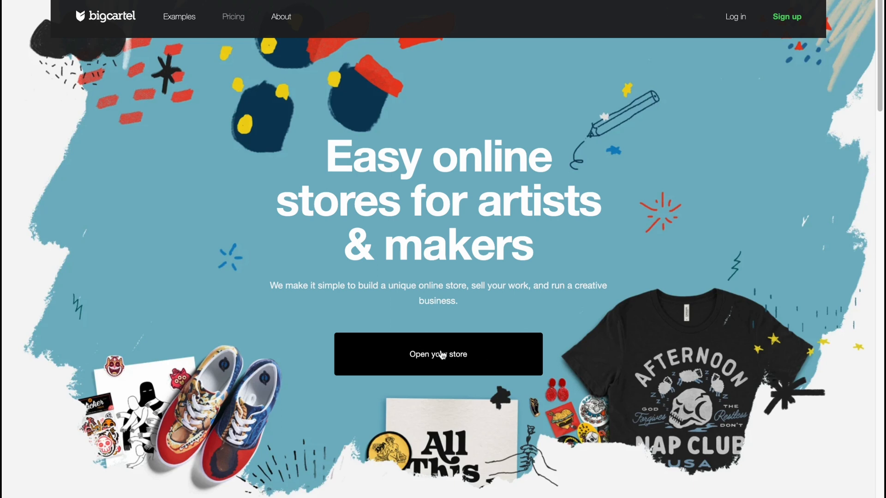
left_click(233, 17)
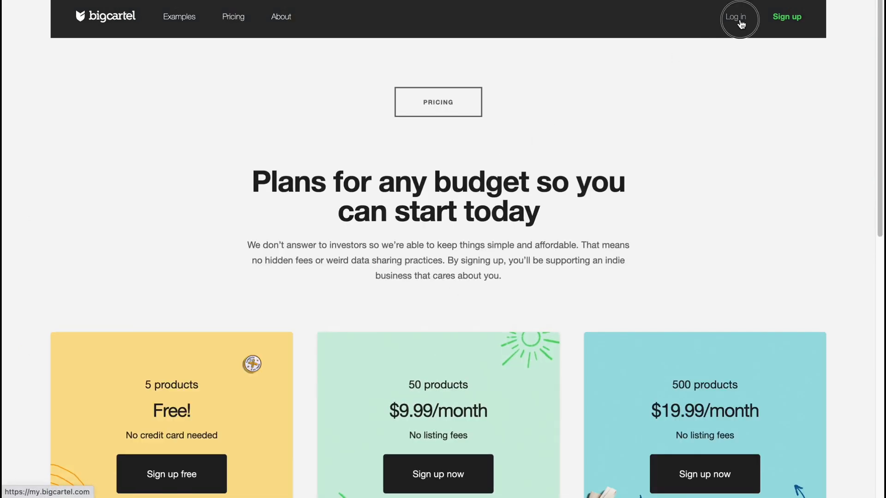
left_click(737, 16)
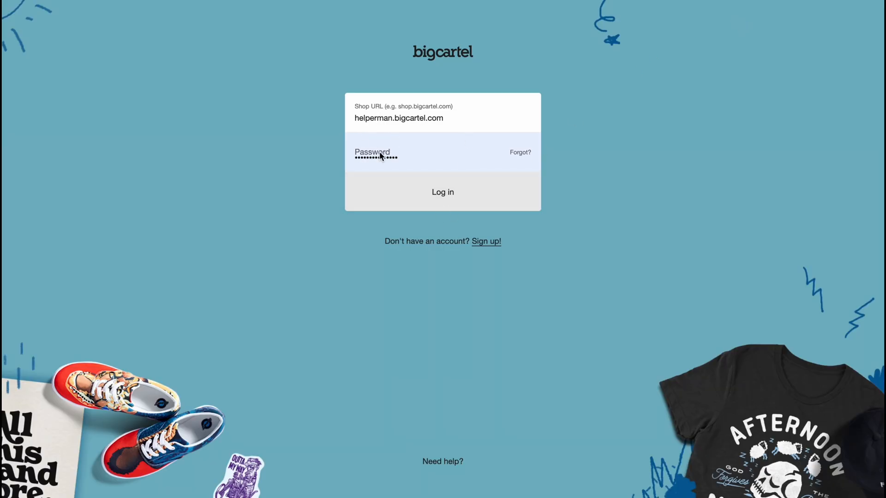
left_click(442, 192)
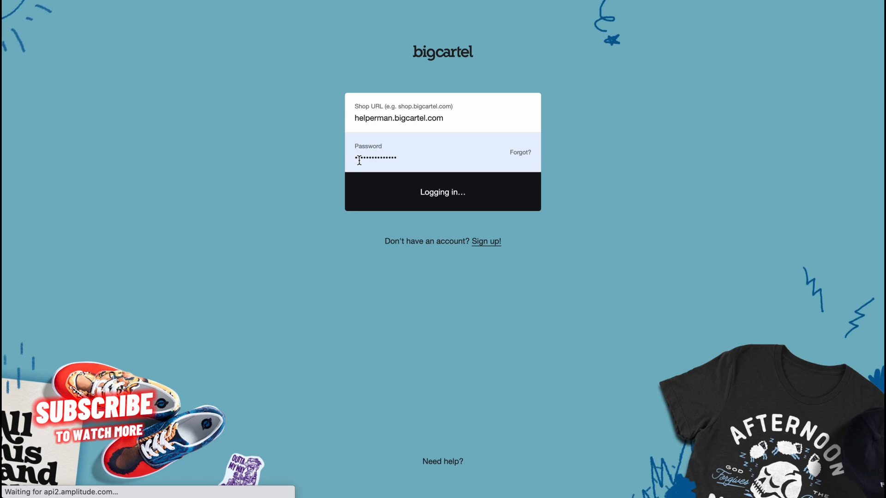
left_click(442, 192)
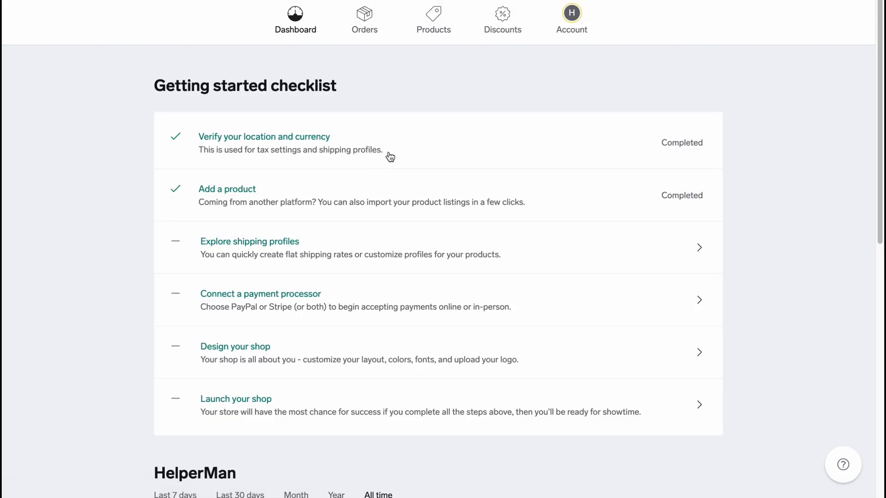
mouse_move(476, 156)
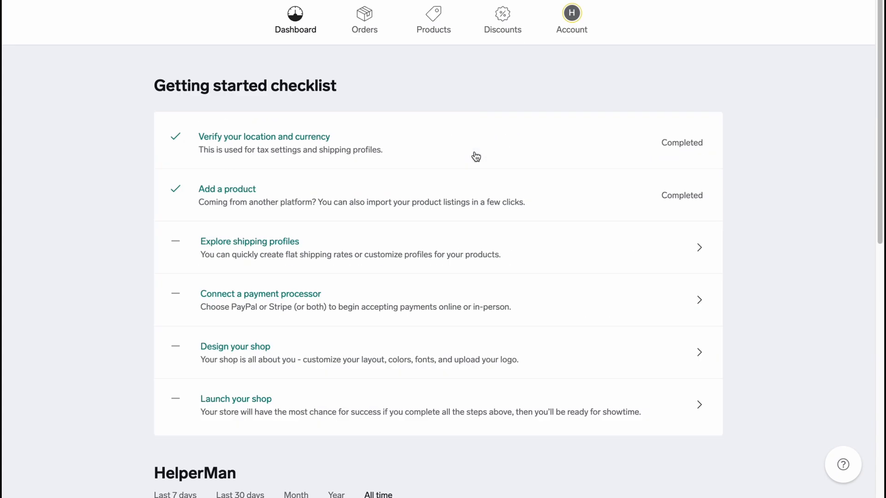
mouse_move(132, 87)
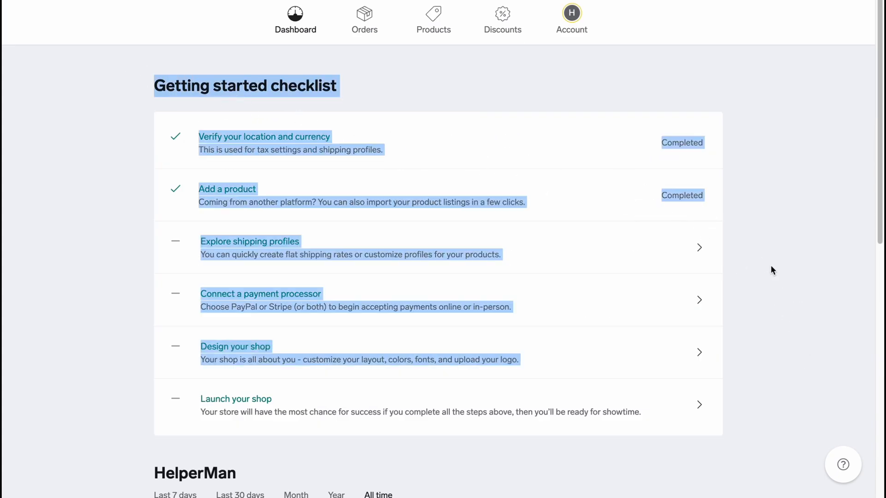
Check the dashboard stats for Last 7 days and Last 30 days, leaving them on Last 7 days
scroll("down", 3)
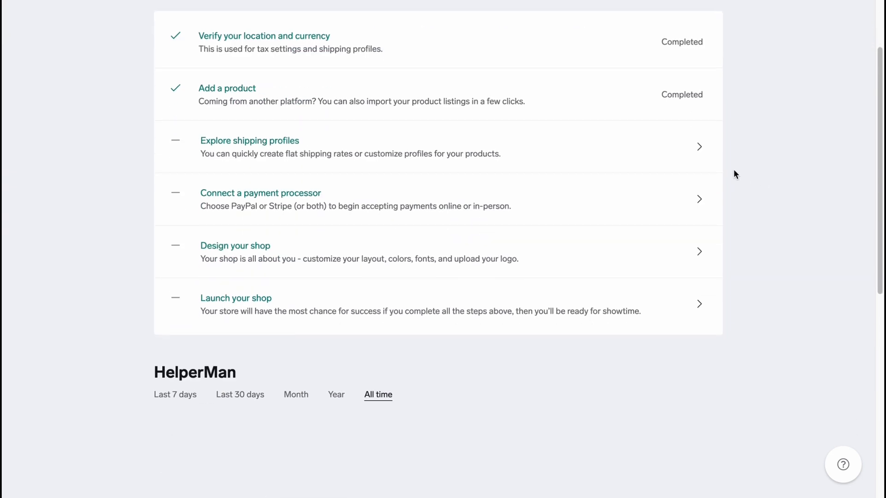
scroll("down", 3)
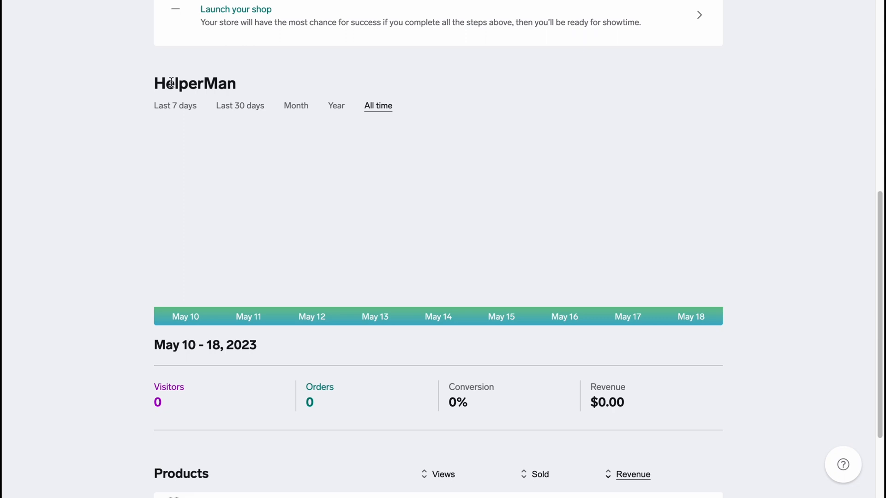
scroll("down", 3)
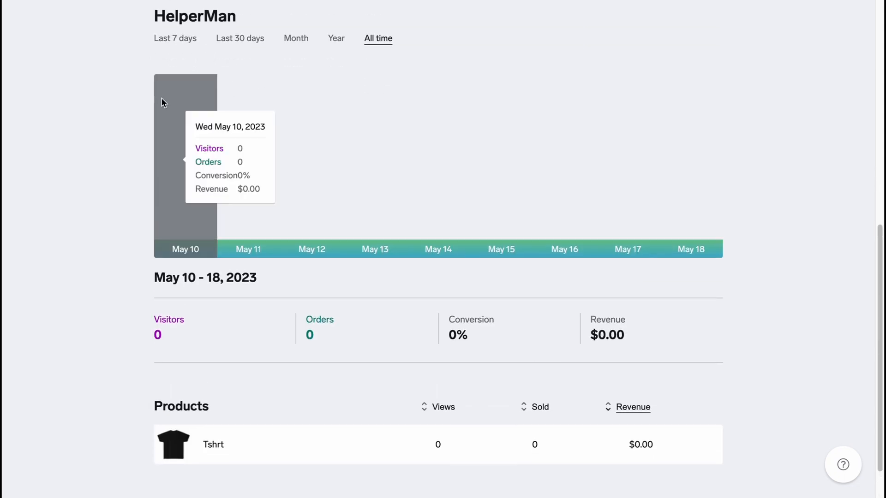
mouse_move(378, 38)
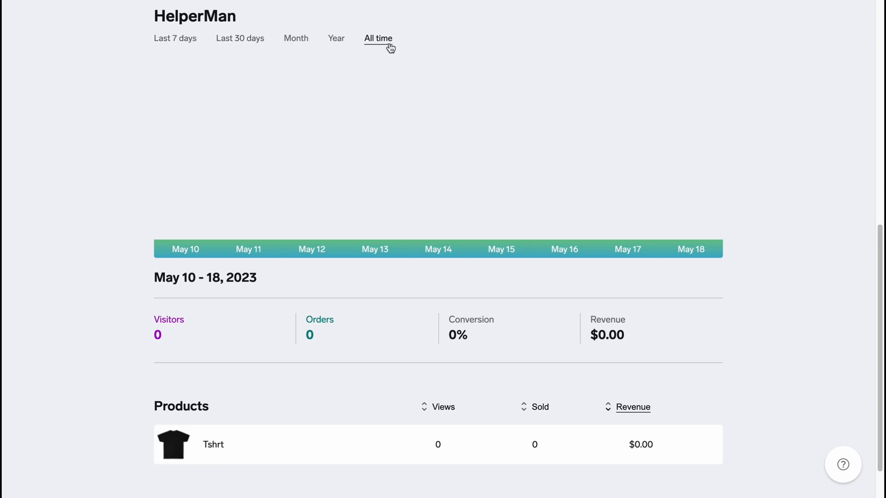
left_click(175, 38)
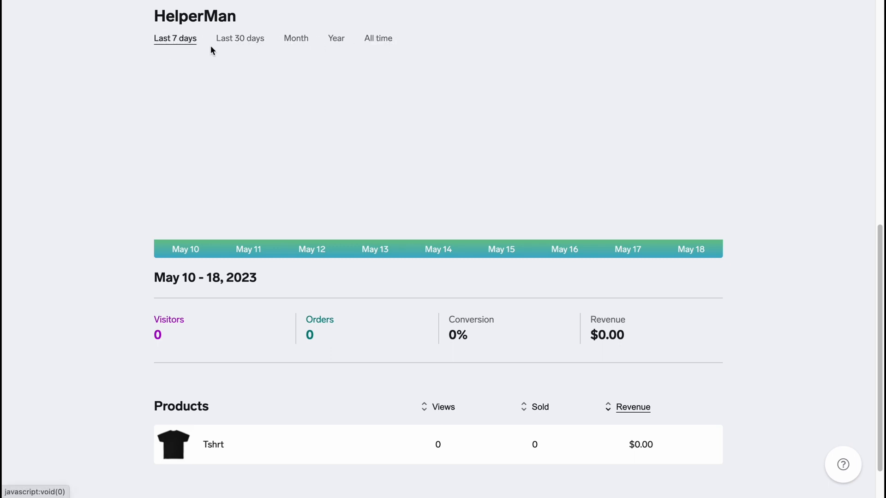
left_click(240, 38)
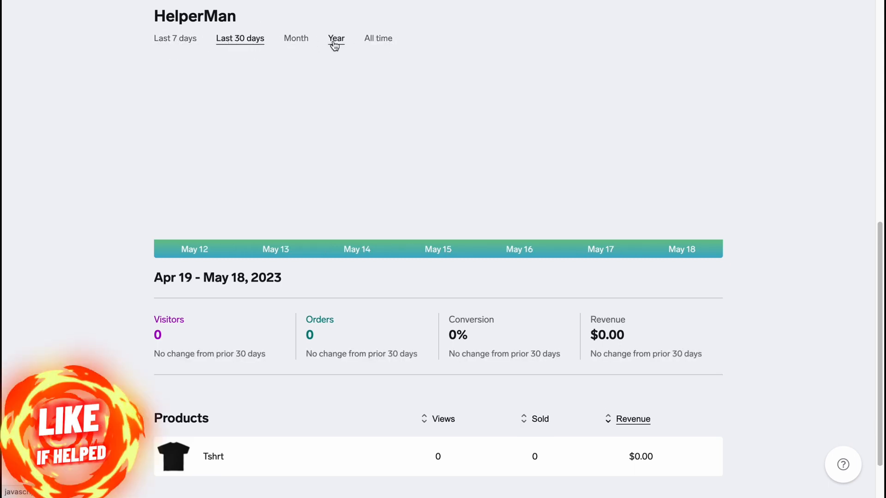
left_click(175, 38)
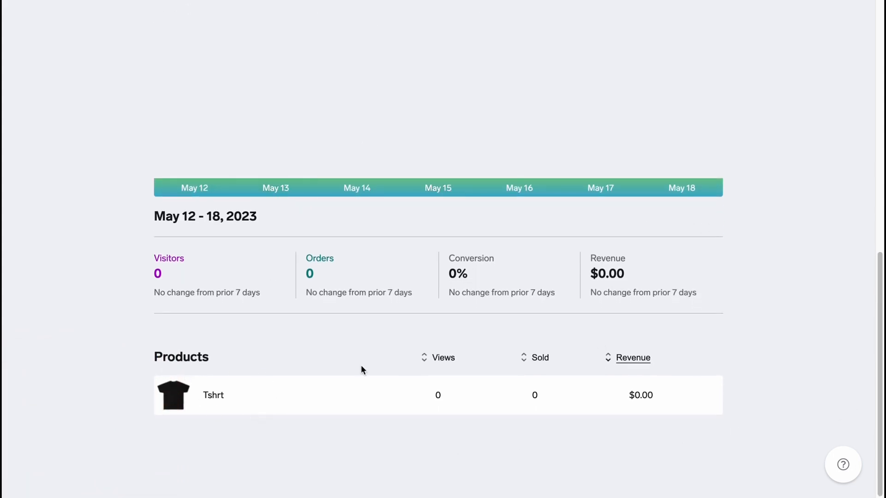
scroll("up", 3)
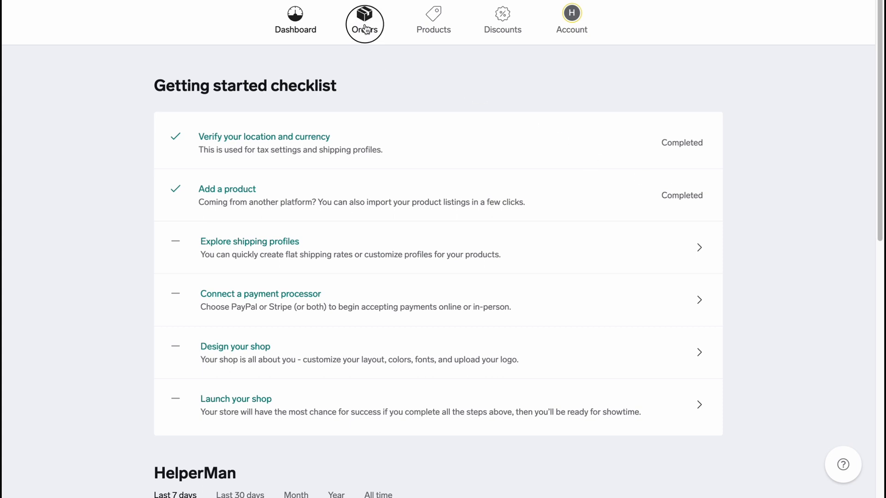
Visit the empty Orders page, the Products list with the $9.99 Tshrt, then the Discounts page
left_click(365, 20)
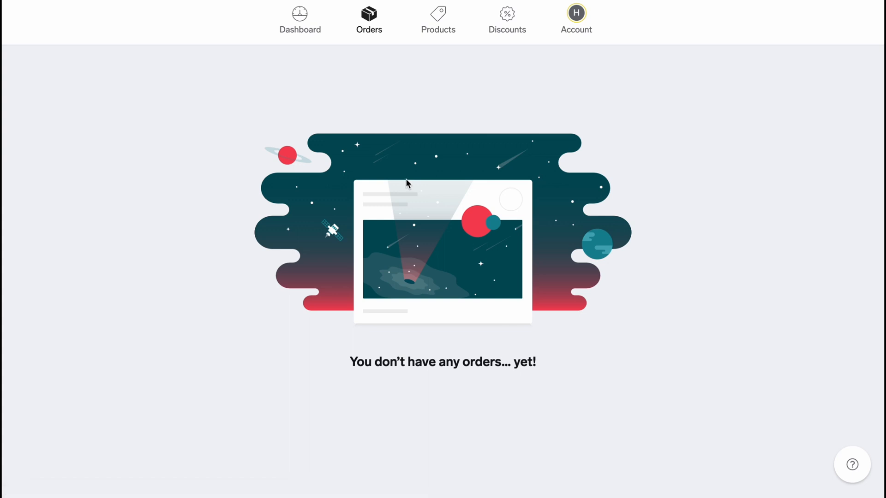
mouse_move(463, 62)
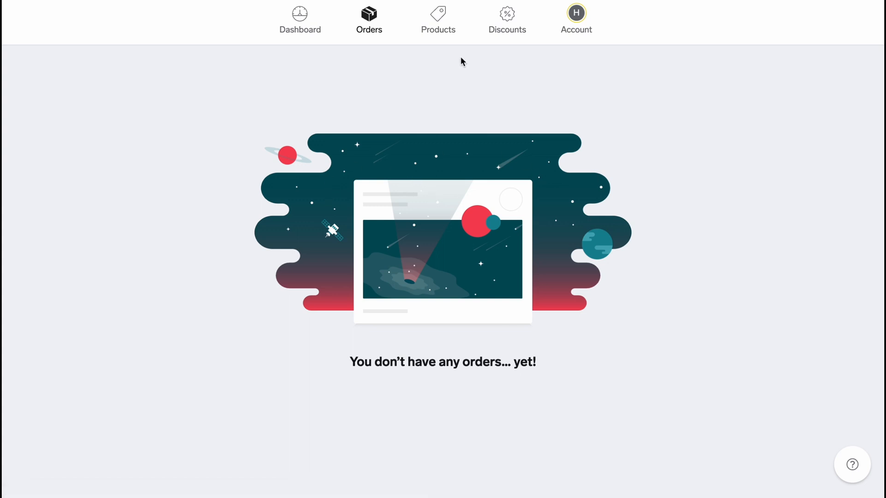
left_click(438, 19)
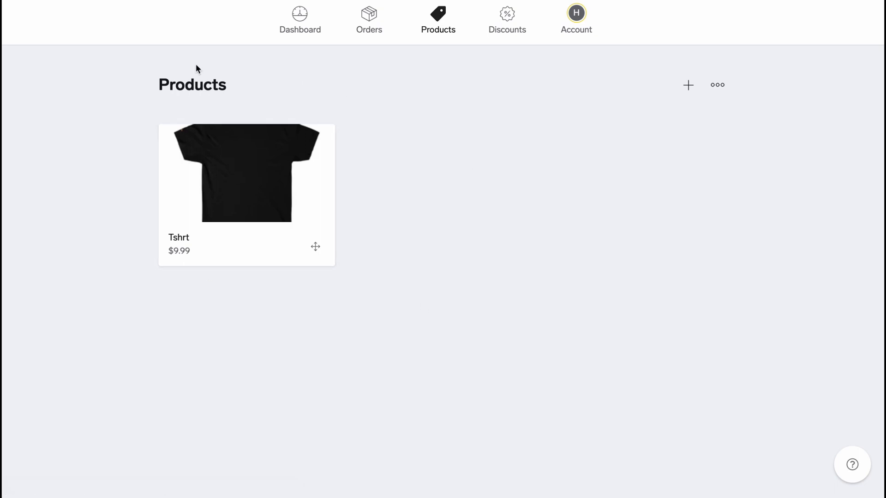
mouse_move(232, 219)
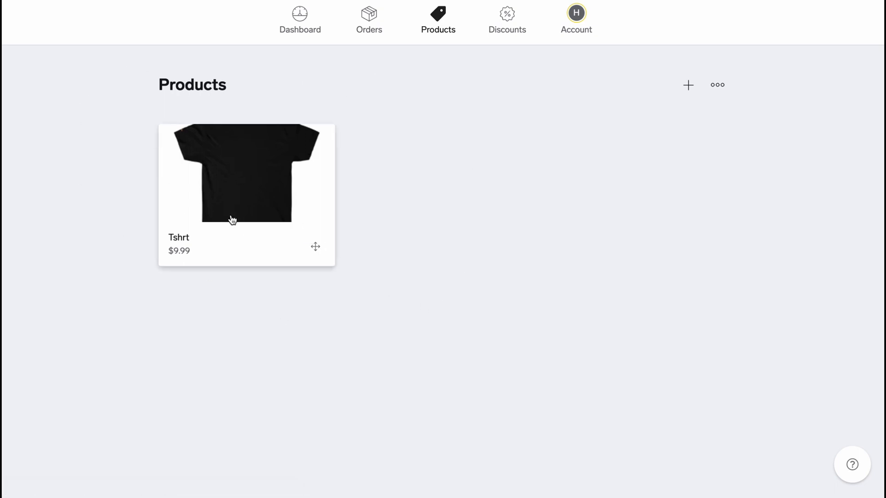
mouse_move(258, 214)
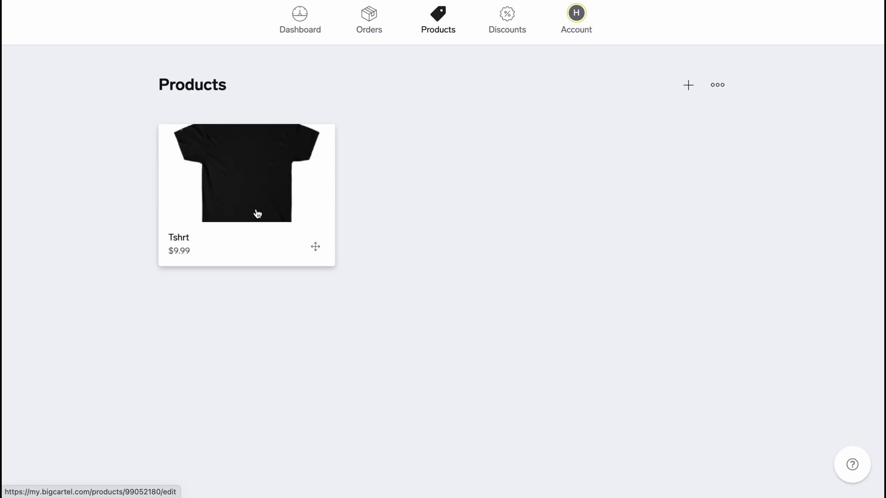
left_click(507, 19)
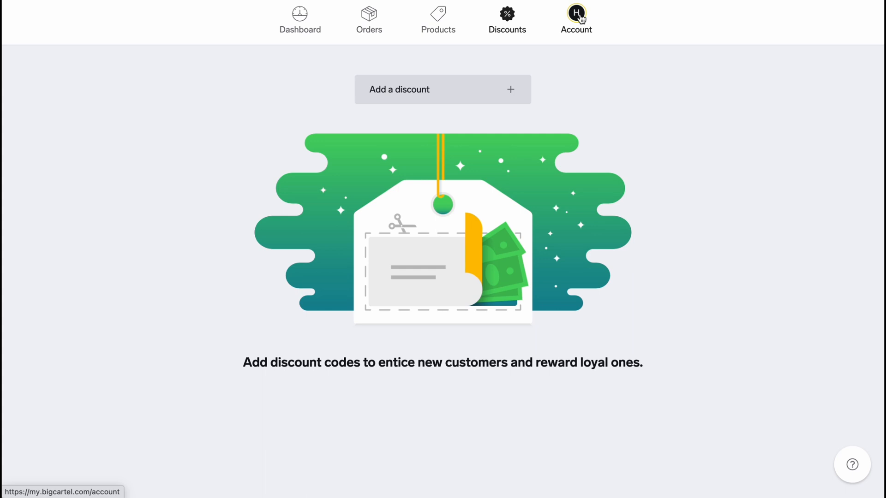
Review the Account page's shop info, taxes, billing, security and devices, ending back on Products
left_click(575, 18)
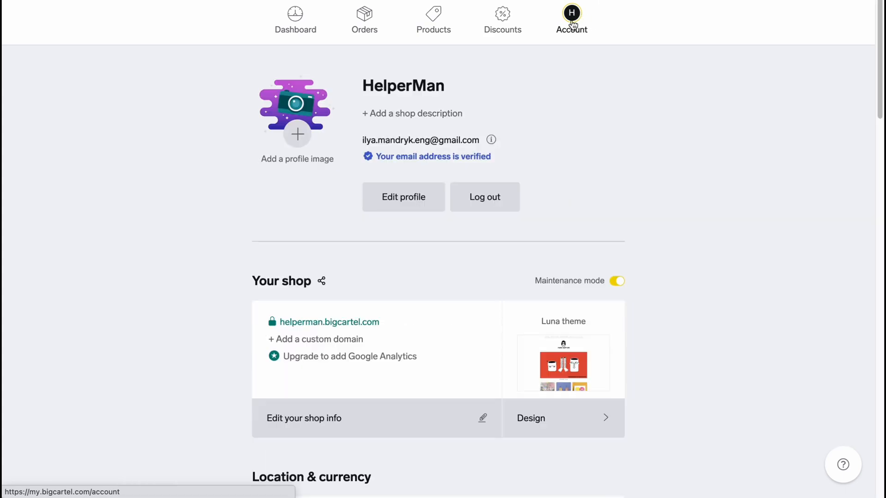
scroll("down", 3)
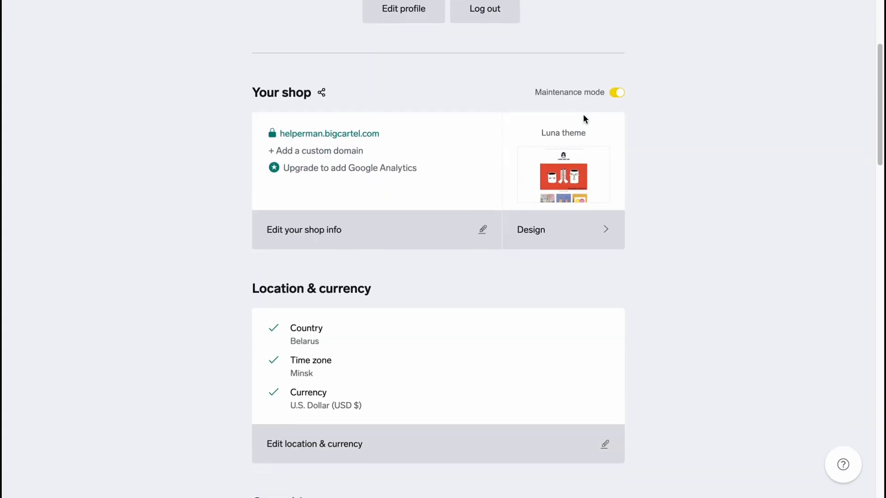
scroll("down", 3)
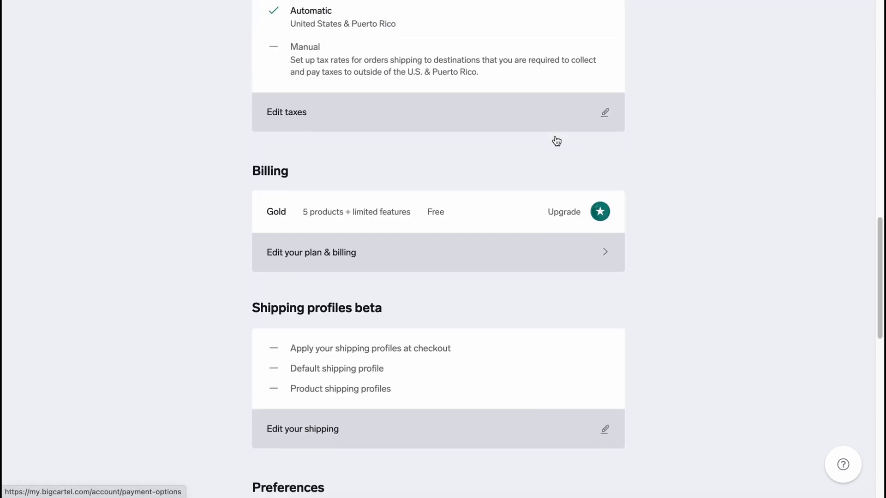
scroll("down", 3)
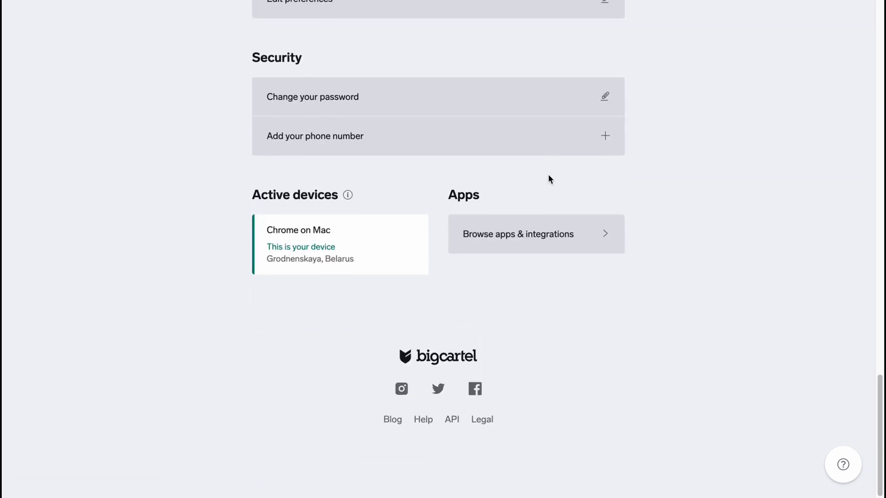
scroll("up", 3)
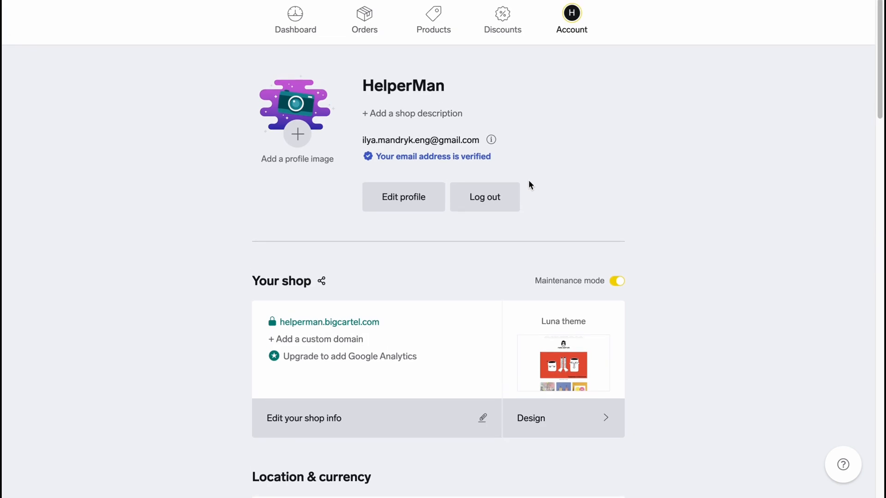
mouse_move(297, 135)
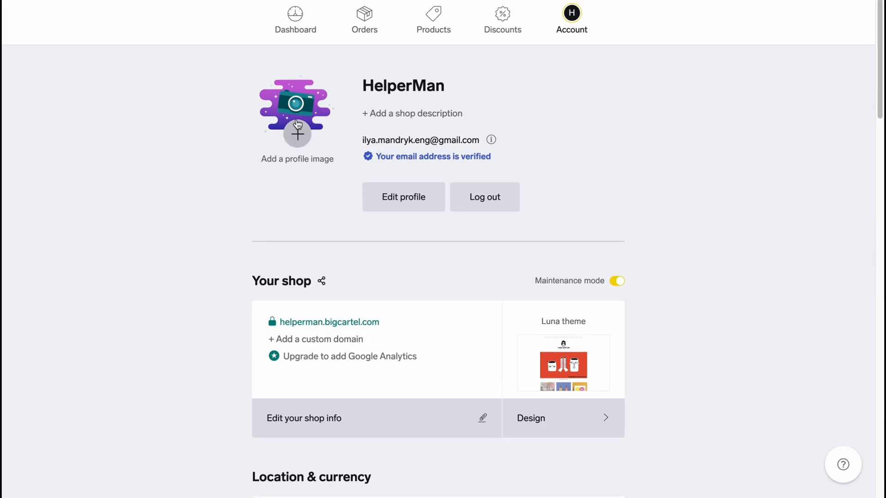
mouse_move(285, 127)
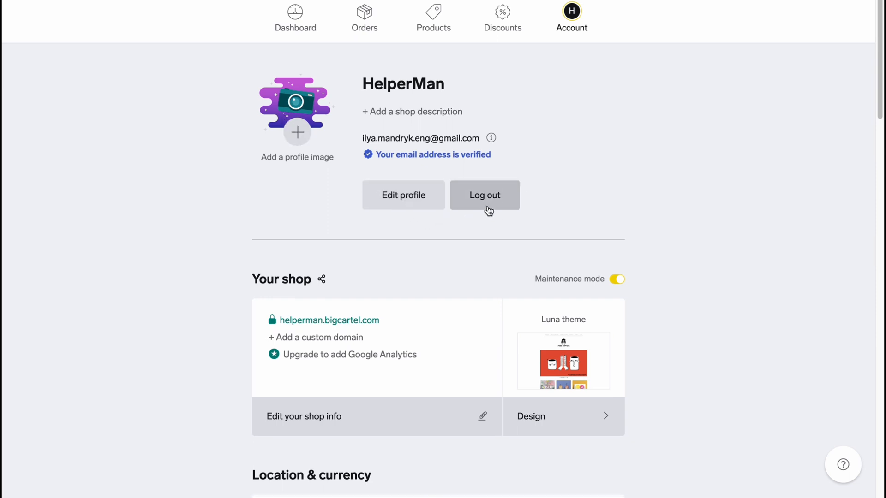
scroll("down", 3)
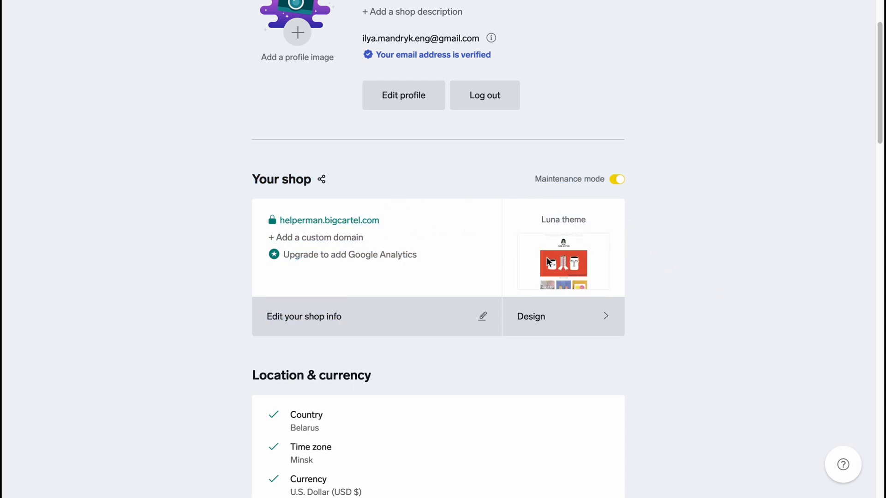
scroll("up", 3)
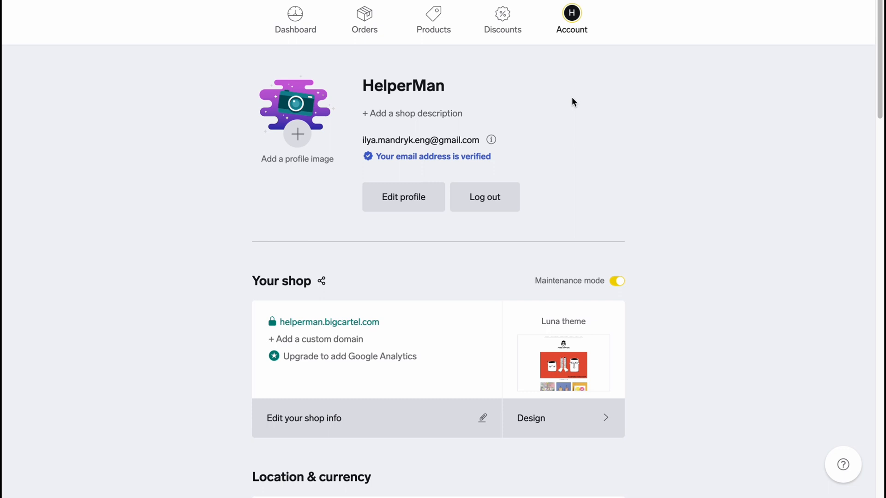
left_click(434, 20)
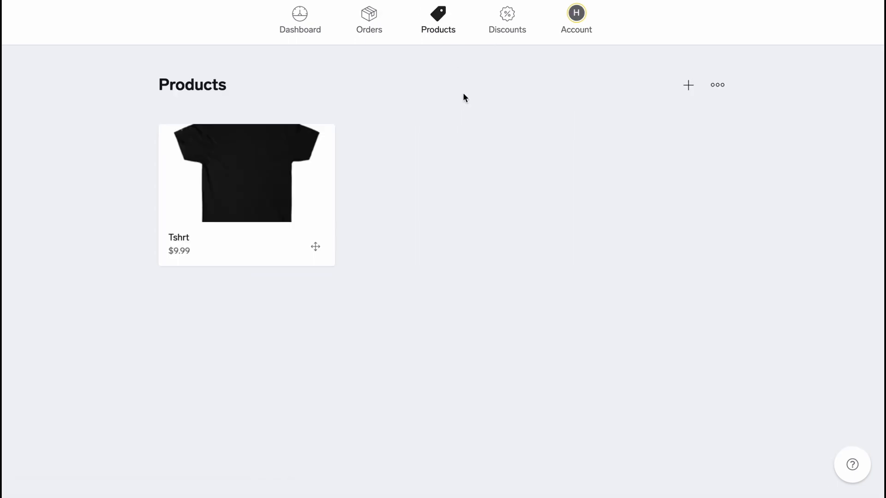
mouse_move(191, 100)
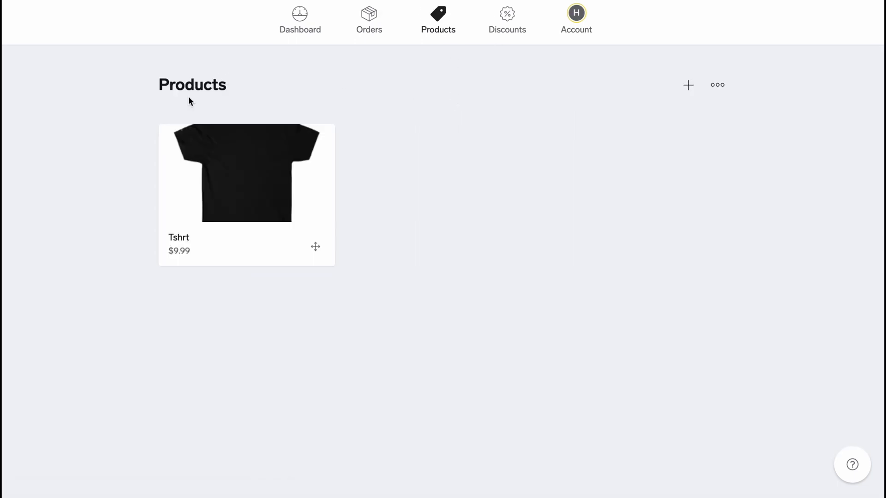
mouse_move(487, 366)
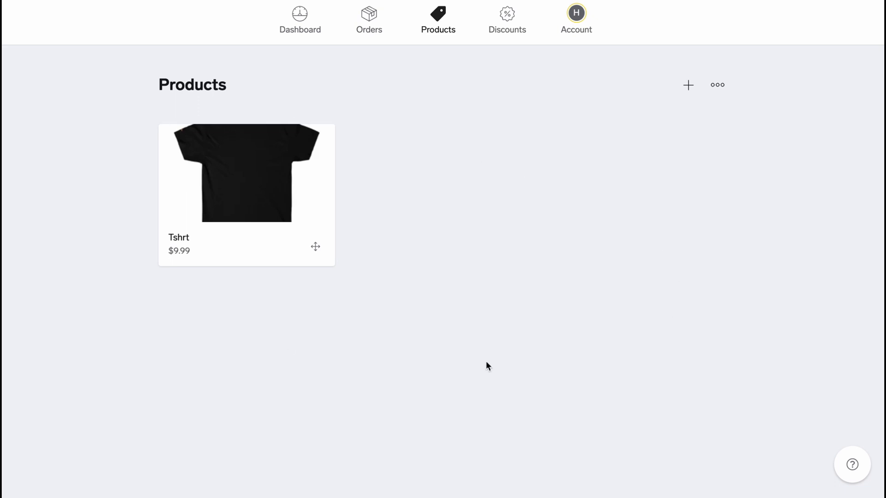
mouse_move(396, 252)
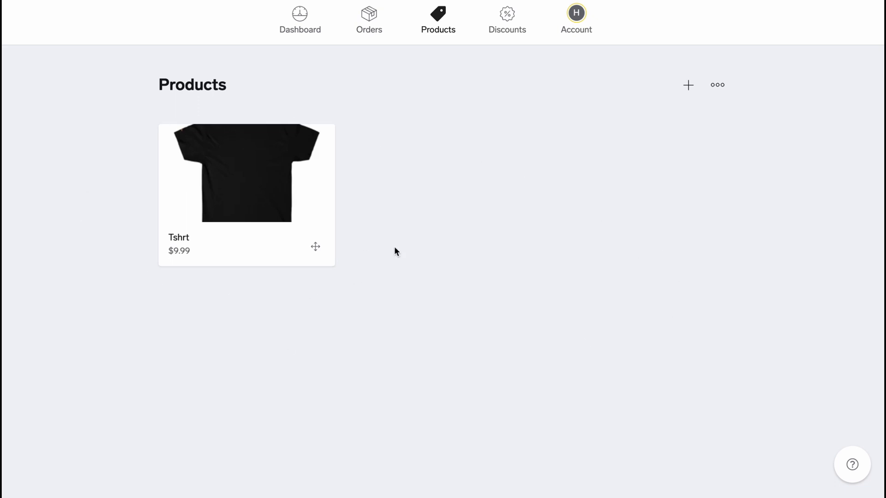
Create a new product and upload the yellow and red T-shirts screenshot from Desktop as its image
left_click(688, 85)
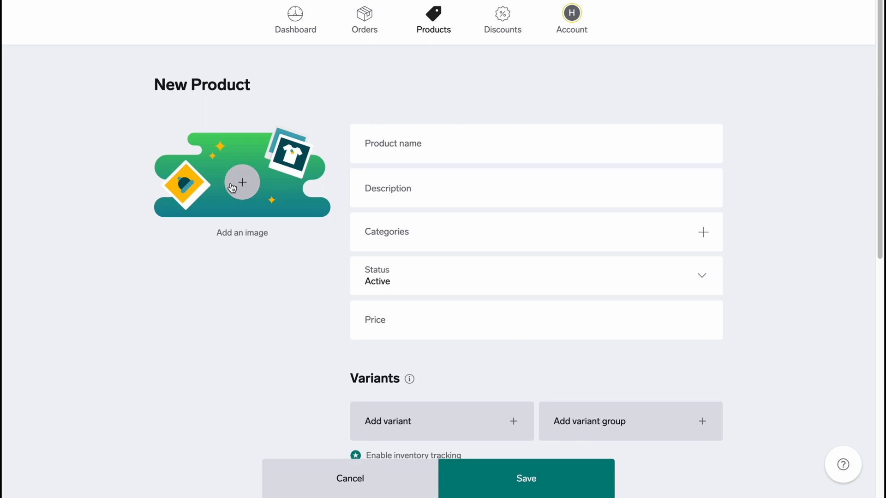
left_click(241, 183)
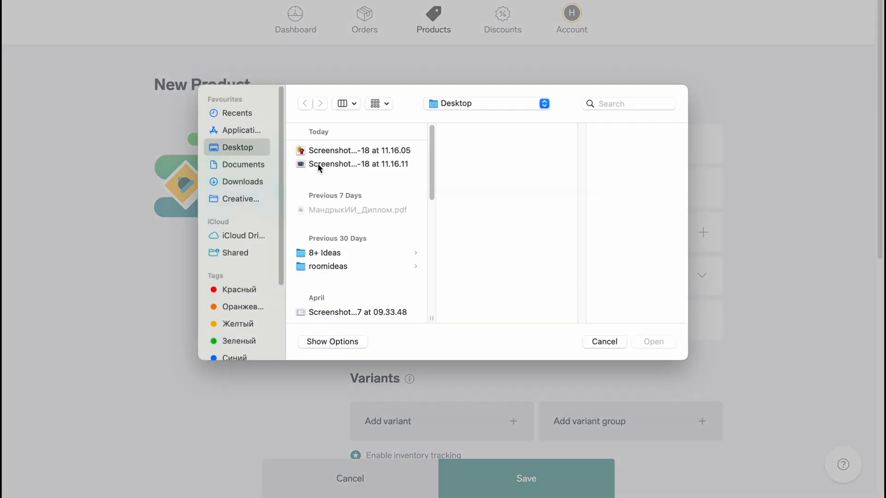
left_click(359, 151)
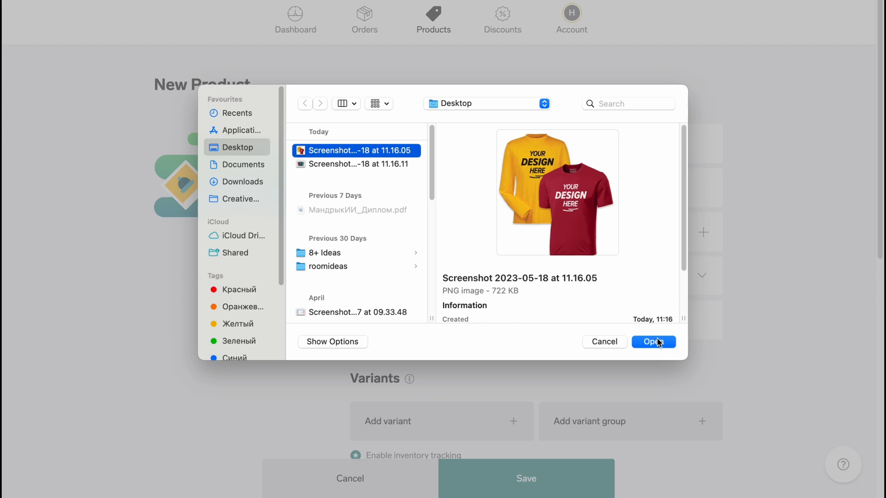
left_click(653, 341)
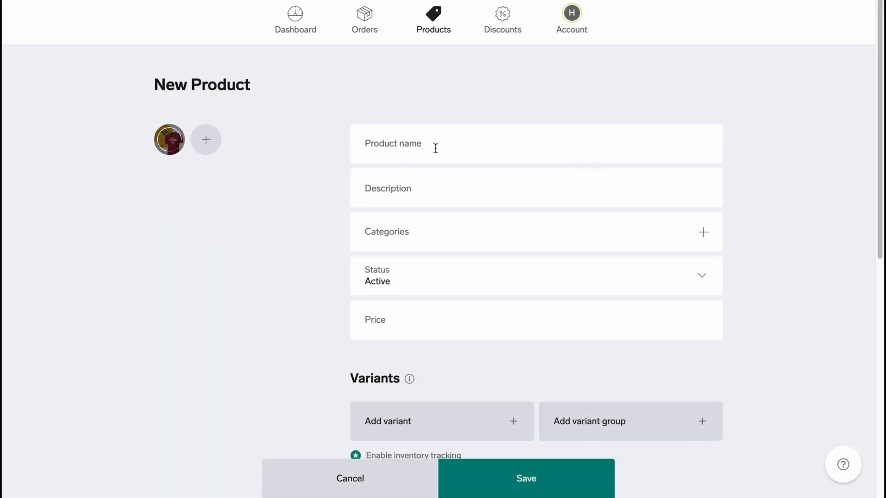
Enter 'Custom tshrt' as the product name
left_click(509, 144)
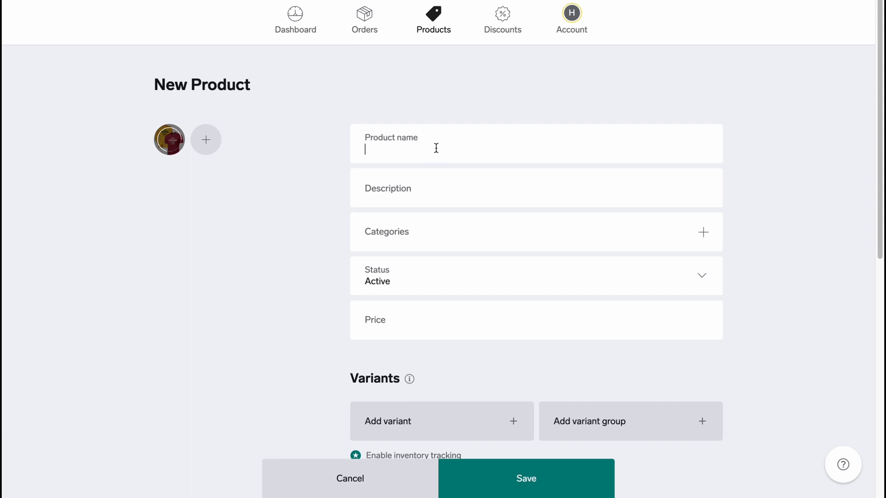
type("Custo")
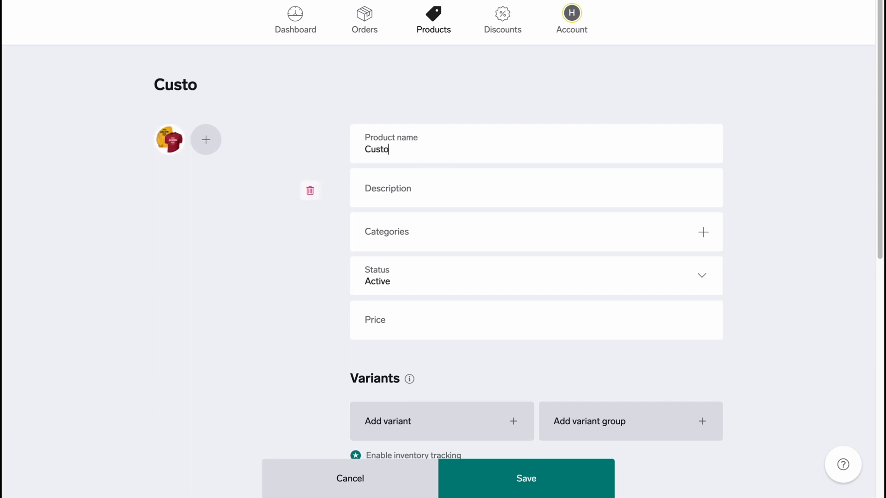
type("m tsh")
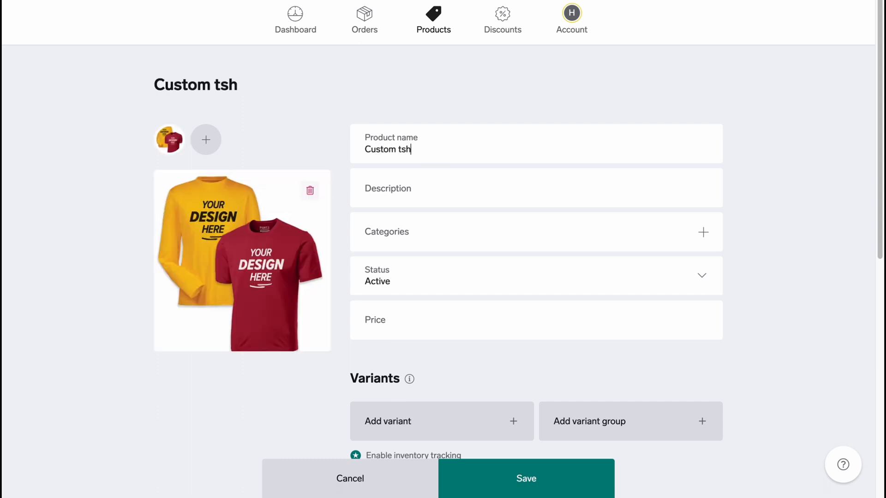
type("rt")
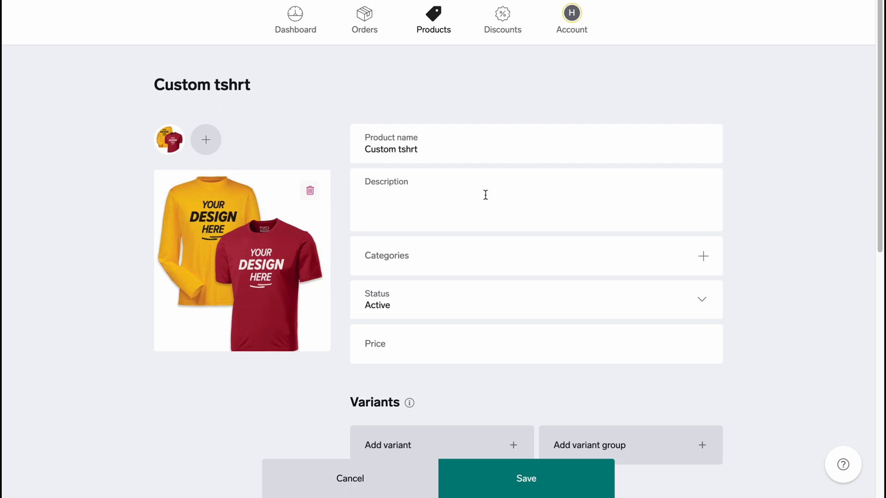
Enter 'Tshsrt created by you' as the product description
type("Tshsrt")
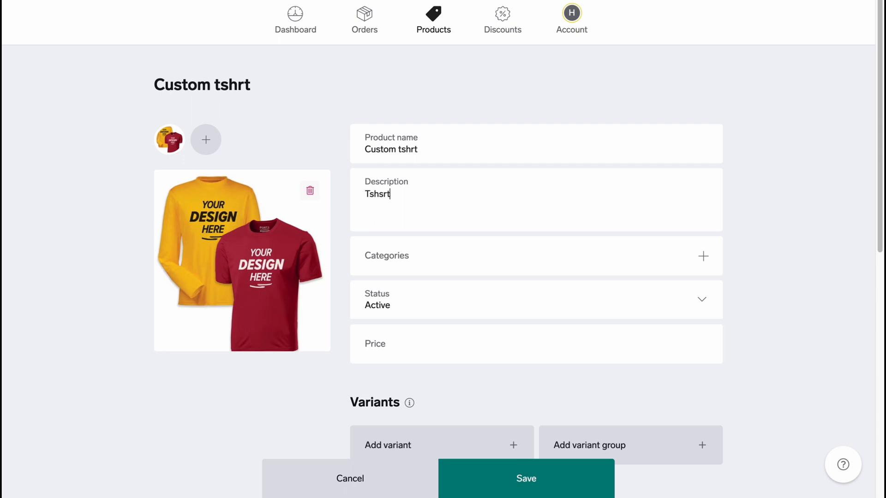
type("creat")
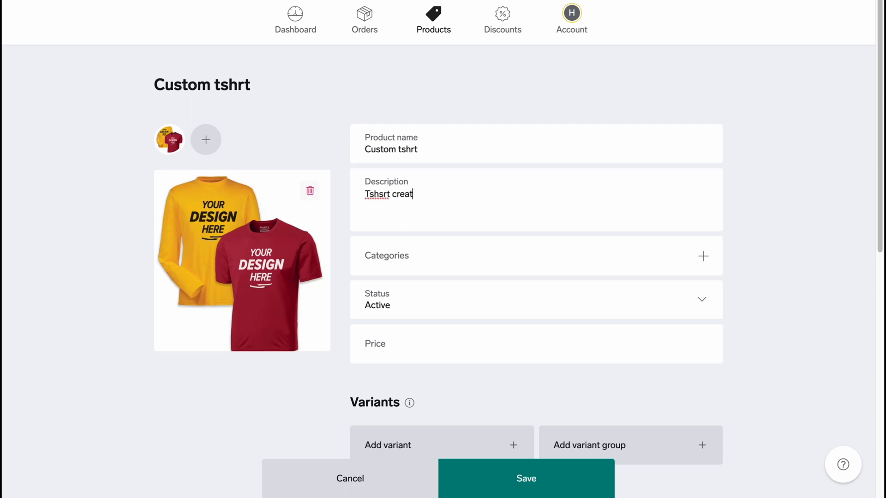
type("ed by")
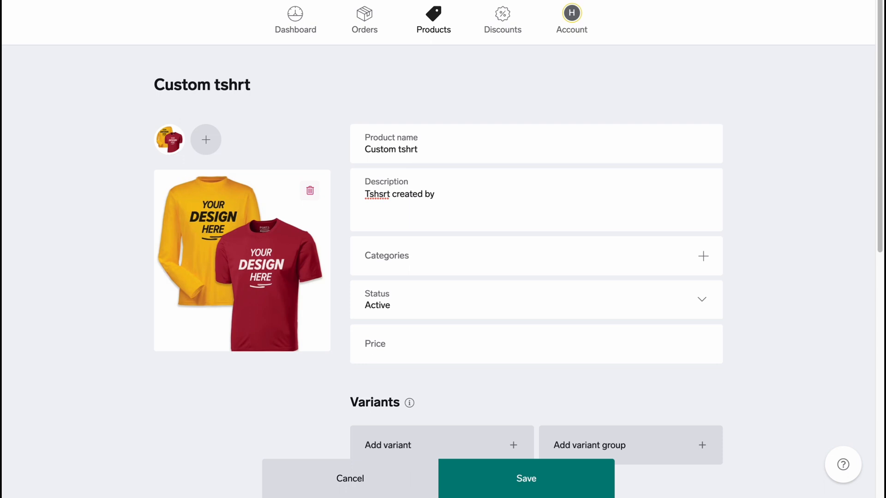
type("you")
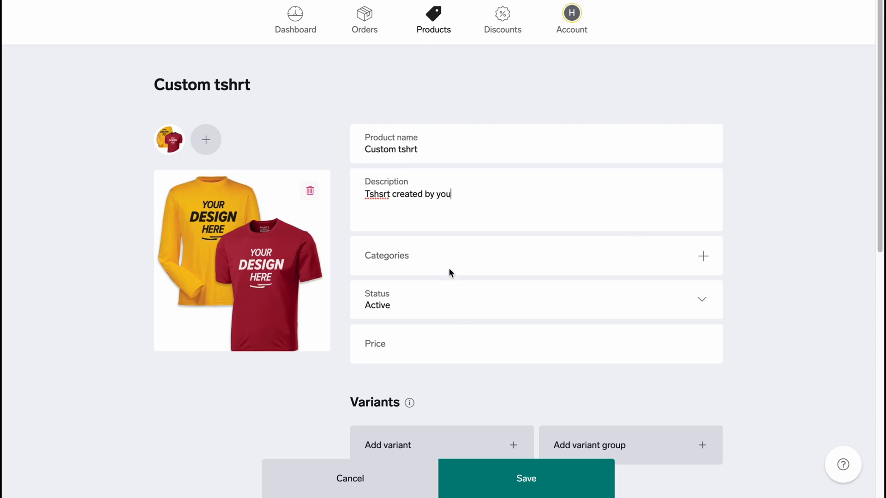
left_click(703, 256)
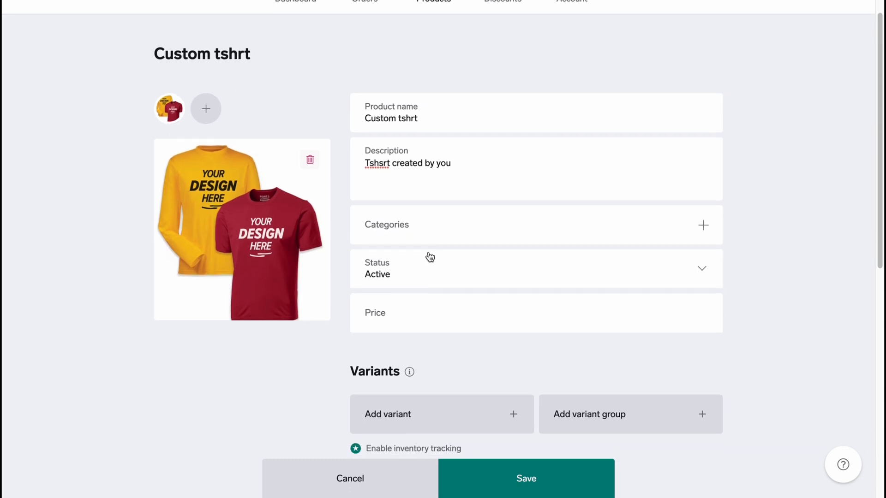
Give the Custom tshrt a $9.99 price and look over the variants, shipping and tax sections
scroll("down", 3)
type("$9.99")
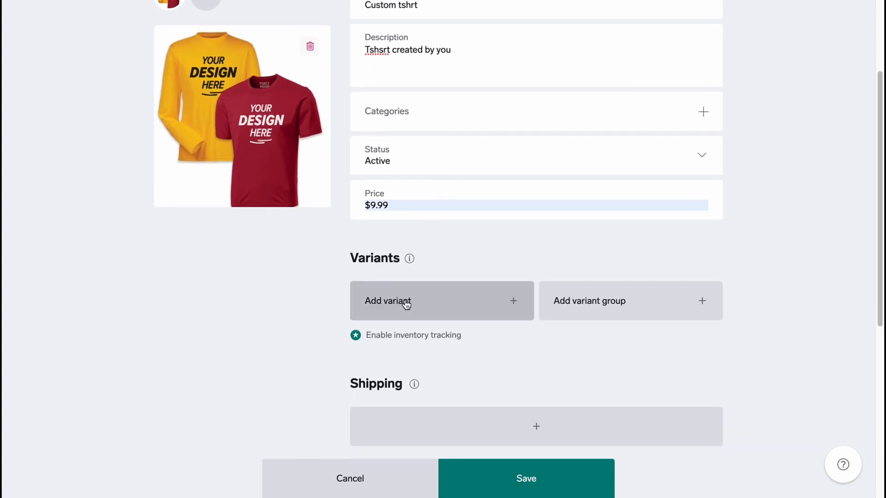
left_click(388, 301)
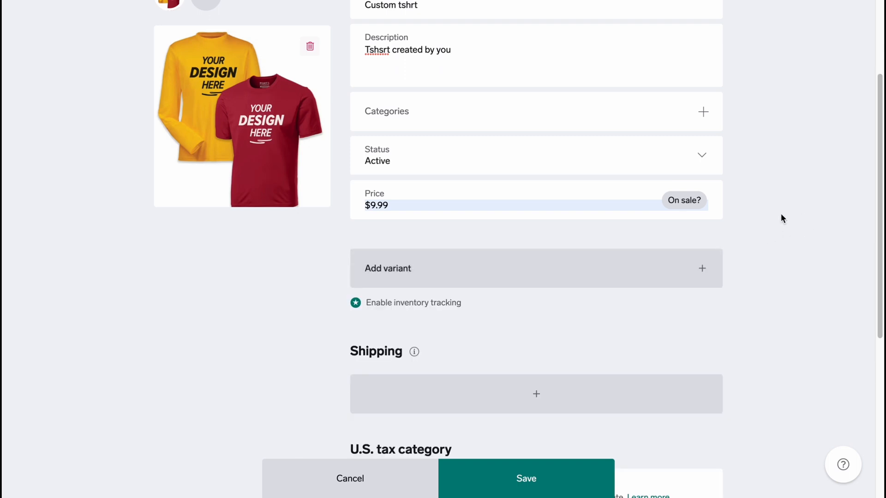
scroll("down", 3)
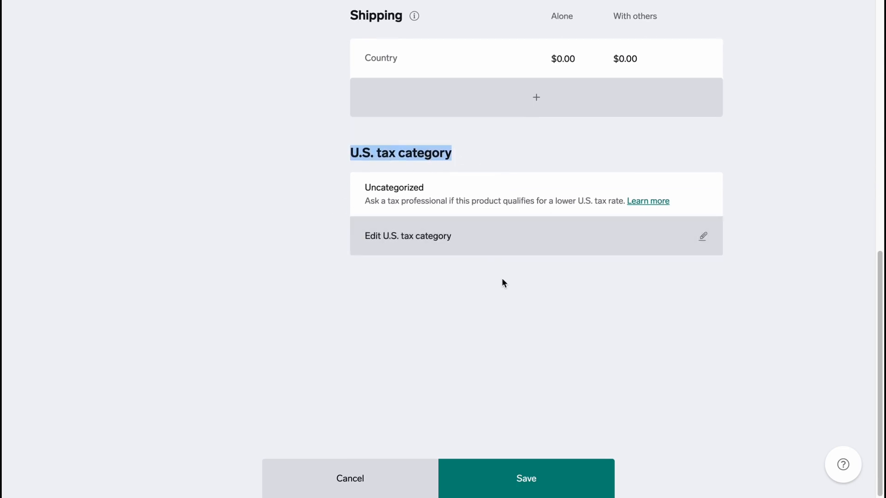
scroll("up", 3)
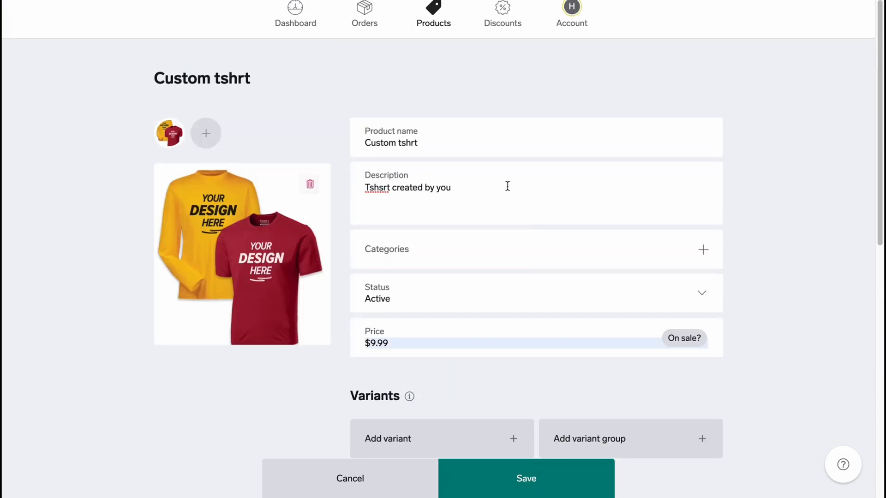
mouse_move(499, 188)
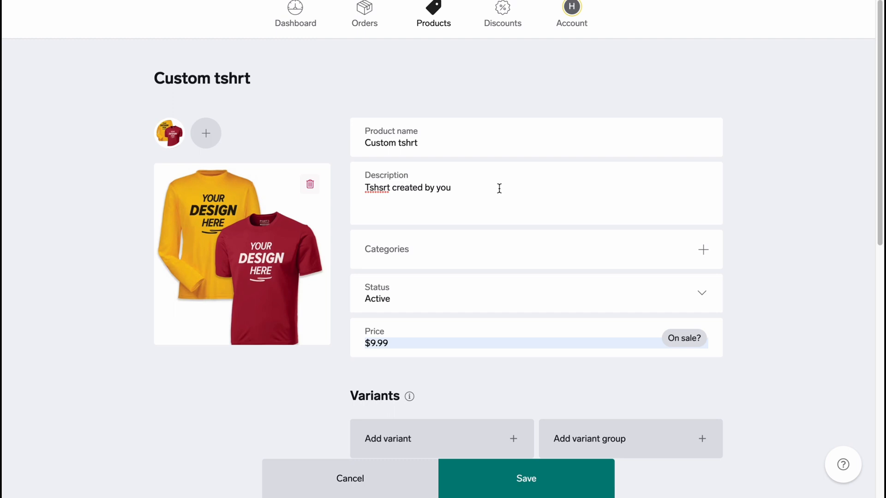
scroll("down", 3)
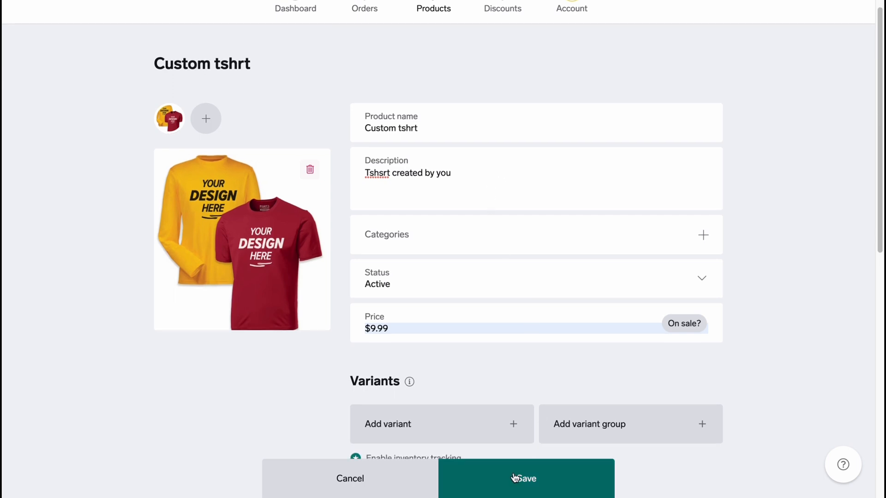
Save the Custom tshrt product, resaving after the error, and return to the products list
left_click(525, 479)
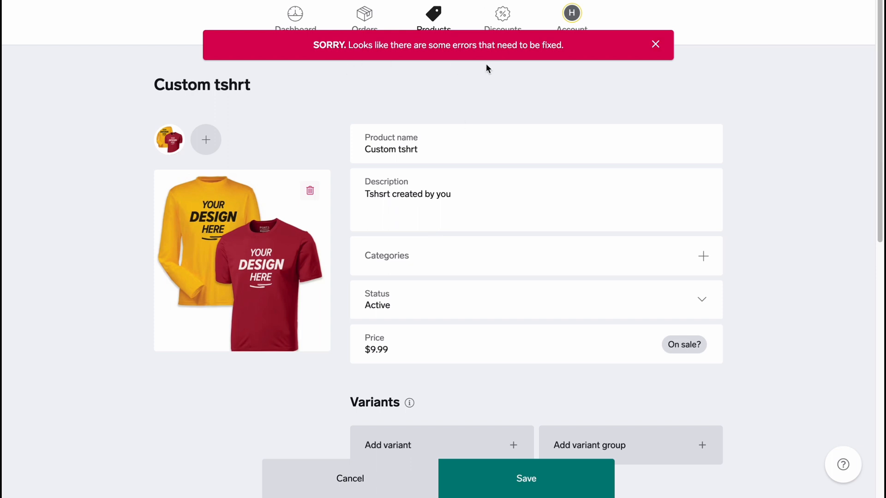
scroll("down", 3)
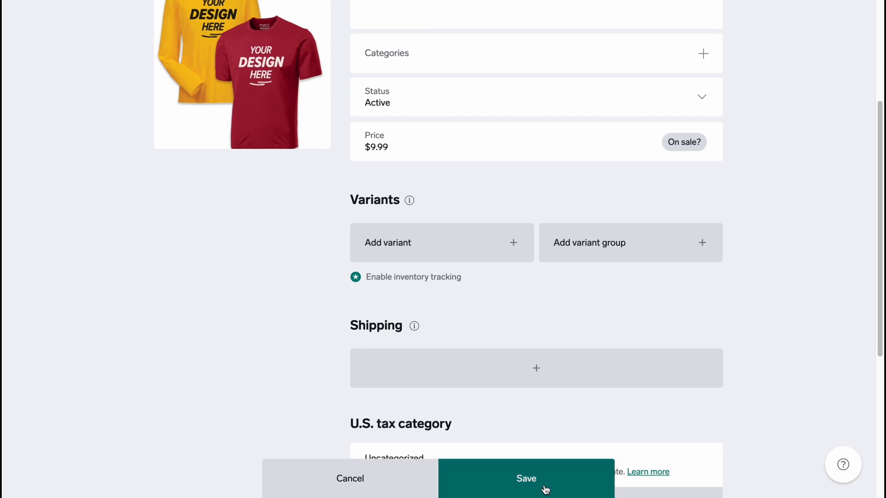
left_click(525, 478)
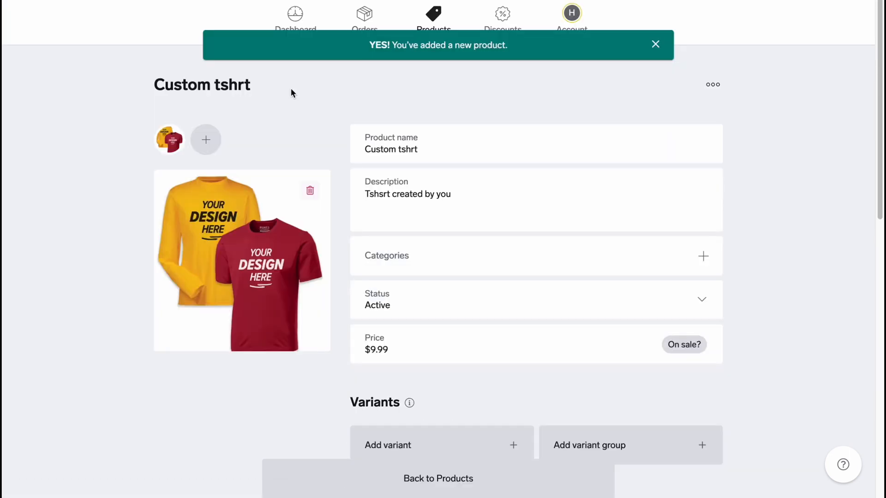
left_click(434, 19)
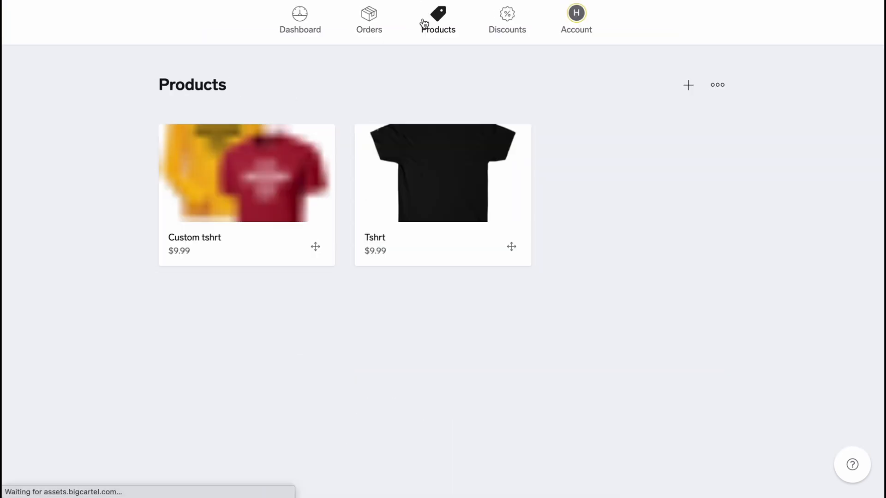
mouse_move(688, 85)
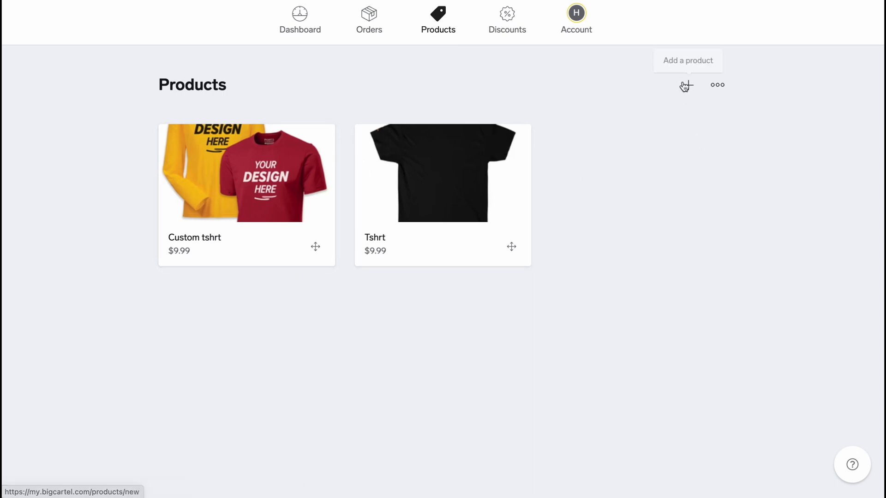
Start another product with the three-shirt screenshot as image and name it 'demo tshrt'
left_click(686, 61)
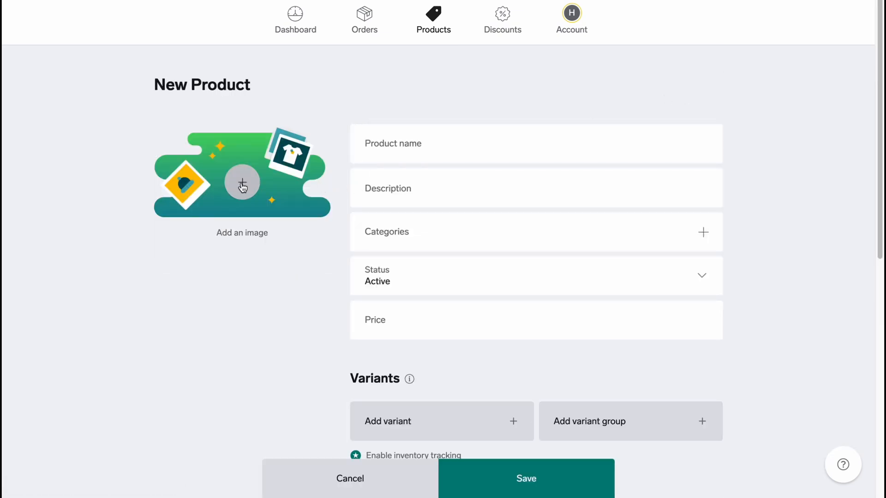
left_click(242, 183)
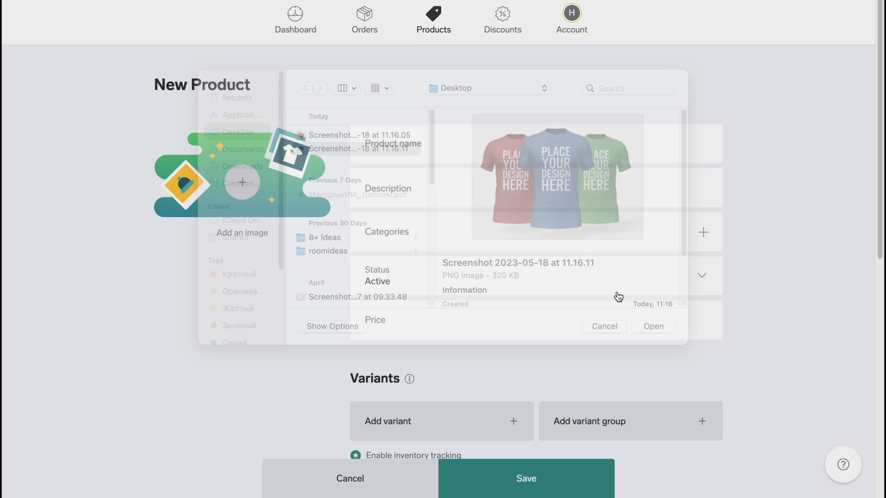
left_click(653, 326)
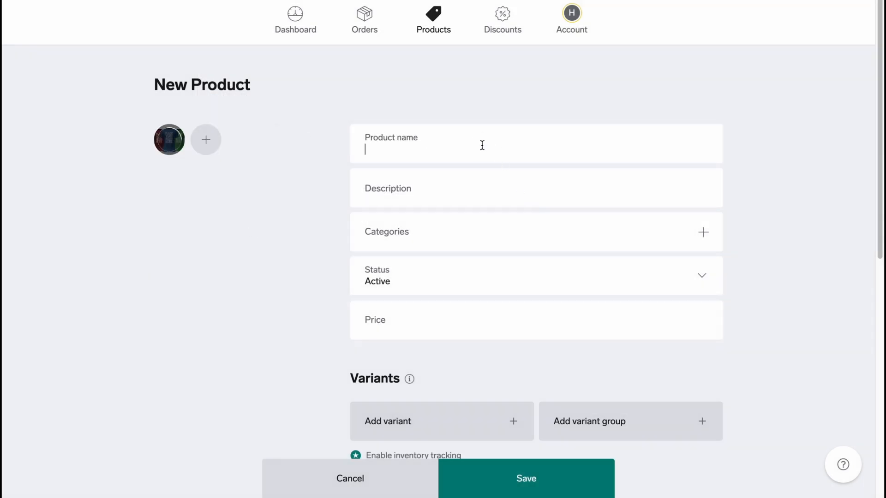
type("demo ts")
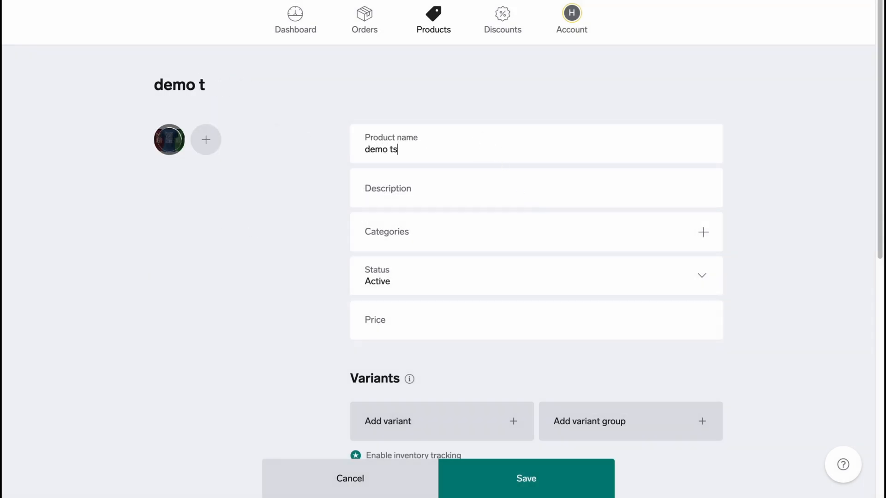
type("hrt")
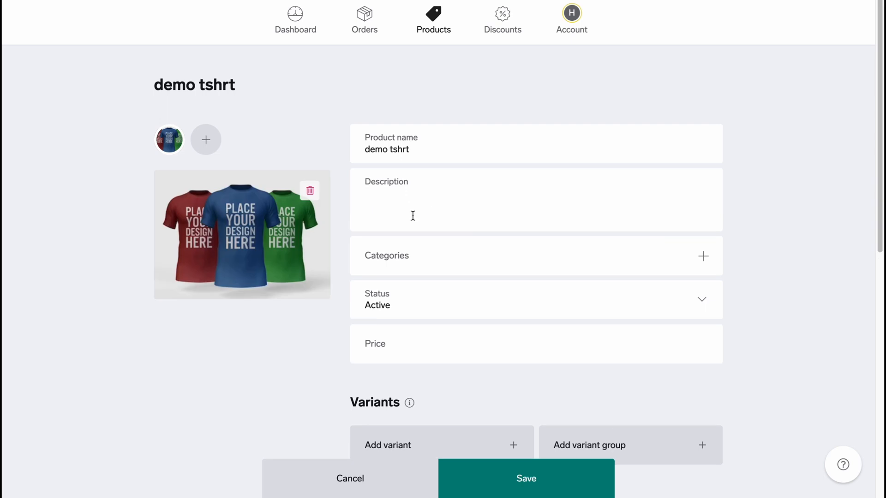
Save the demo tshrt product at $9.99 and return to the products list
scroll("down", 3)
type("$9.99")
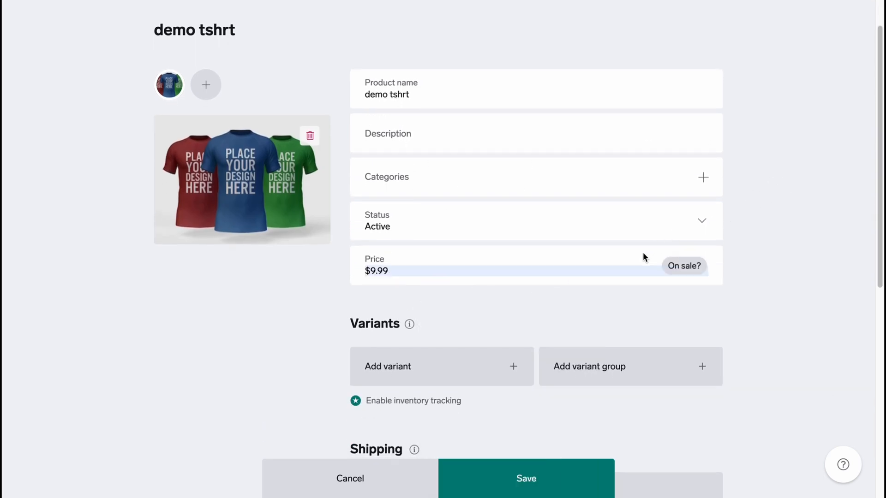
scroll("down", 3)
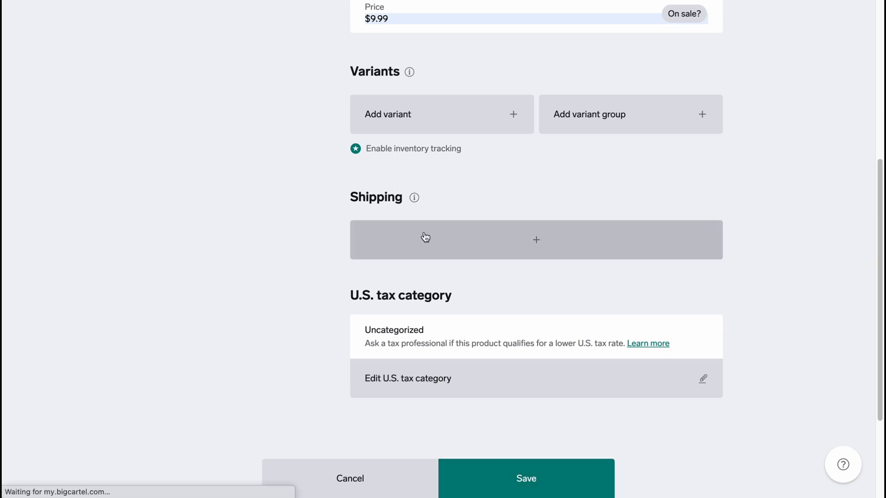
left_click(525, 479)
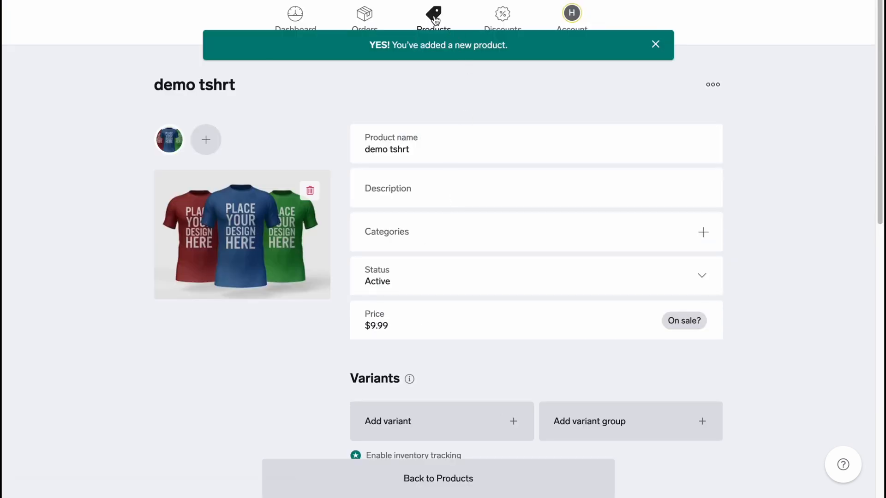
left_click(438, 19)
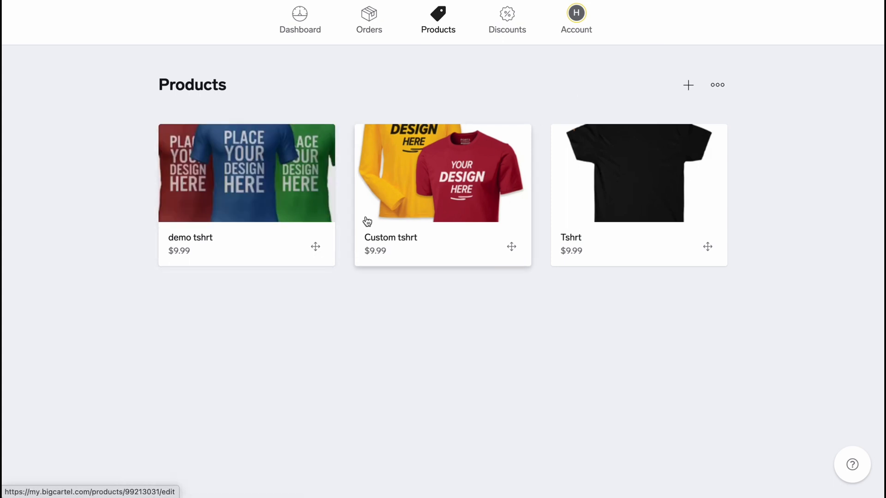
mouse_move(576, 12)
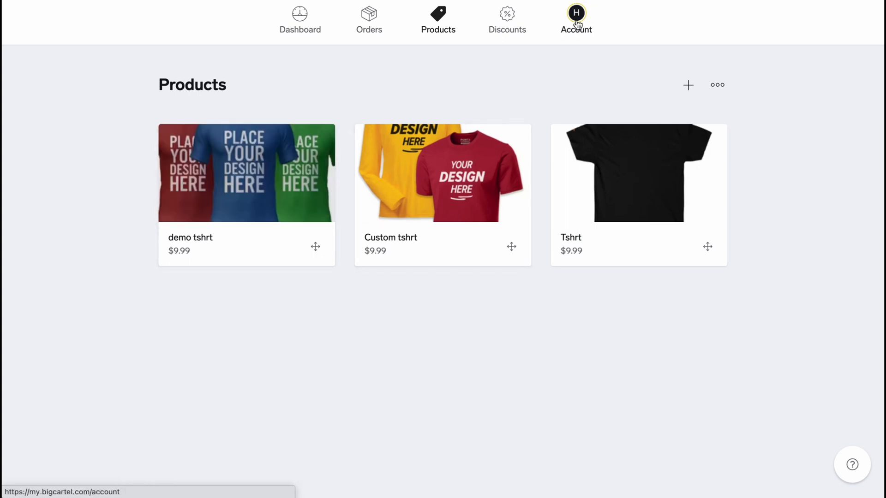
Go to the Account page's Your shop section and launch the shop design editor
left_click(576, 19)
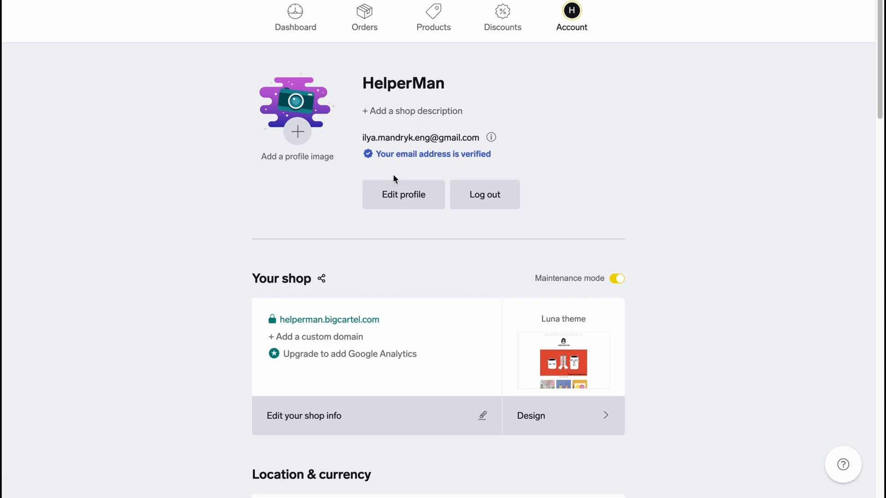
scroll("down", 3)
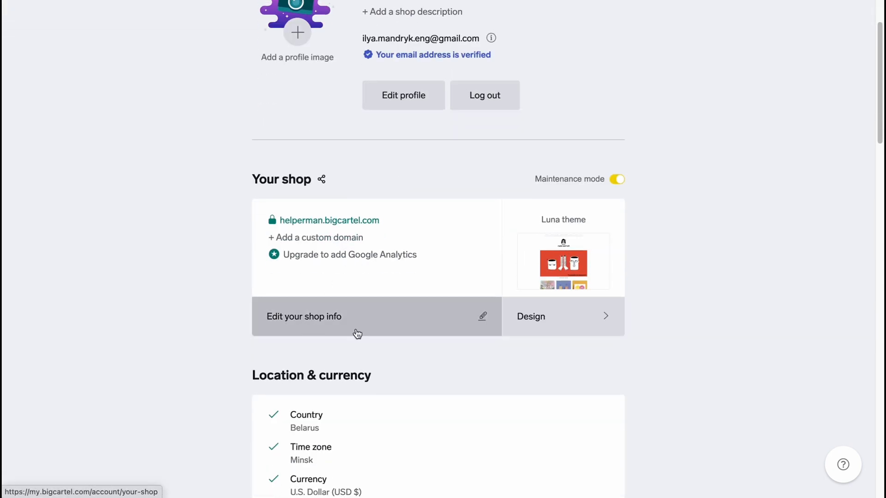
mouse_move(580, 203)
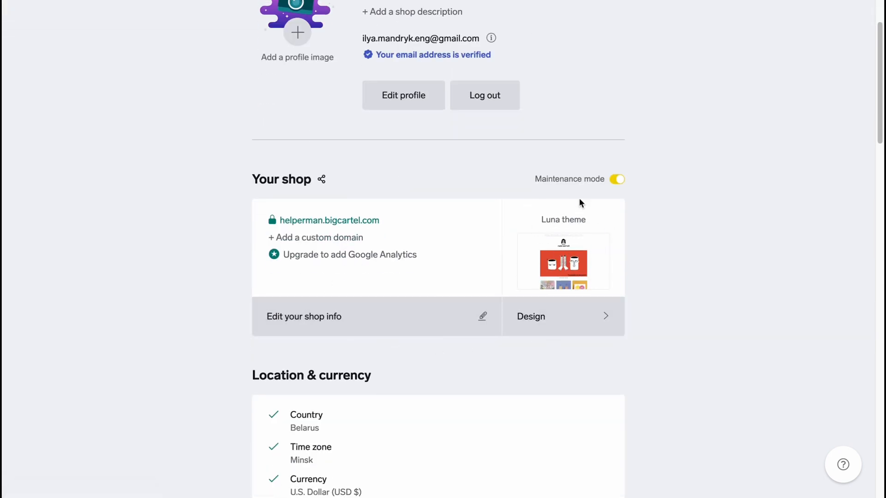
left_click(563, 317)
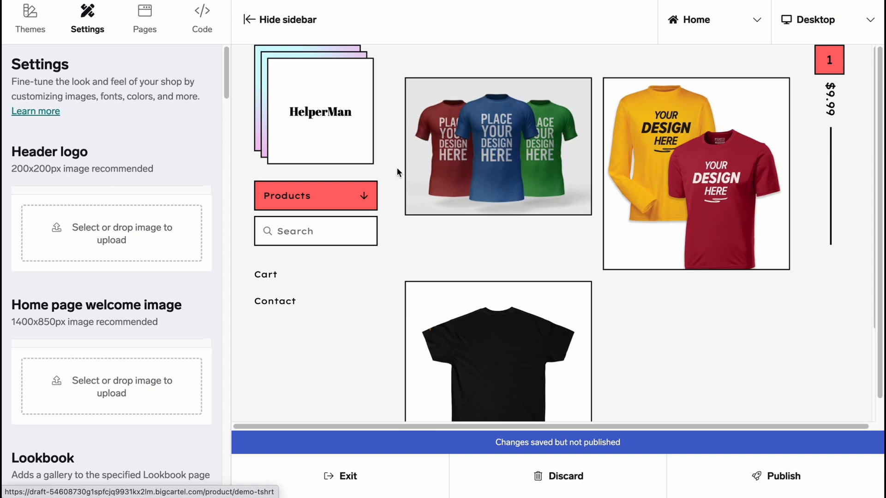
mouse_move(497, 146)
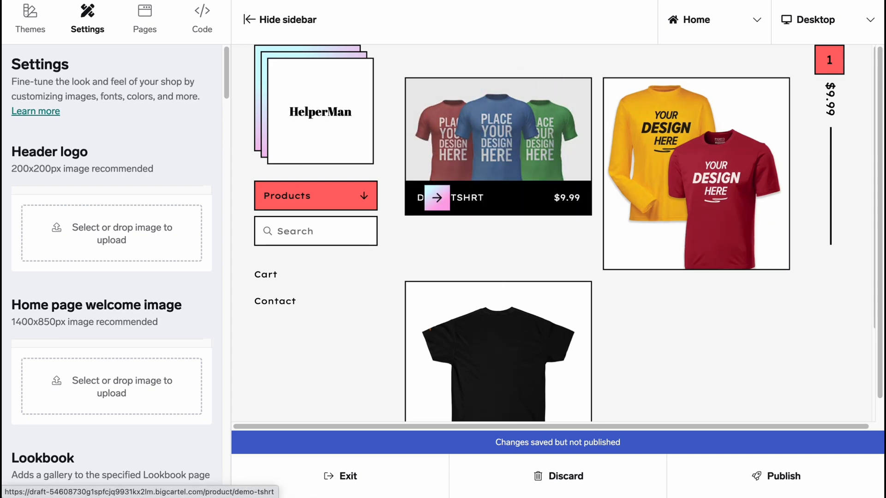
Show the list of available store themes in the design editor
left_click(30, 18)
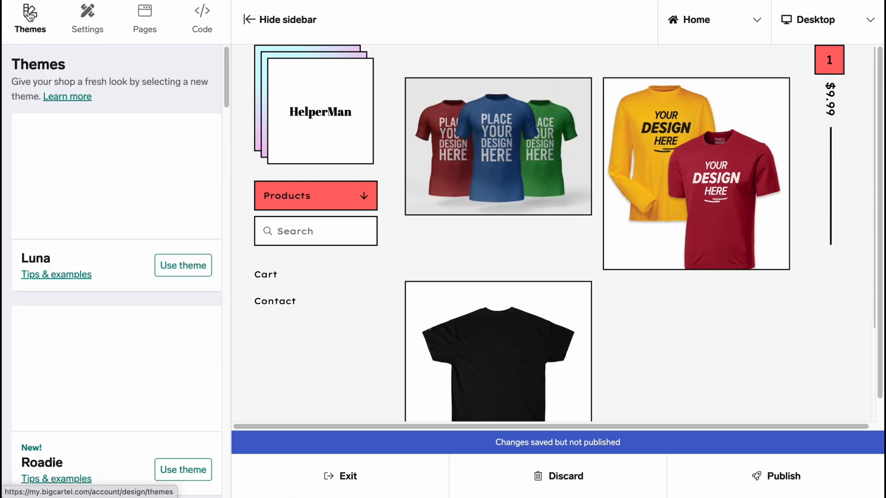
Find Hopscotch in the themes list and confirm replacing the current theme
scroll("down", 3)
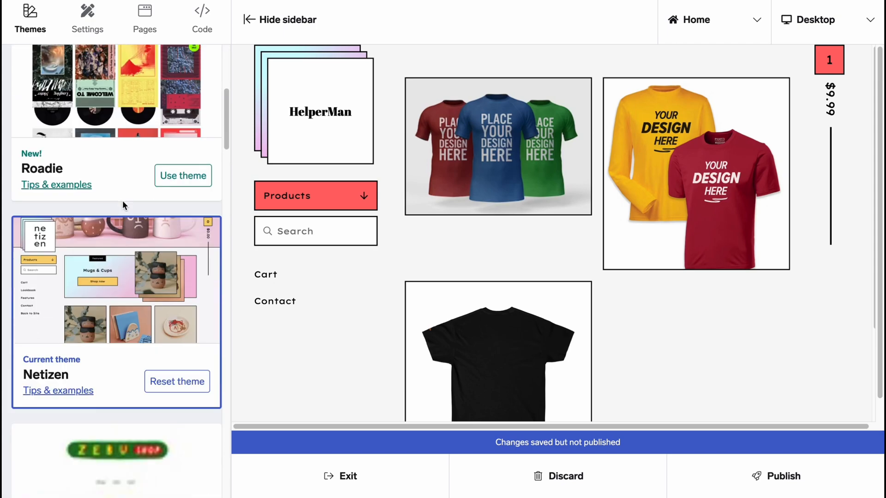
scroll("down", 3)
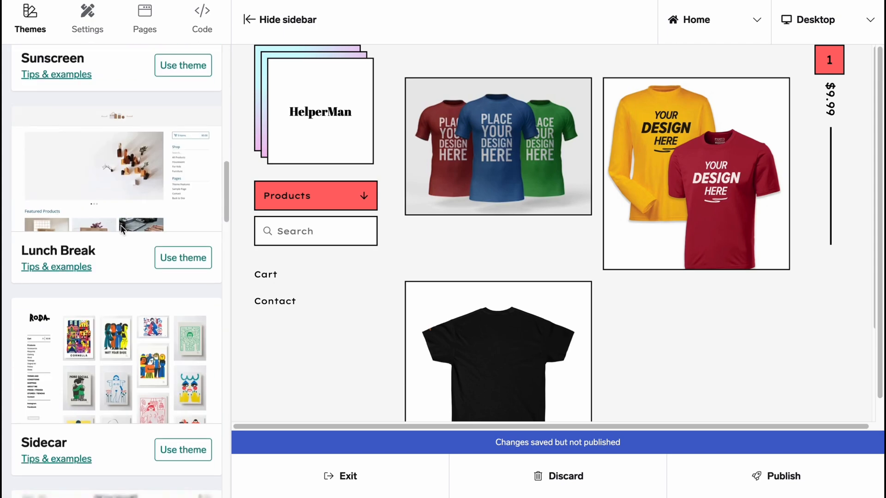
scroll("down", 3)
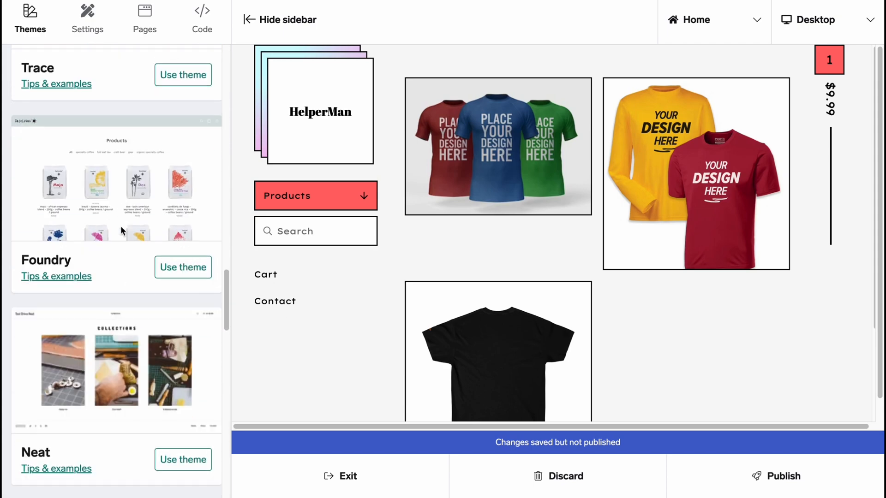
scroll("down", 3)
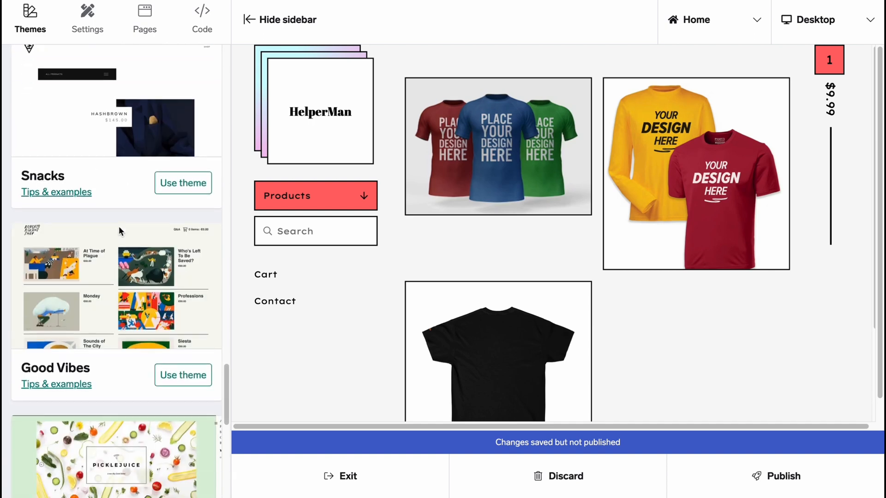
scroll("down", 3)
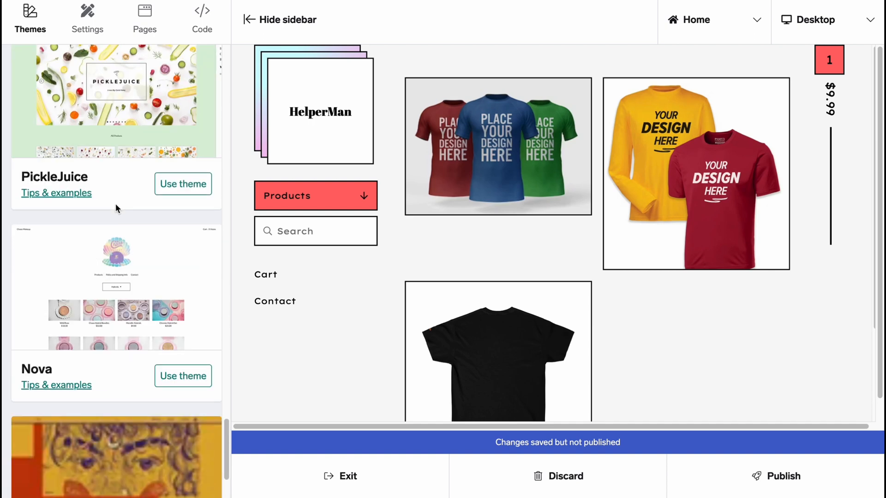
scroll("down", 3)
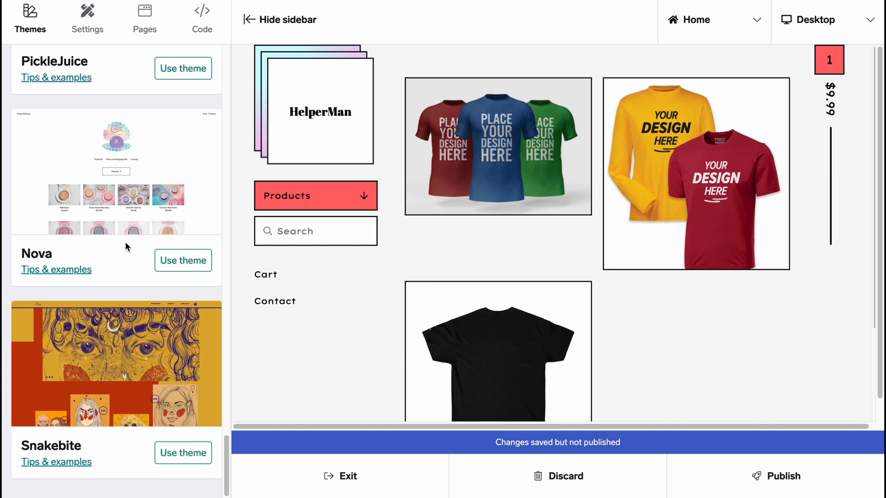
scroll("up", 3)
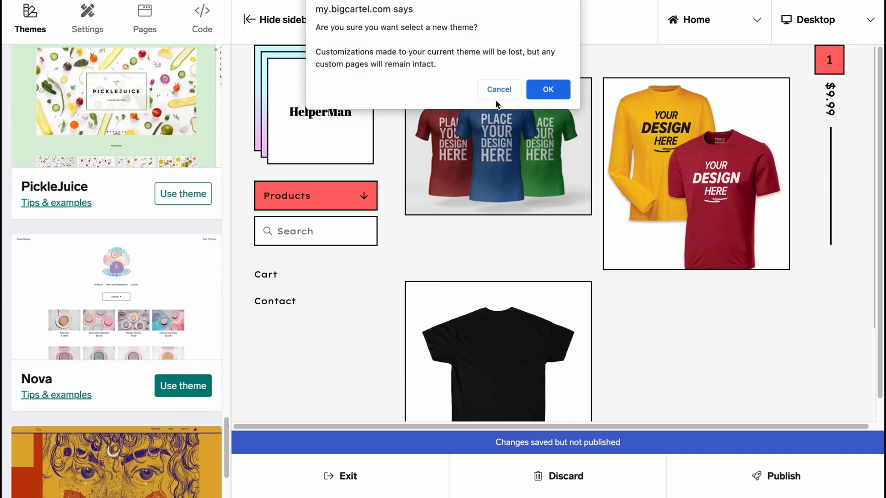
left_click(547, 89)
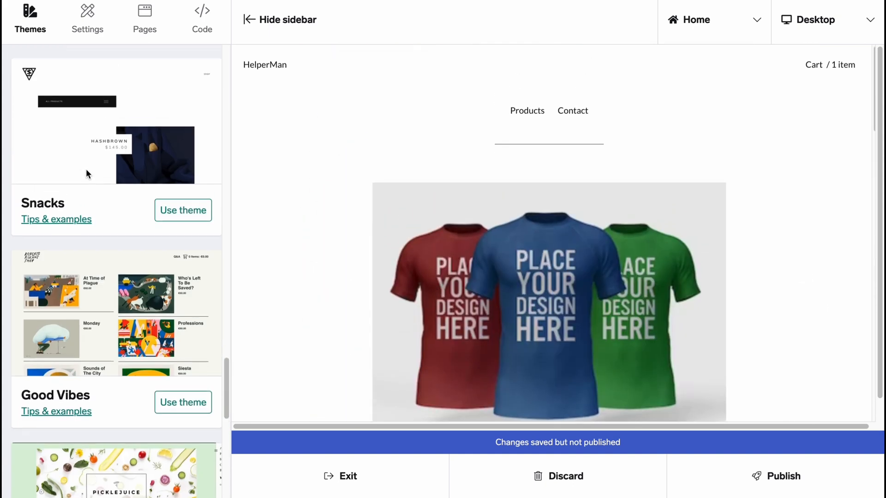
Confirm switching the HelperMan store to the Hopscotch theme
scroll("up", 3)
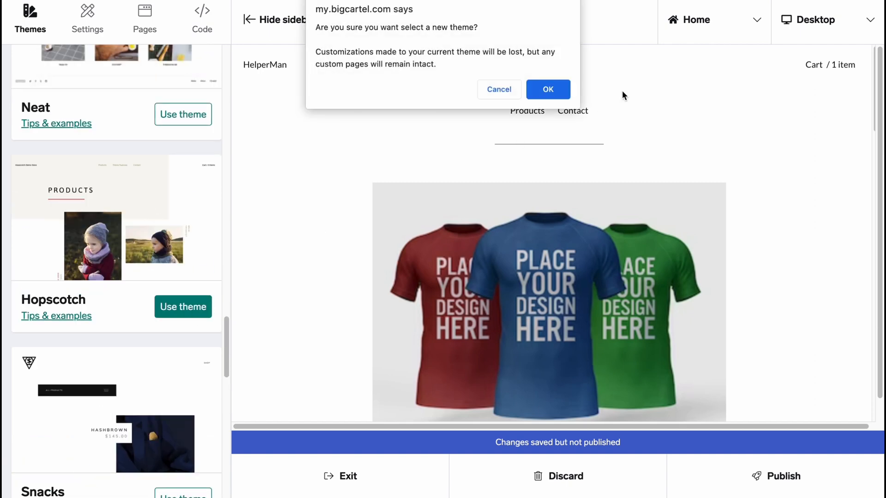
left_click(499, 89)
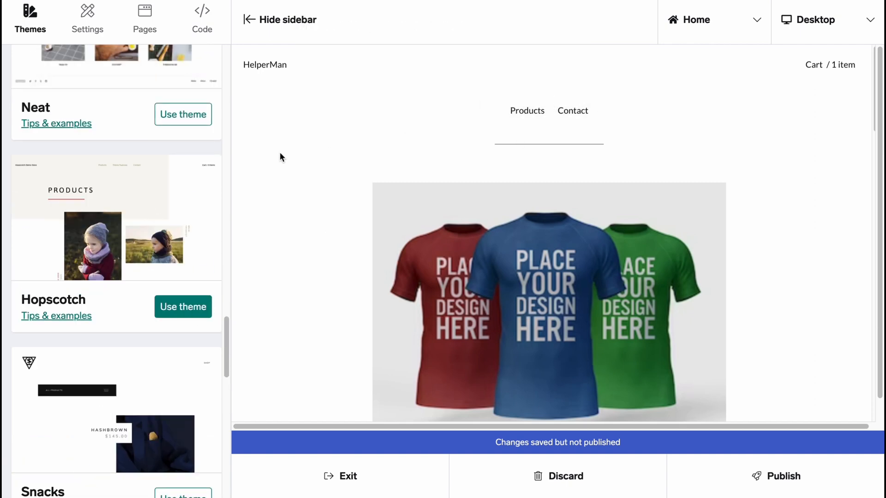
left_click(182, 306)
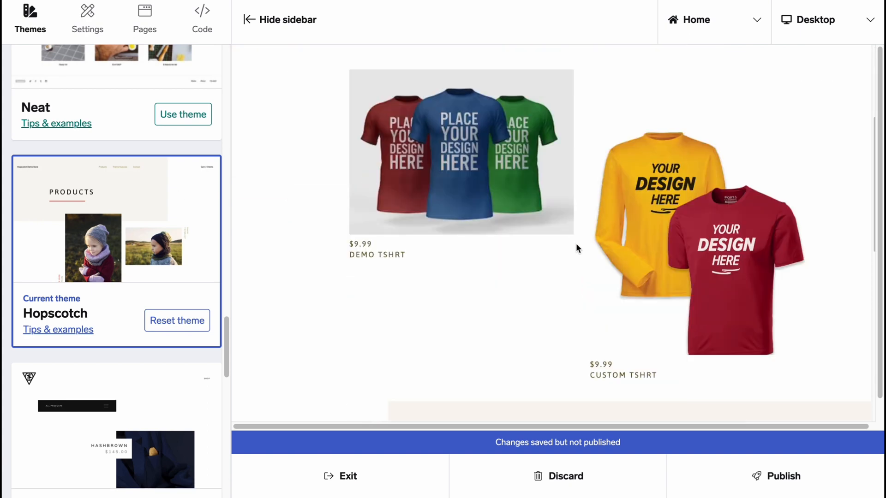
Review the Hopscotch featured items preview, then go to the theme's design settings
scroll("down", 3)
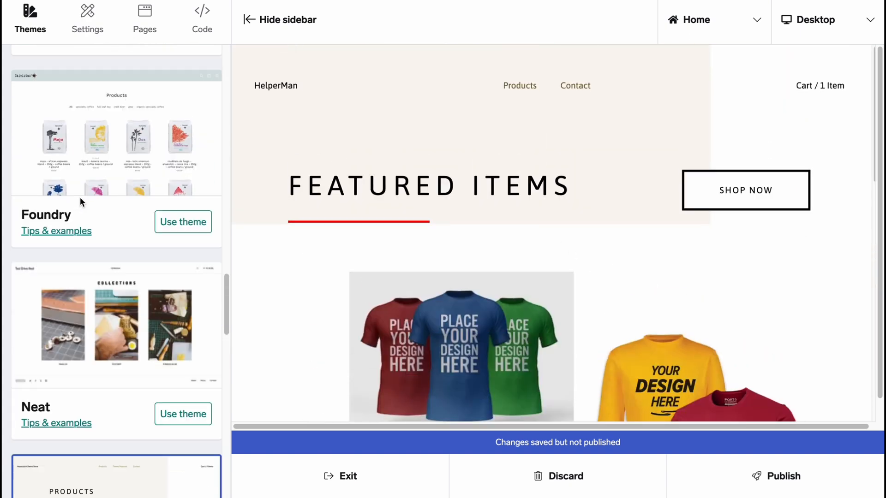
scroll("up", 3)
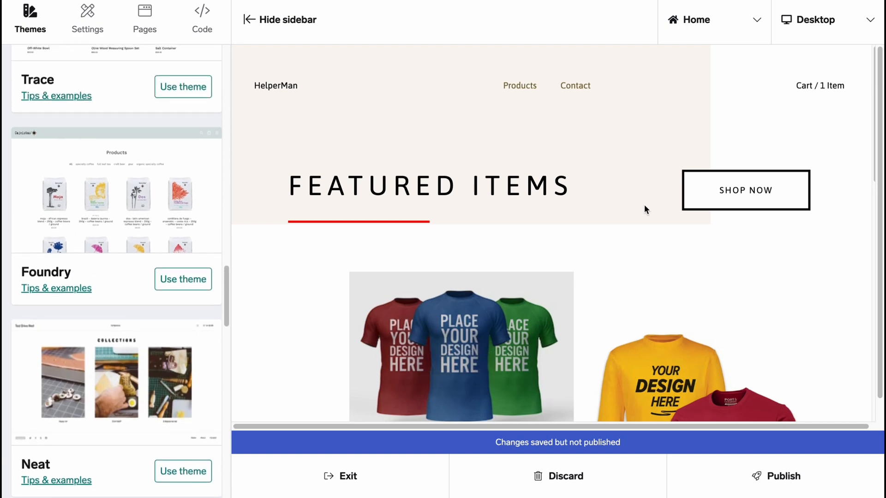
scroll("down", 3)
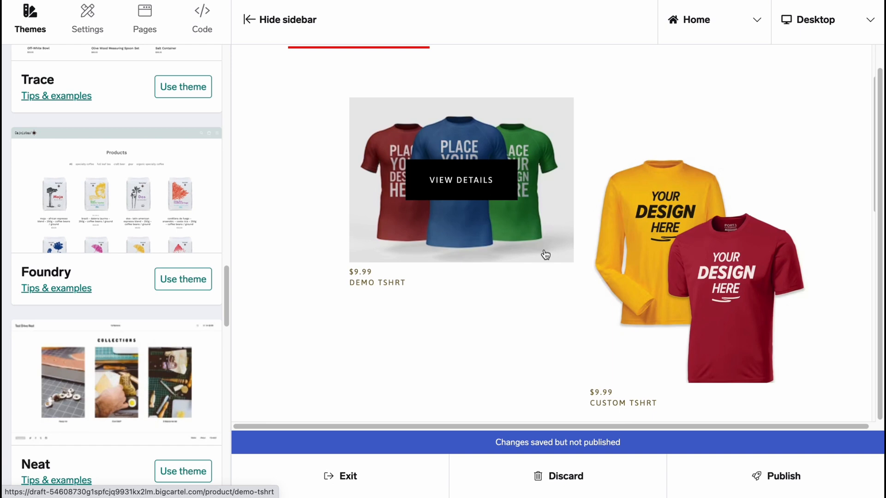
mouse_move(452, 442)
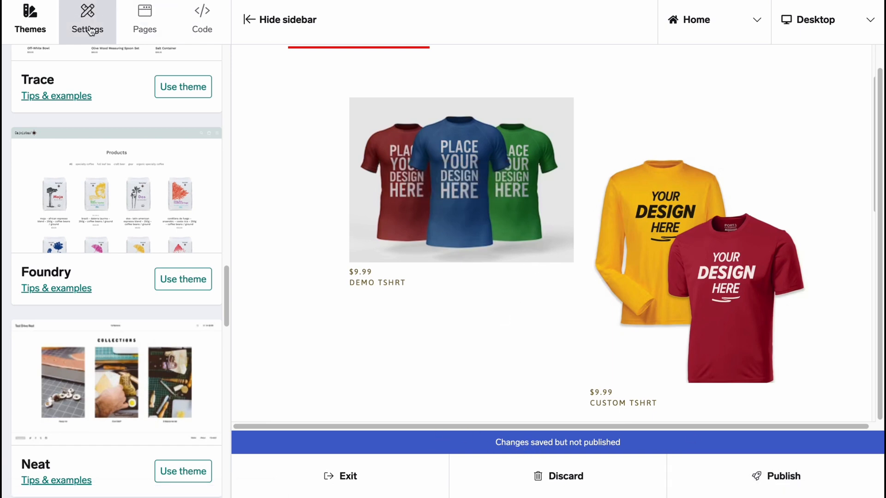
left_click(88, 21)
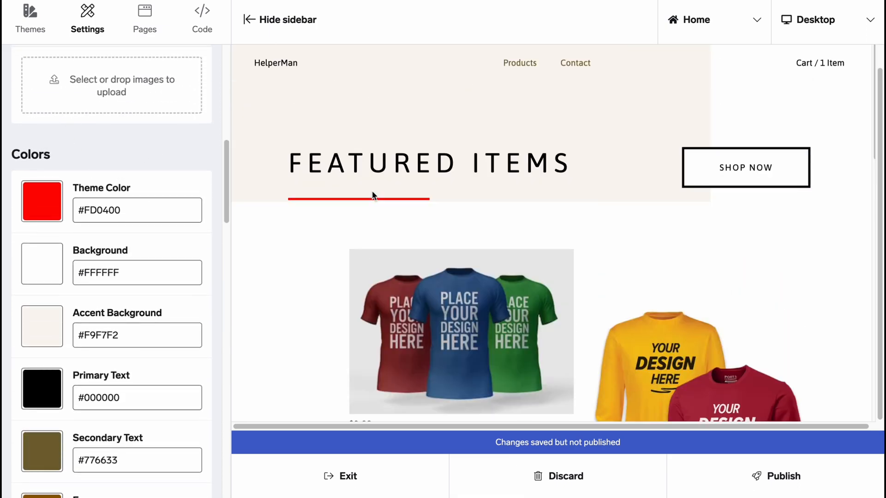
Set the Theme Color to lime green #C2F01F
left_click(42, 202)
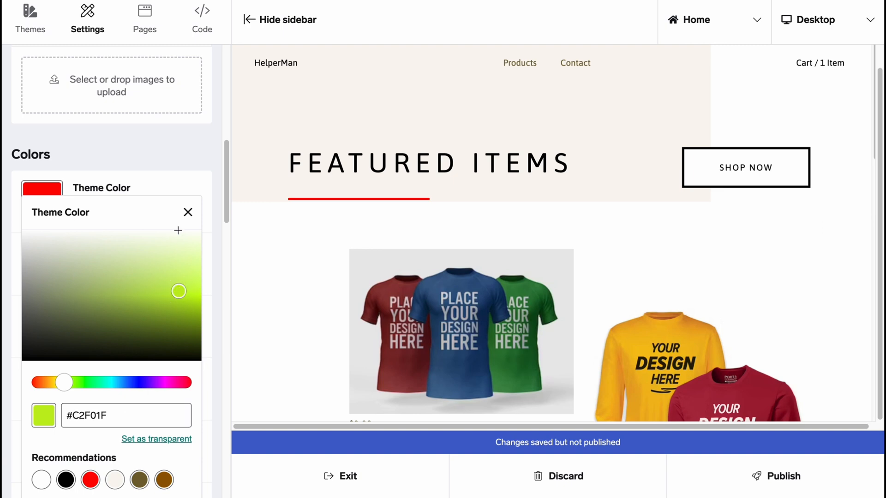
scroll("down", 3)
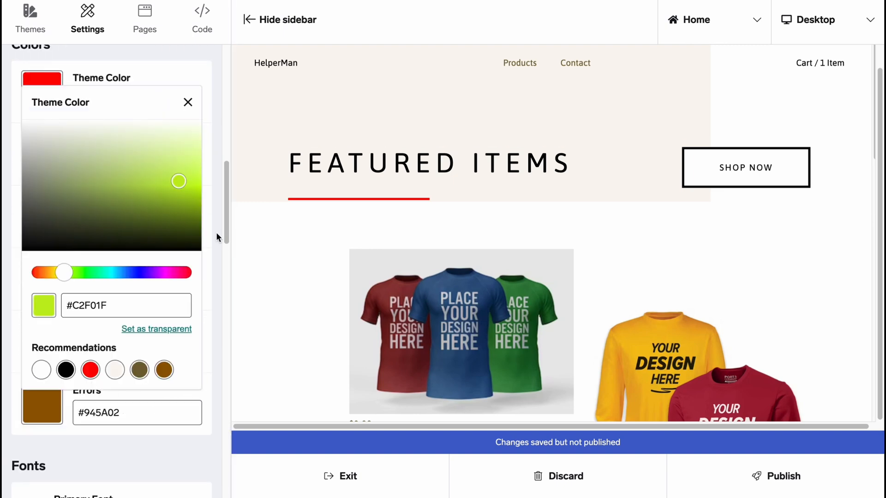
left_click(187, 103)
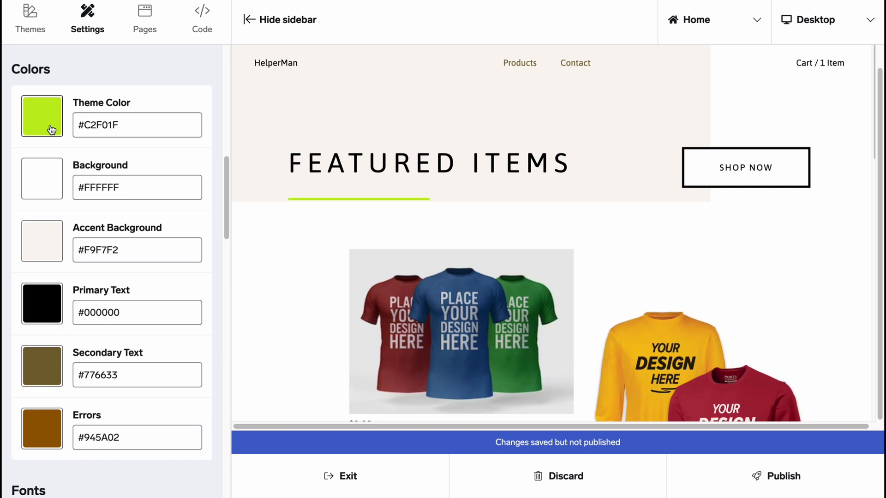
mouse_move(39, 179)
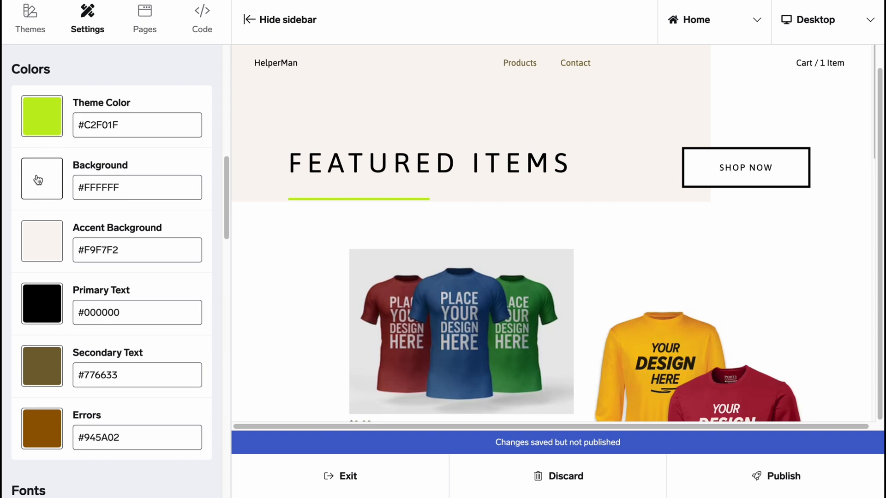
Set the store Background colour to orange #FFB613
left_click(42, 428)
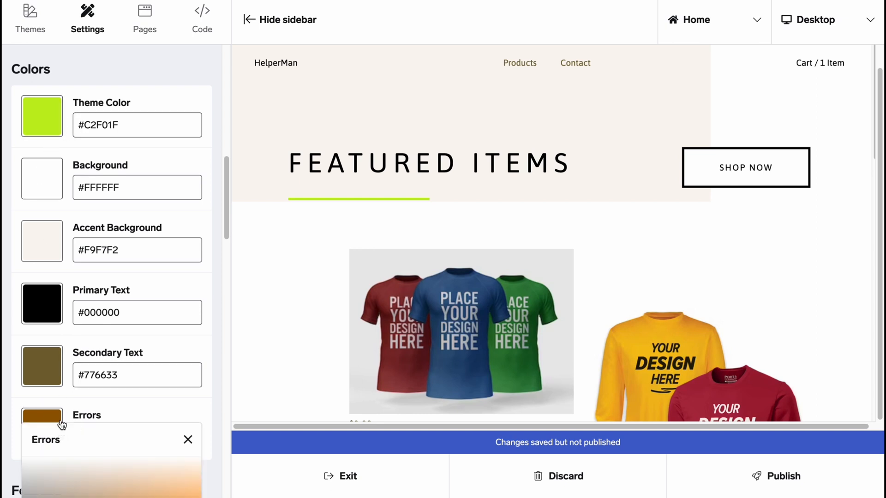
left_click(41, 366)
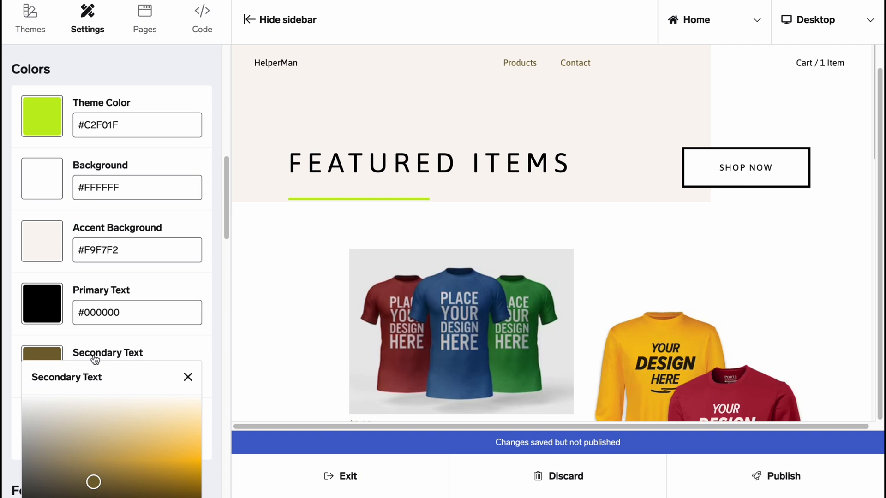
left_click(42, 178)
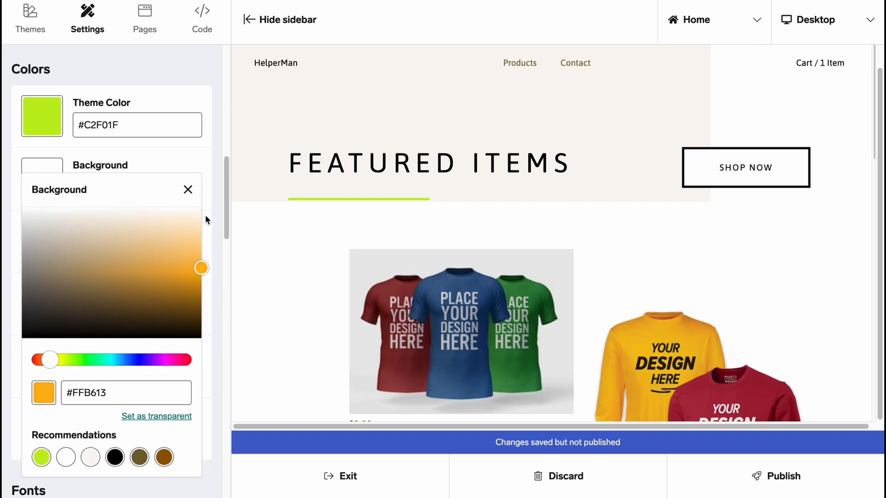
left_click(188, 189)
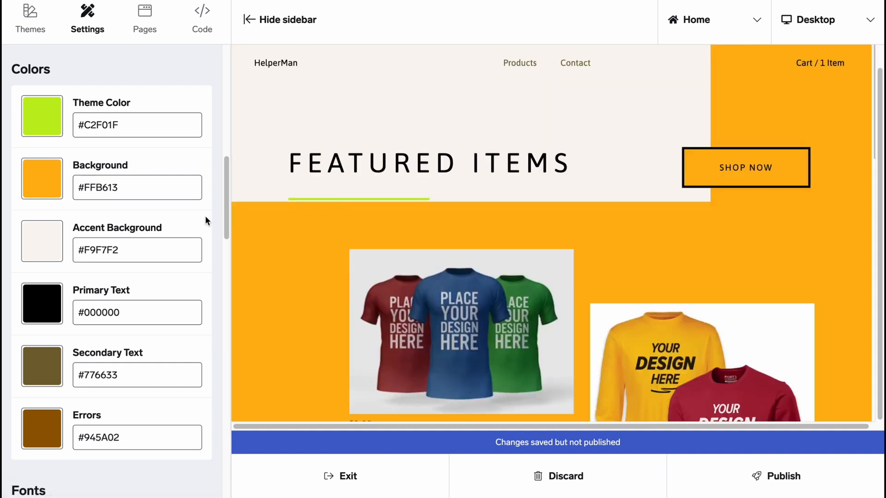
scroll("down", 3)
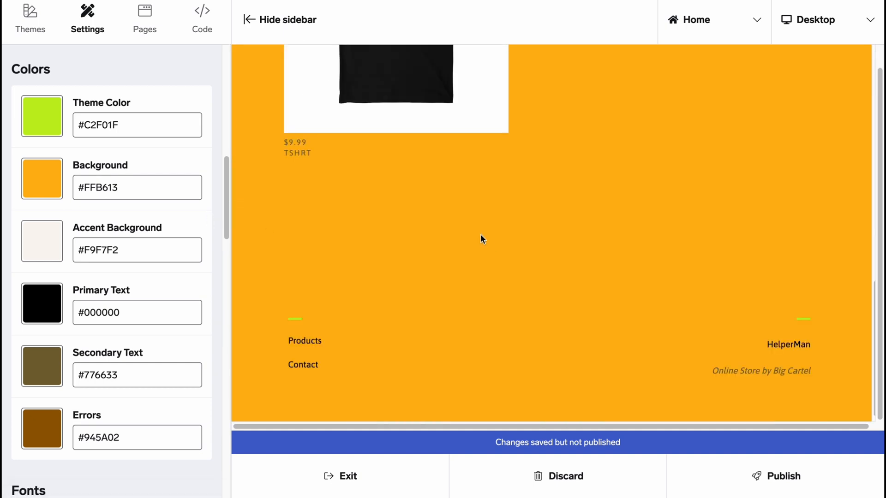
scroll("down", 3)
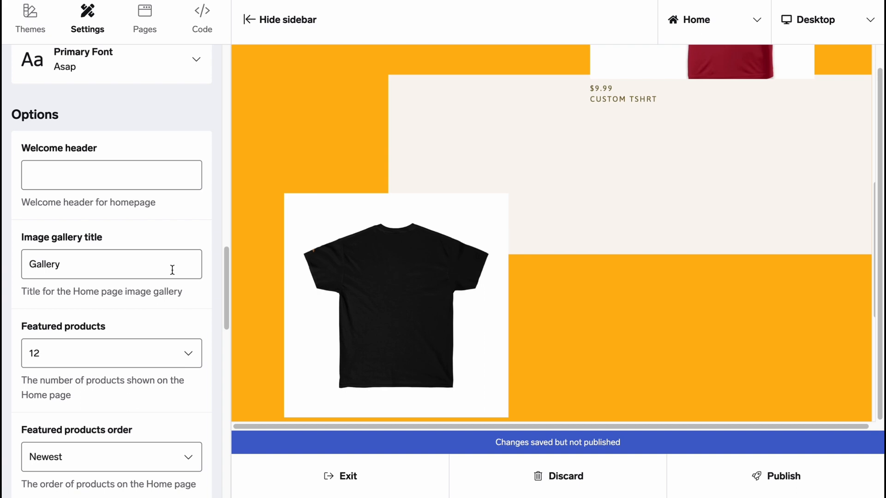
scroll("down", 3)
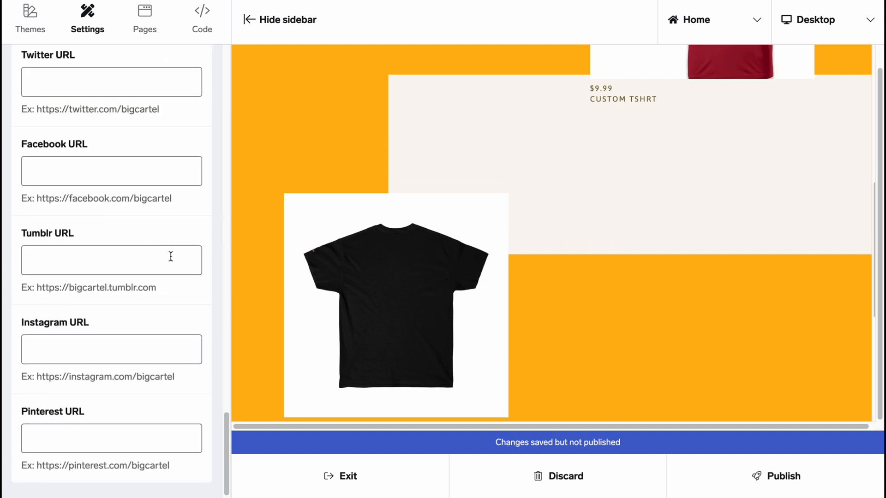
scroll("up", 3)
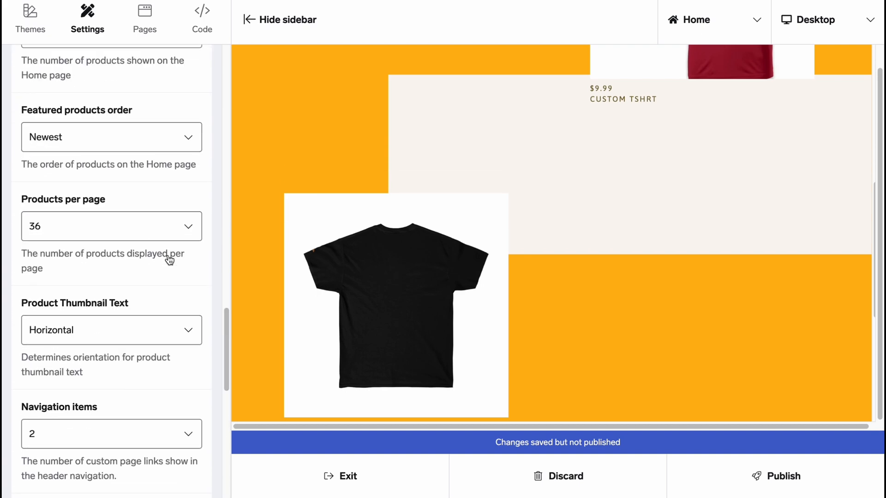
scroll("down", 3)
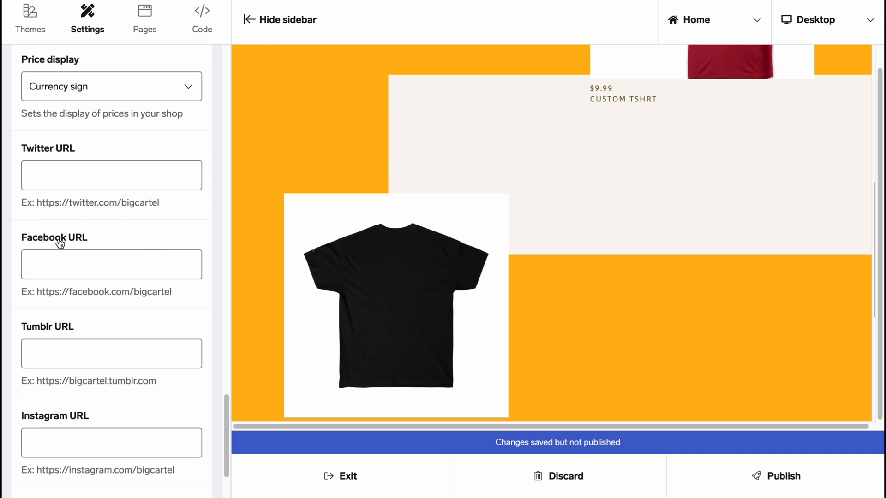
mouse_move(79, 251)
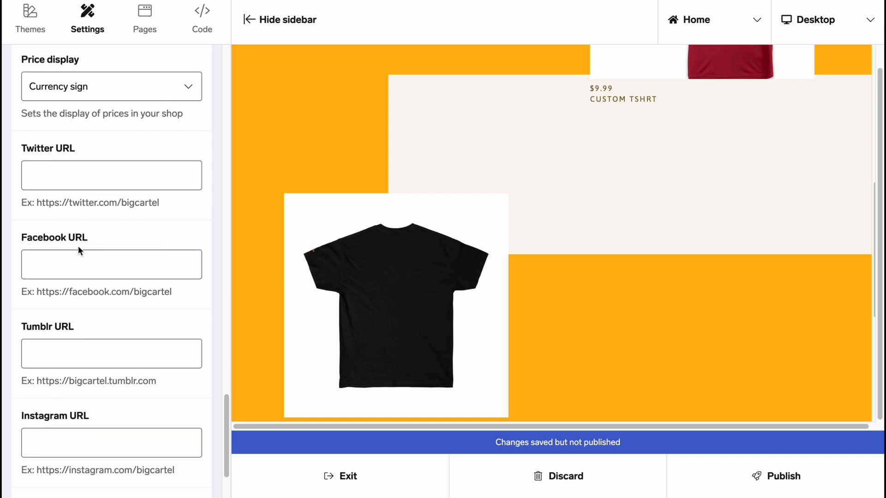
scroll("up", 3)
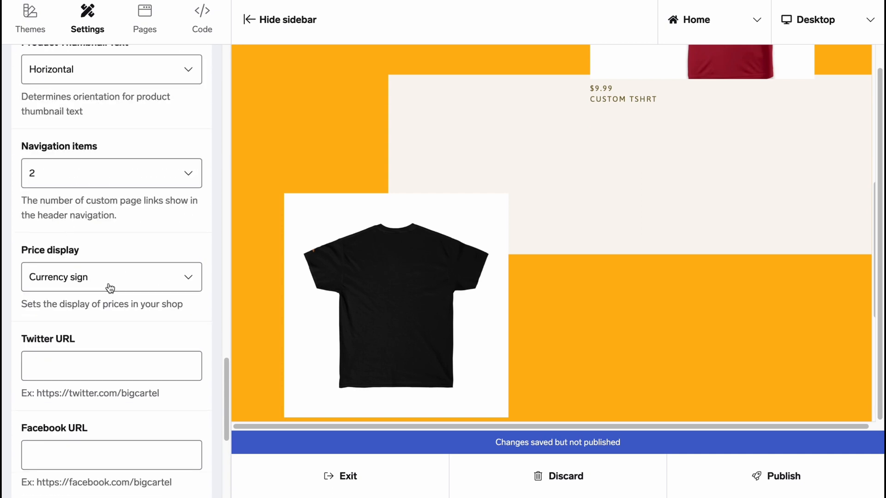
scroll("up", 3)
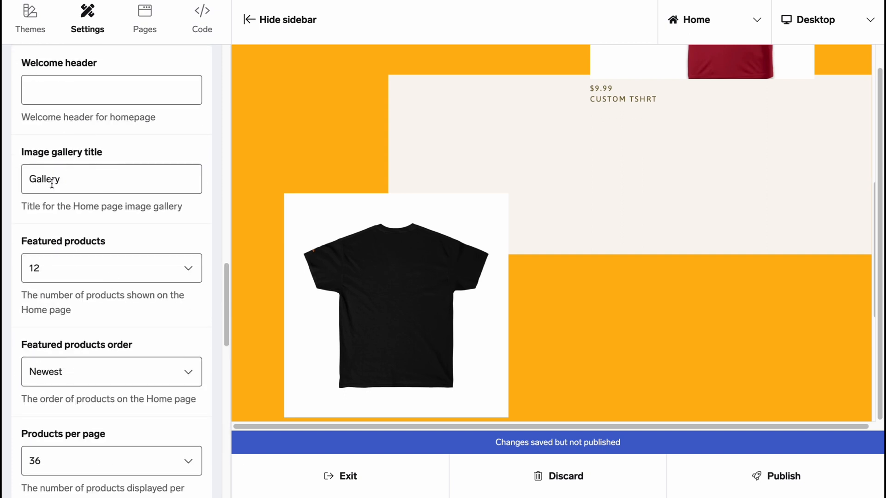
left_click(145, 18)
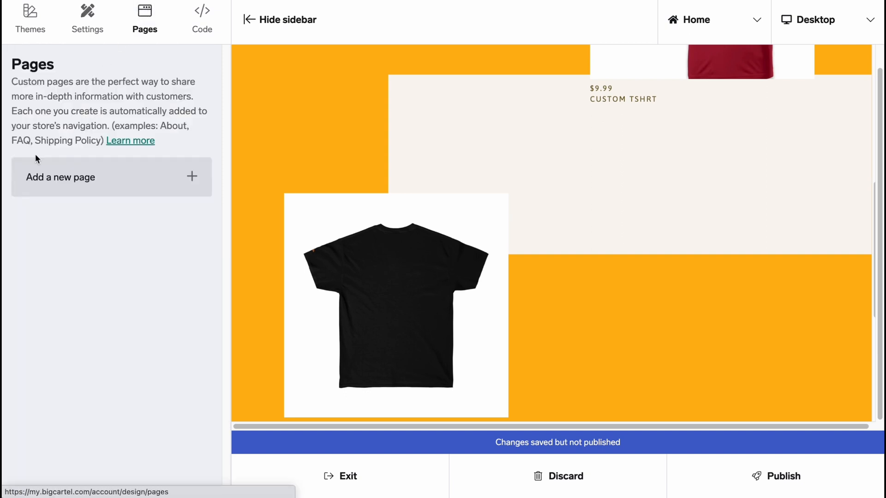
mouse_move(202, 19)
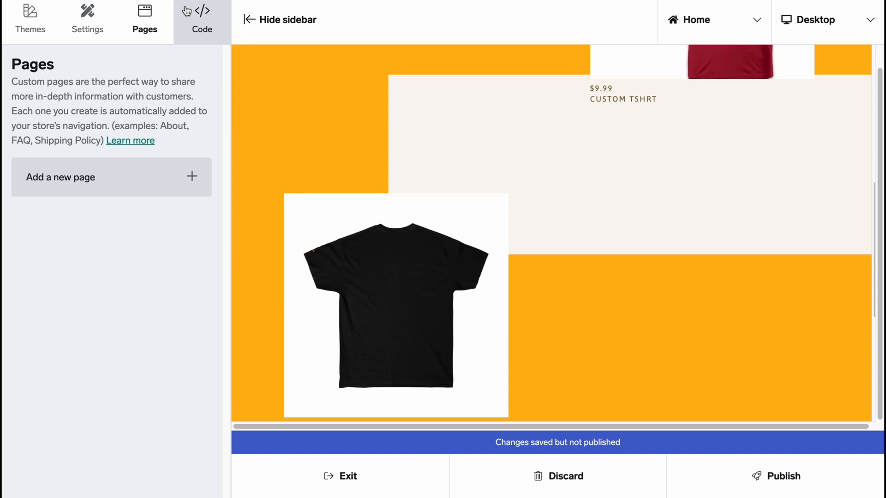
Show the theme code section and begin publishing the saved design changes
left_click(202, 16)
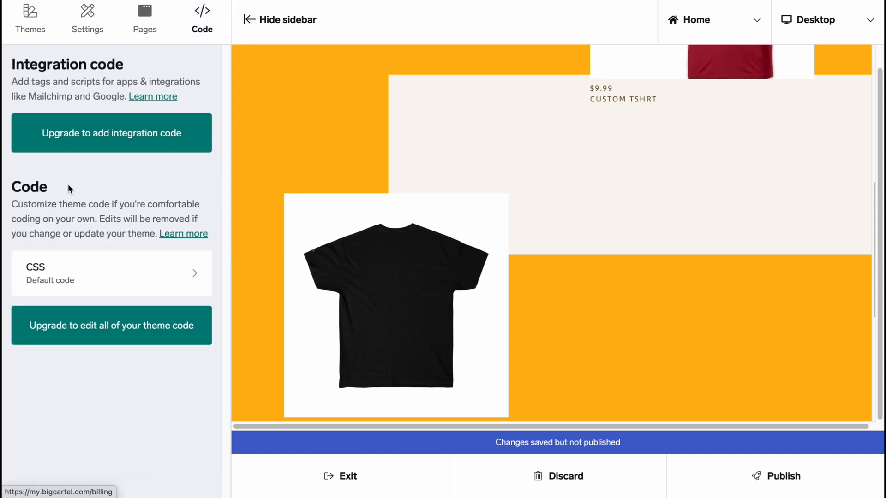
mouse_move(372, 282)
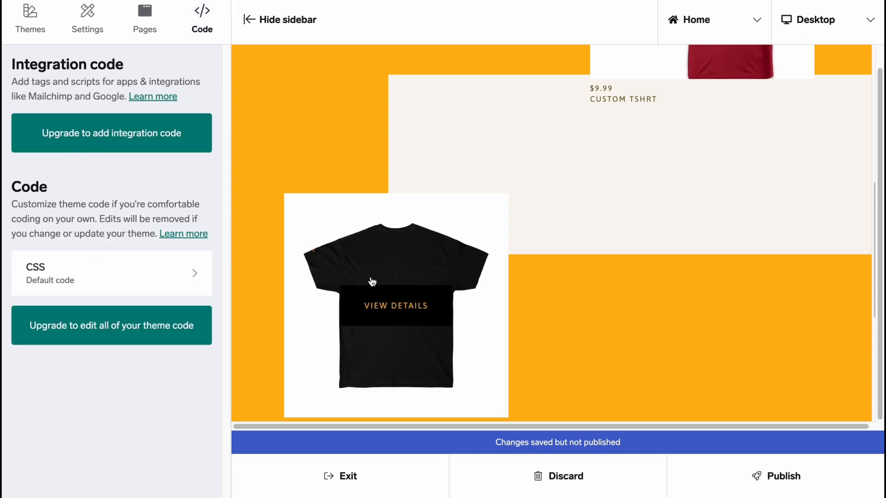
left_click(783, 476)
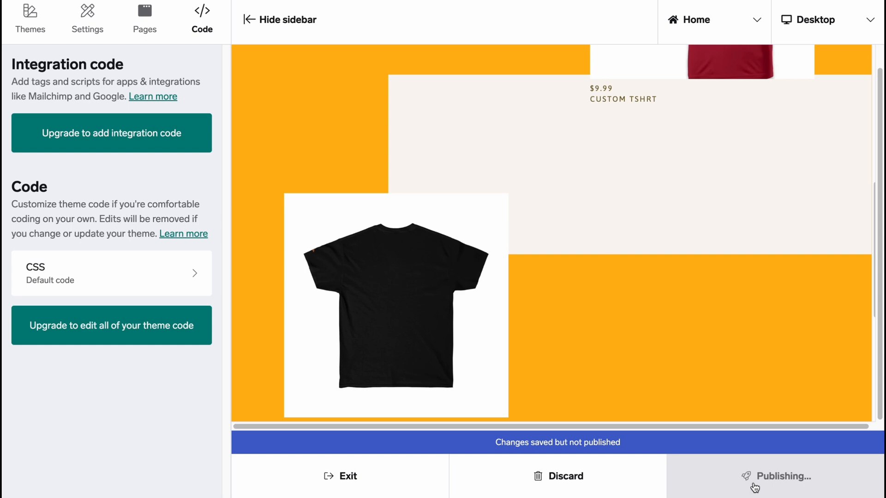
Confirm the changes are published, then preview the store in phone size
left_click(777, 476)
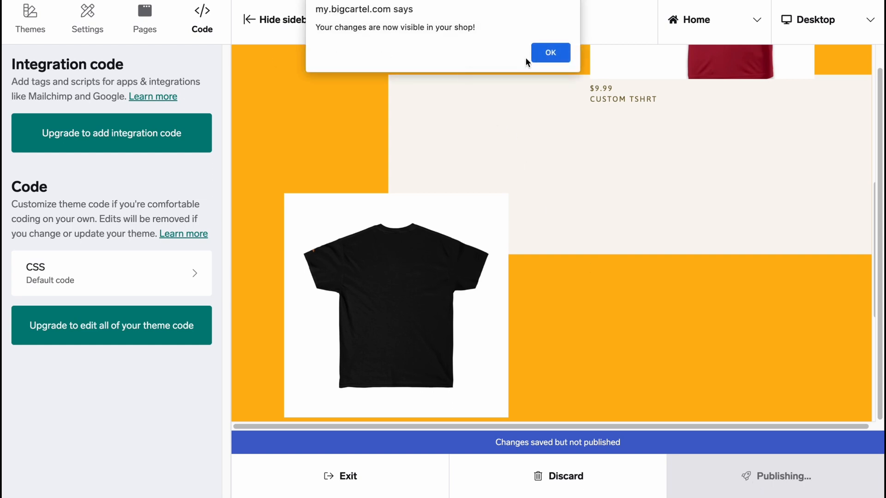
left_click(549, 52)
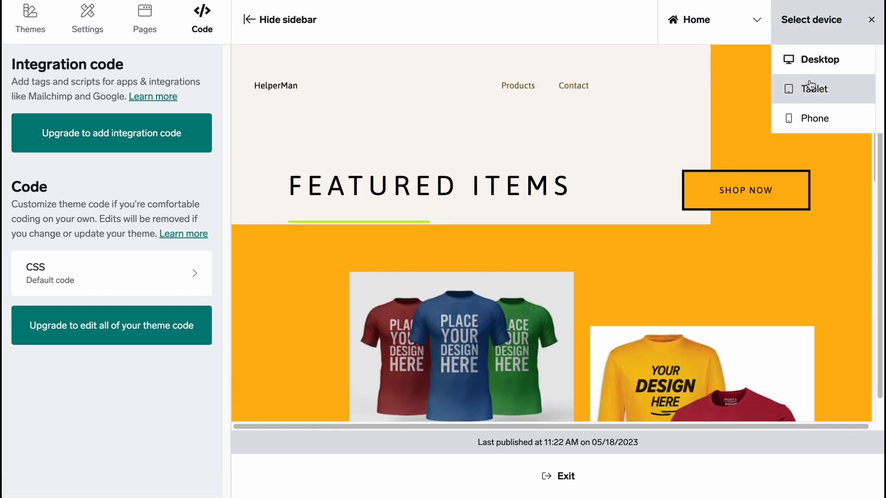
left_click(815, 118)
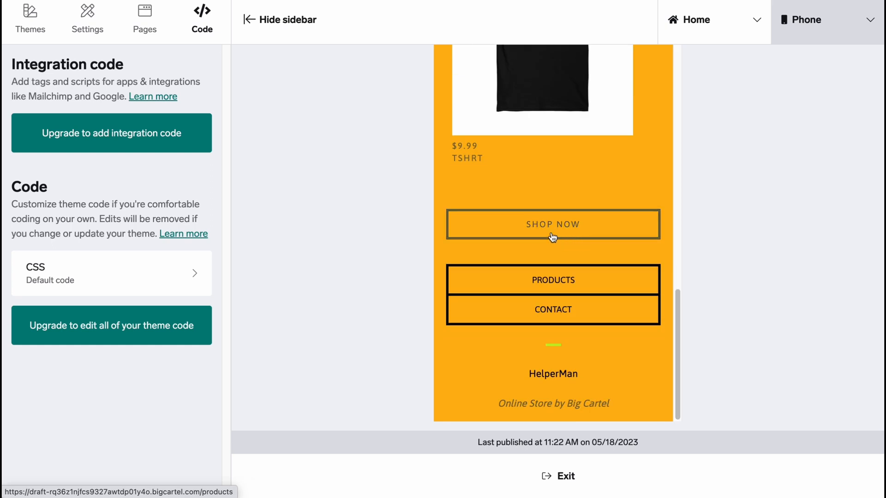
mouse_move(602, 251)
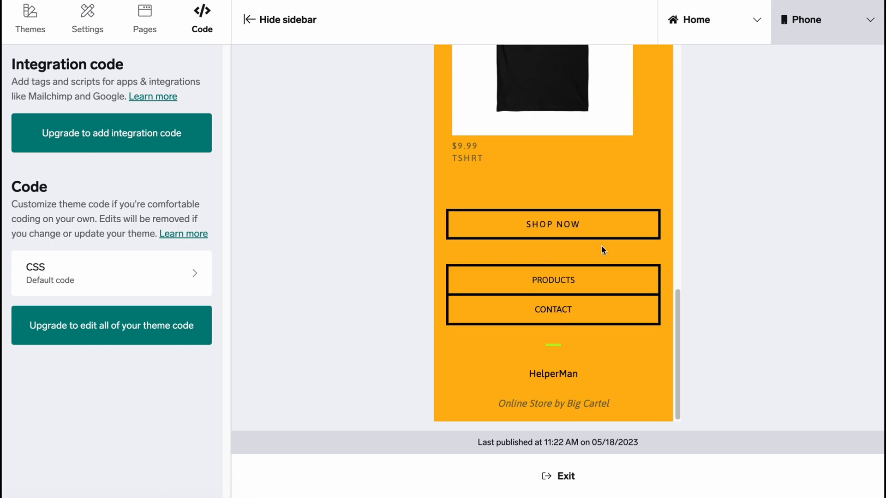
mouse_move(571, 218)
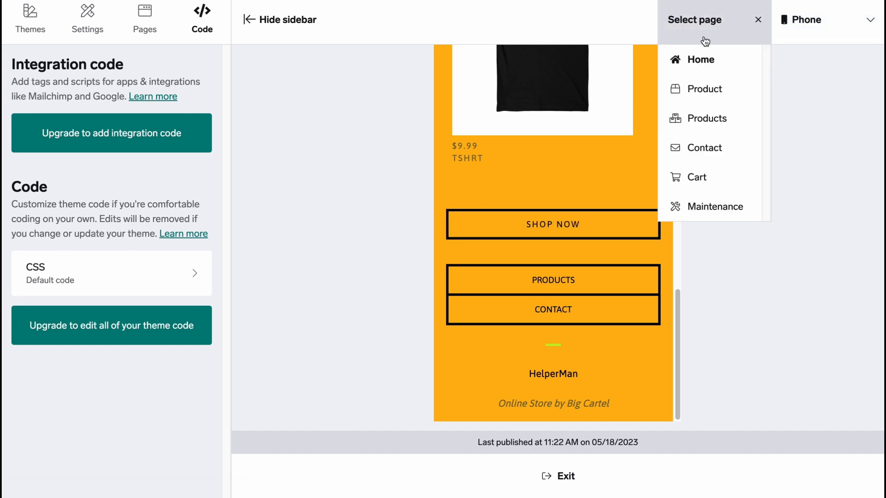
mouse_move(316, 198)
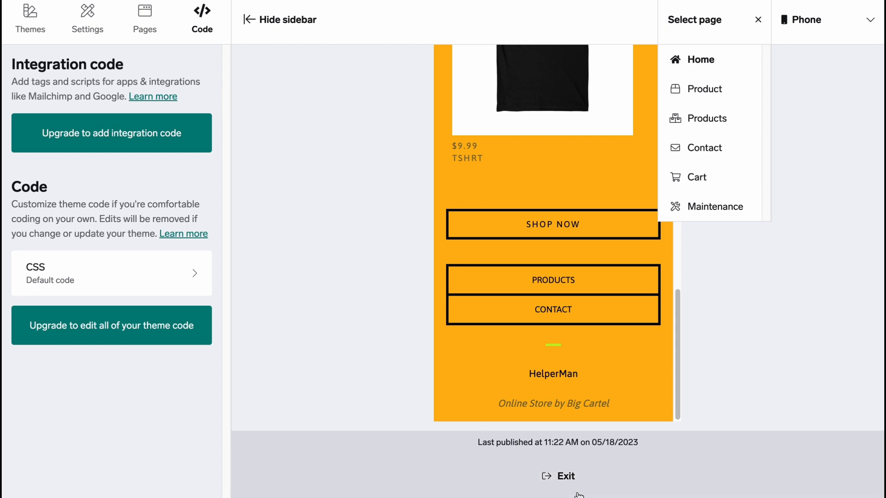
Leave the theme editor and go to the live helperman.bigcartel.com store
left_click(564, 476)
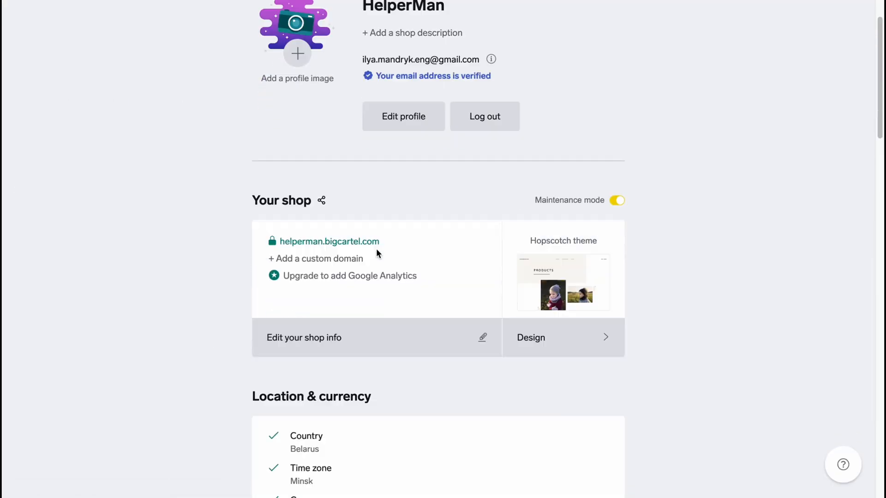
scroll("down", 3)
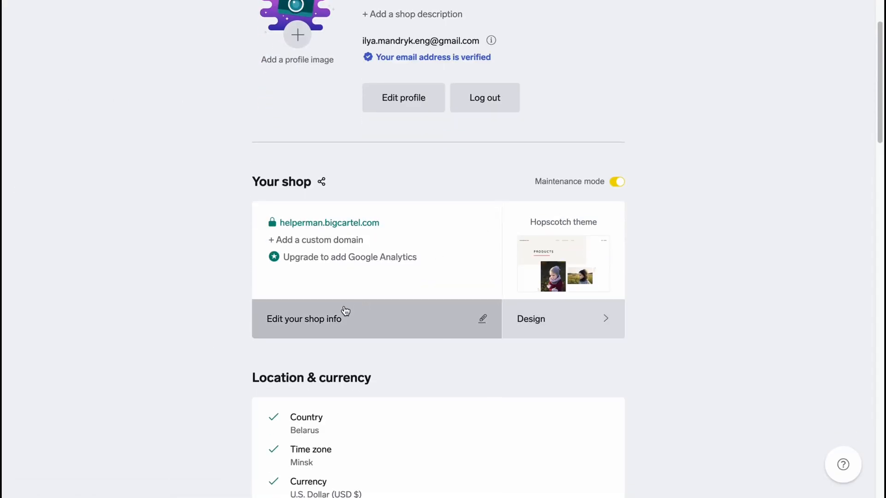
left_click(330, 223)
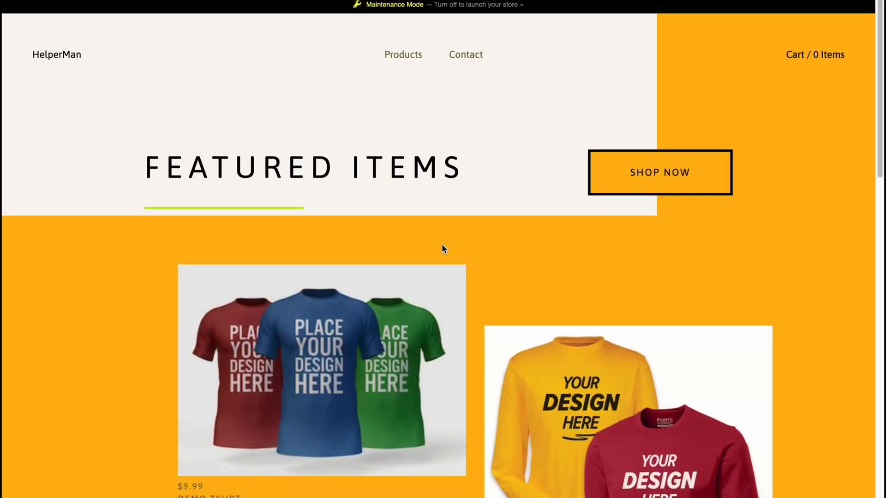
Browse the live orange storefront and view the Demo Tshrt product page
scroll("down", 3)
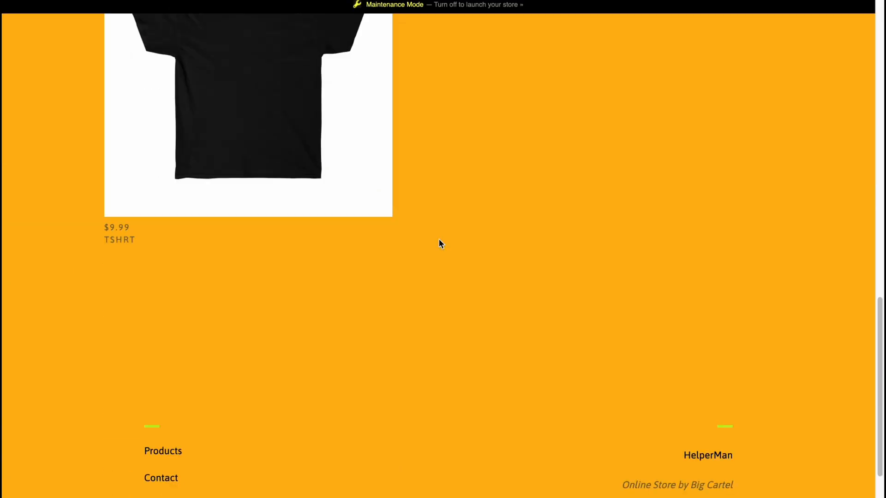
scroll("down", 3)
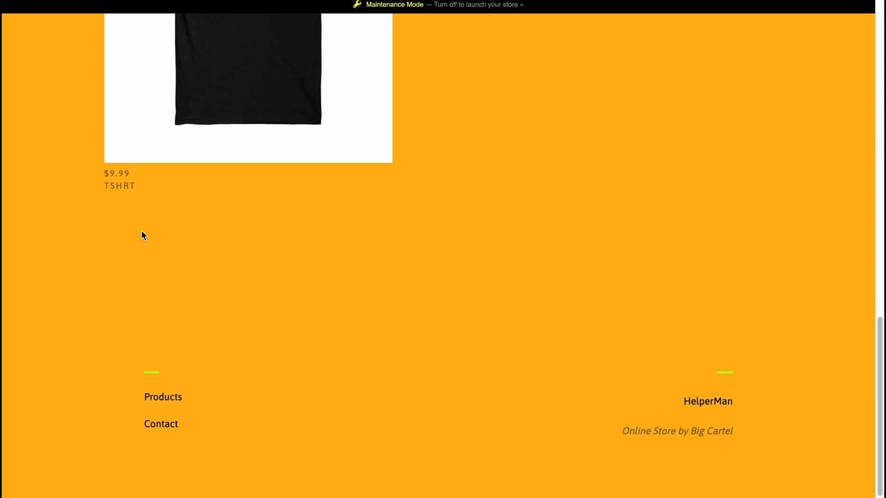
scroll("up", 3)
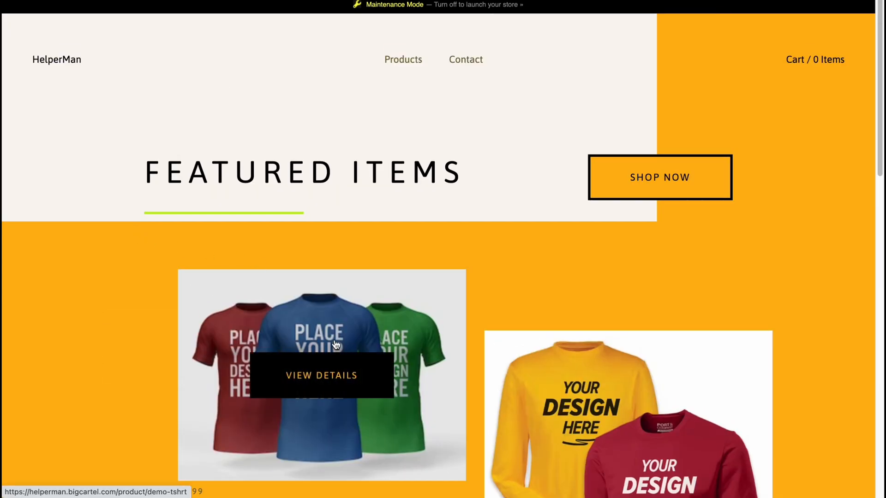
mouse_move(347, 272)
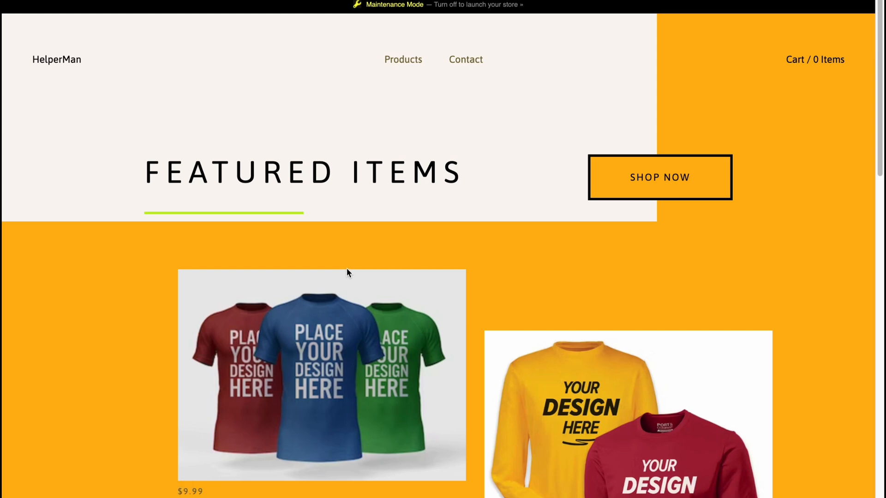
left_click(321, 374)
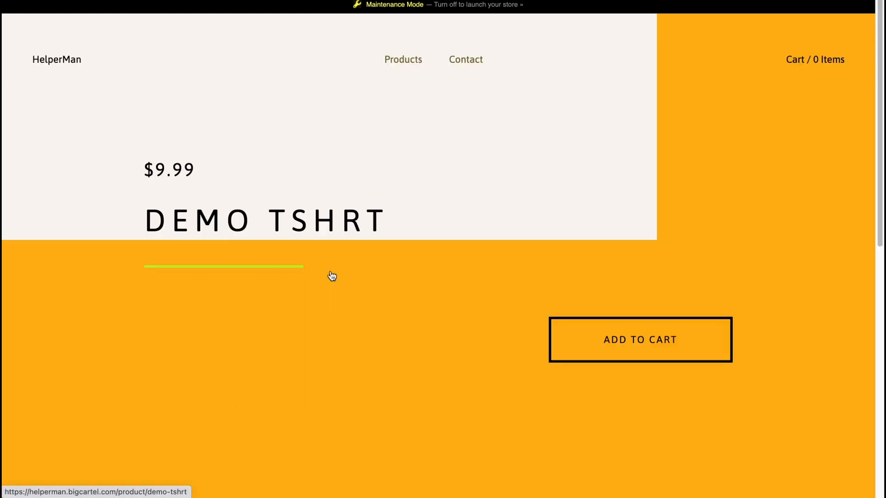
scroll("down", 3)
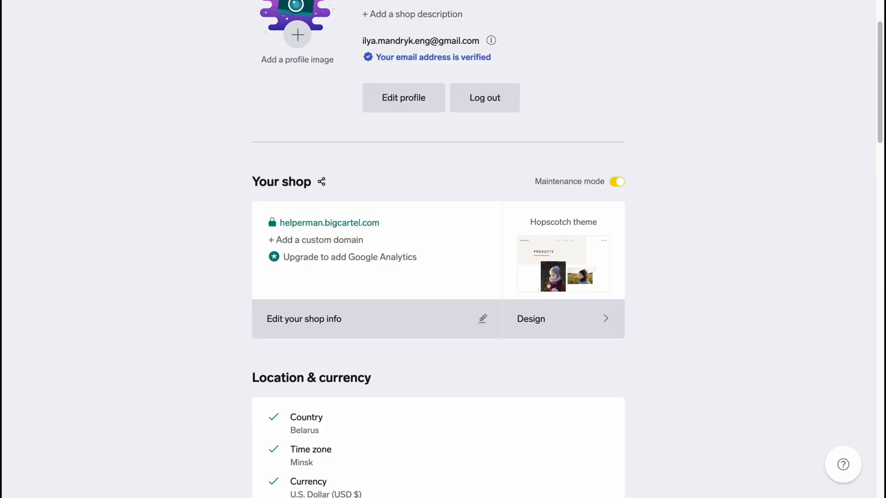
mouse_move(381, 264)
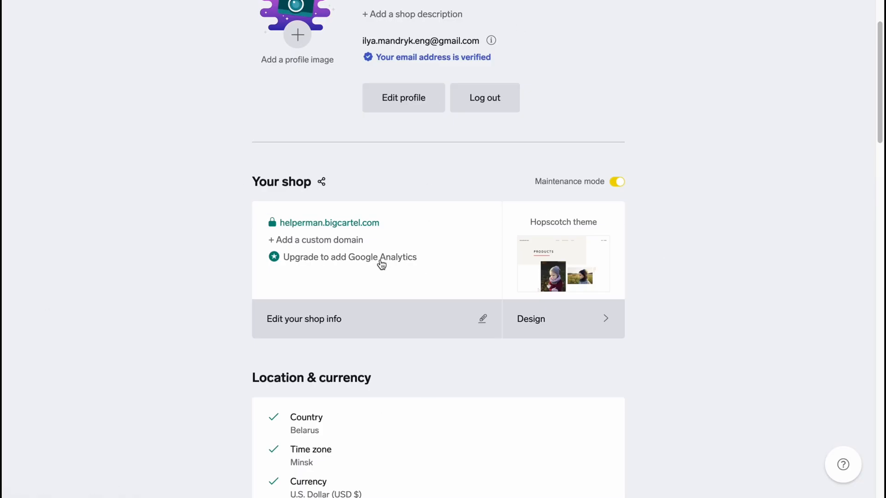
Scroll the account page toward the shop info section
scroll("down", 3)
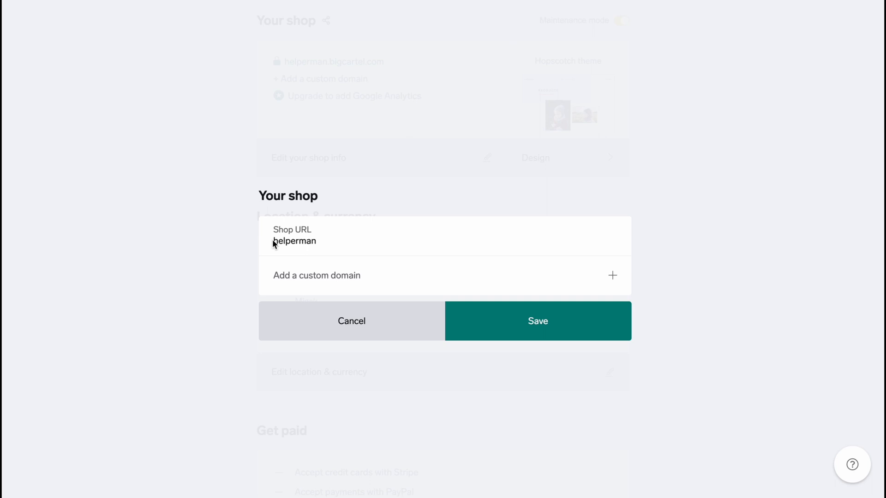
mouse_move(322, 272)
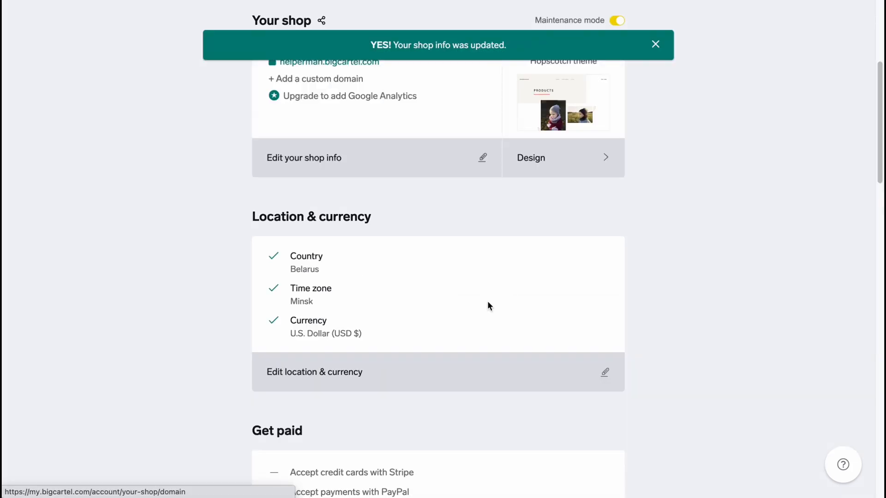
scroll("down", 3)
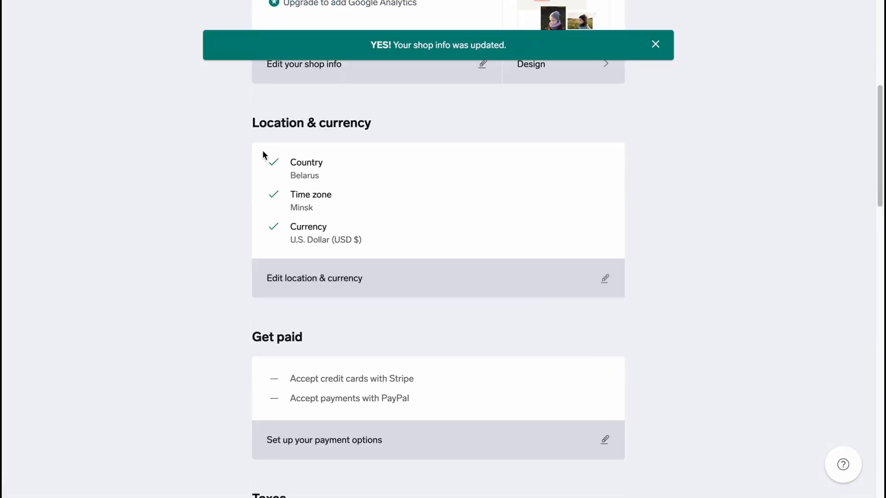
scroll("down", 3)
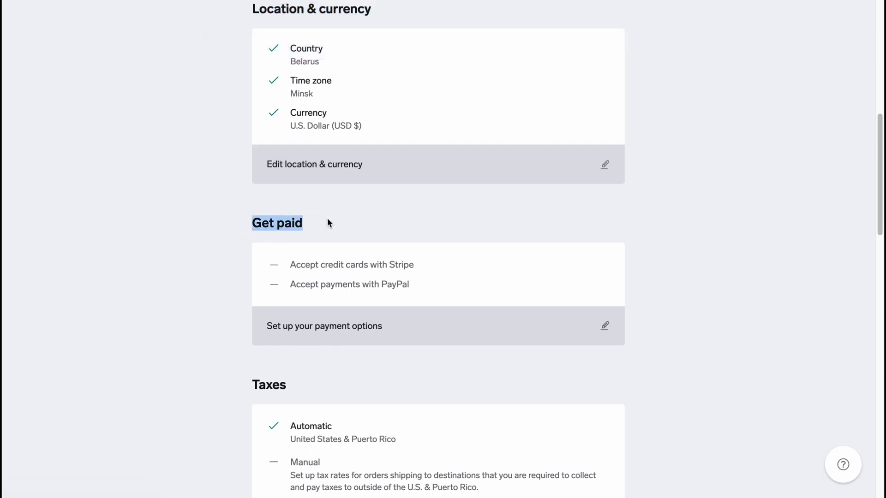
left_click(298, 265)
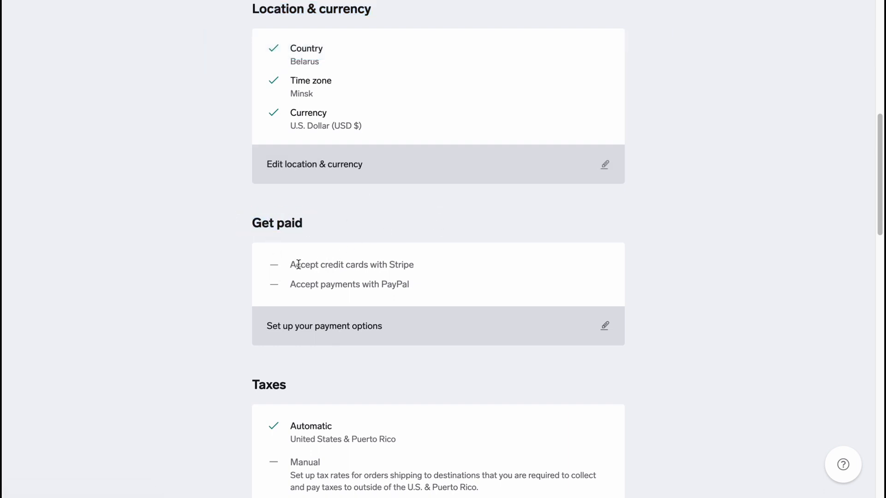
mouse_move(319, 285)
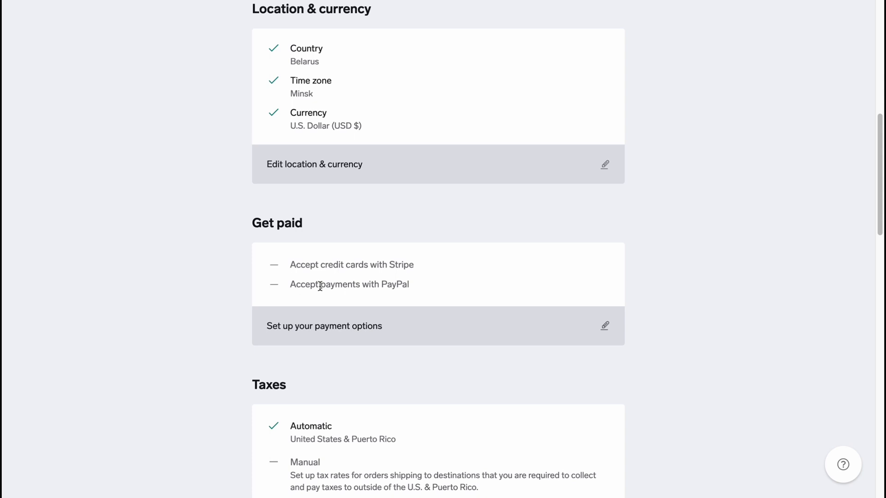
scroll("down", 3)
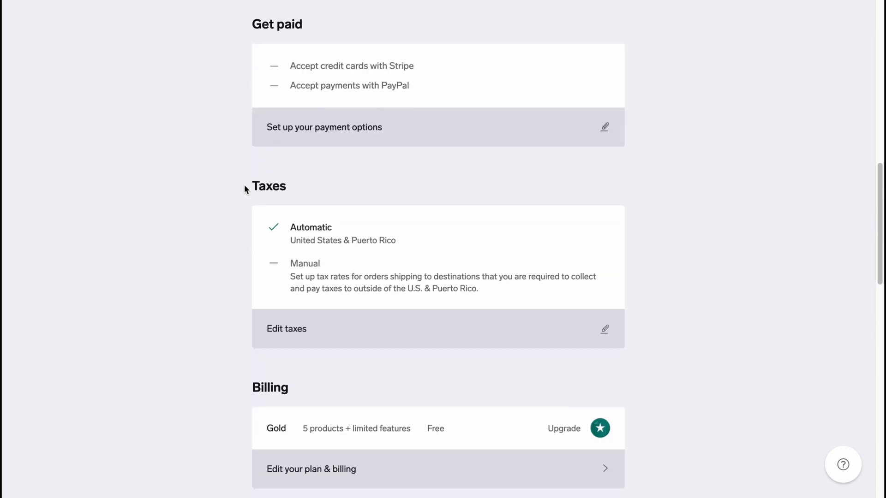
mouse_move(255, 233)
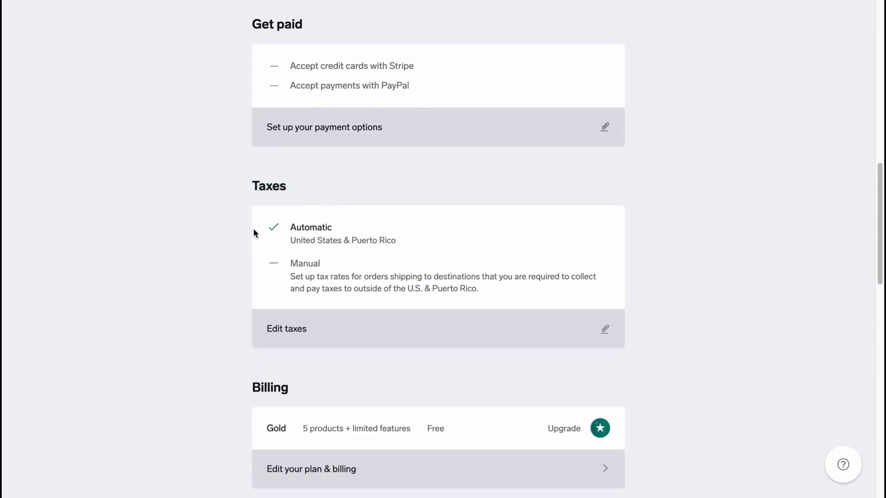
mouse_move(327, 240)
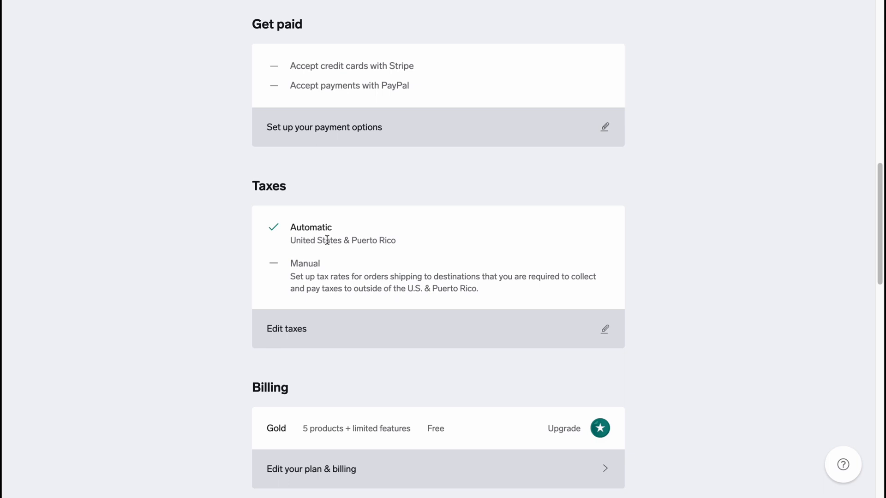
scroll("down", 3)
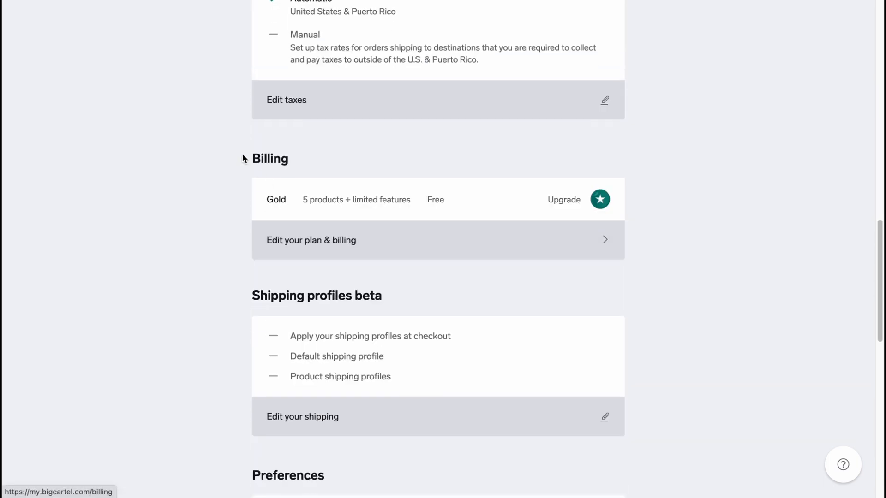
double_click(269, 158)
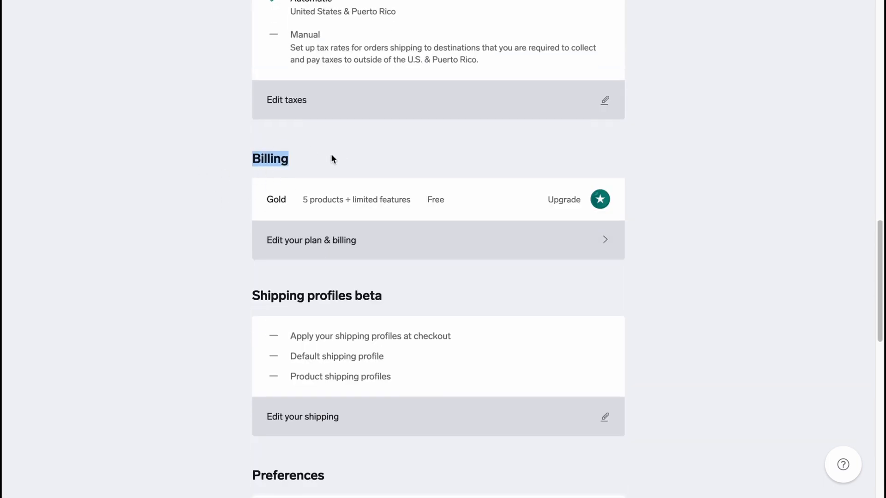
scroll("down", 3)
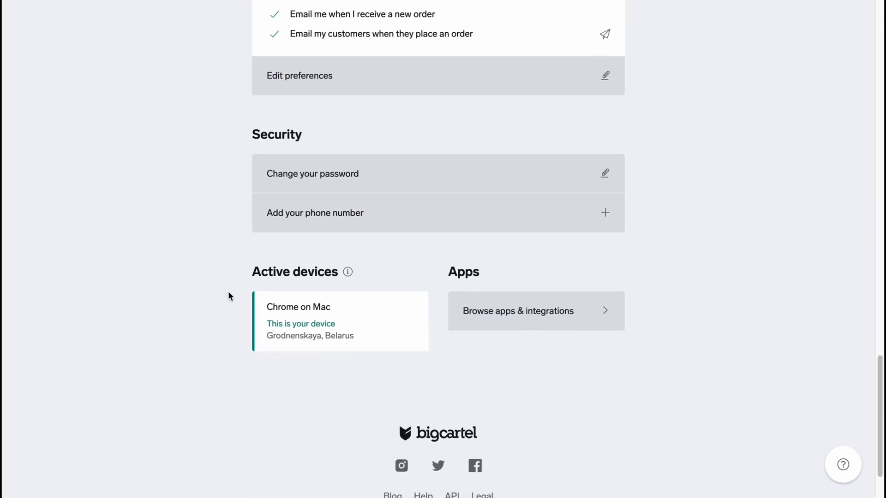
scroll("up", 3)
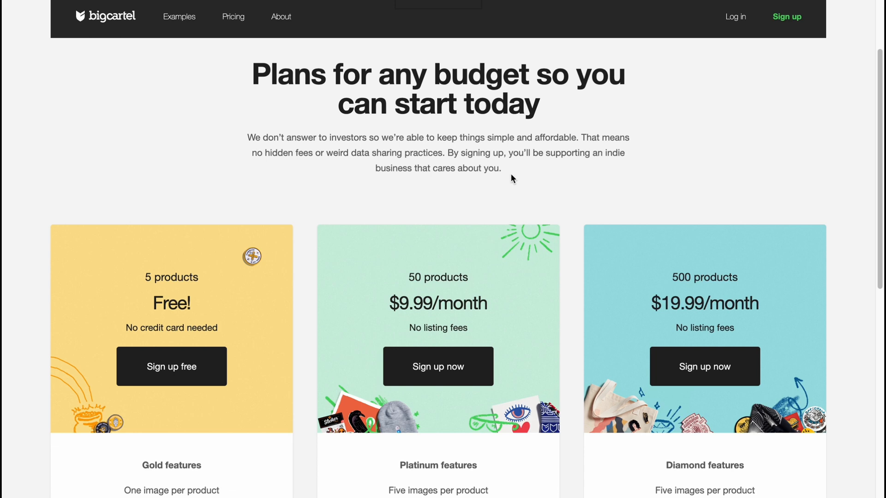
mouse_move(520, 172)
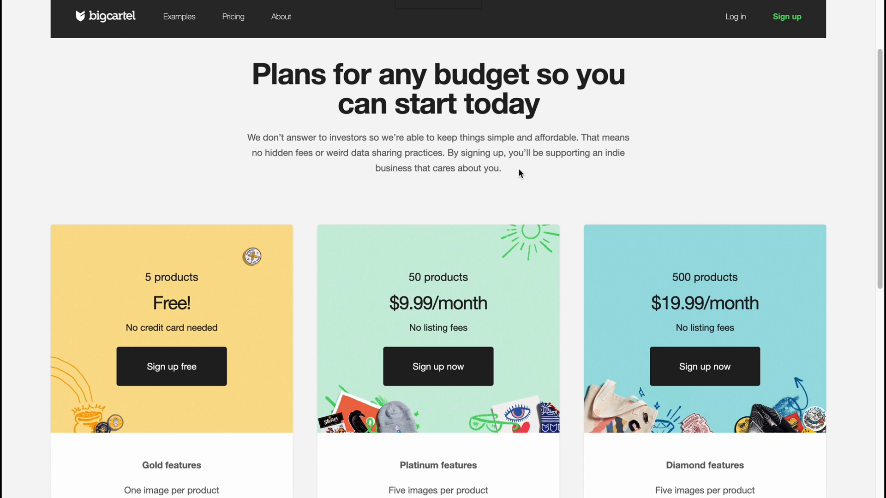
mouse_move(180, 265)
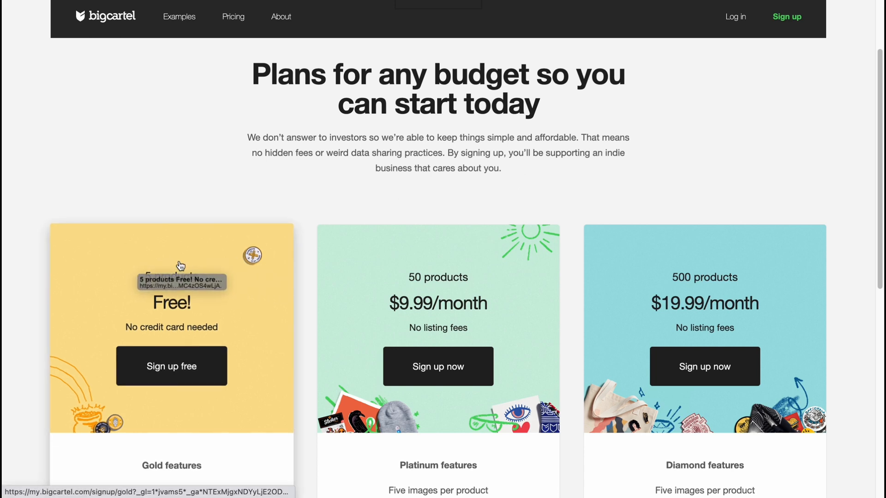
Scroll through the Gold, Platinum and Diamond plan feature lists on the pricing page
scroll("down", 3)
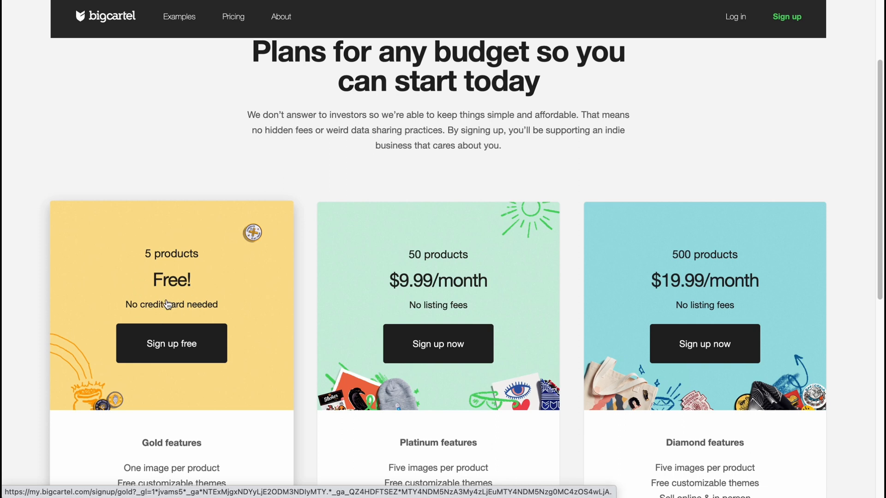
scroll("down", 3)
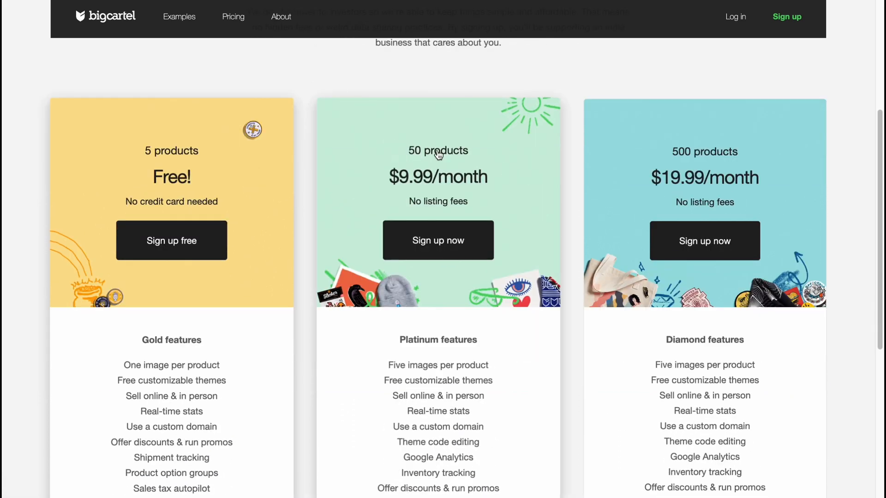
mouse_move(431, 180)
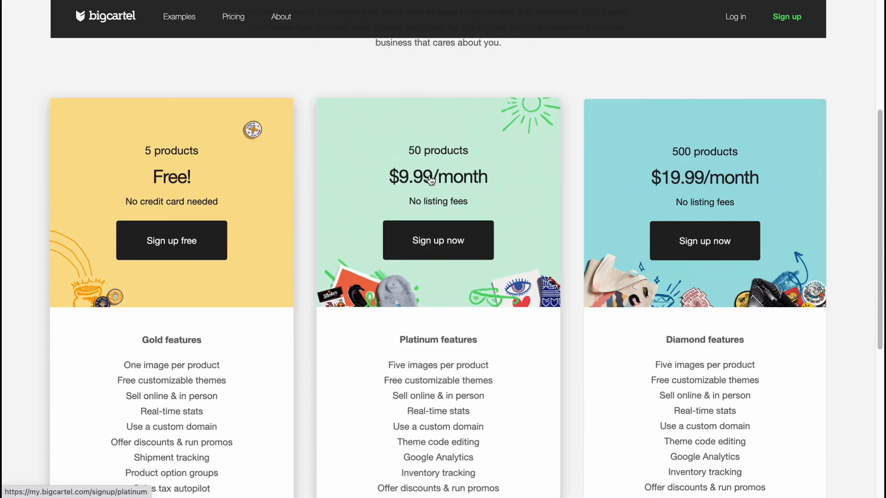
mouse_move(685, 145)
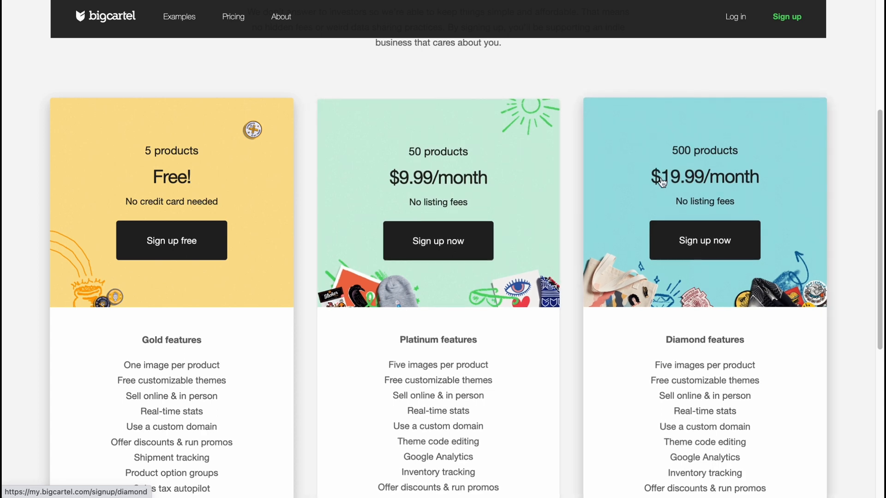
scroll("down", 3)
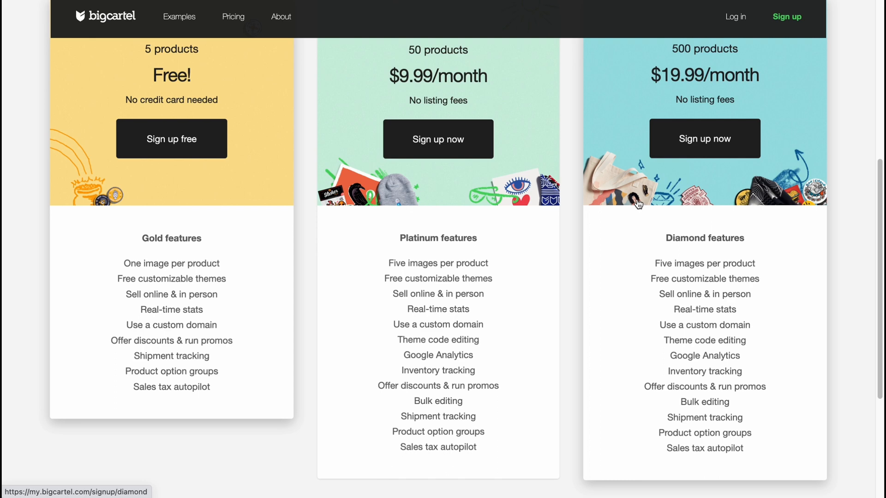
mouse_move(654, 222)
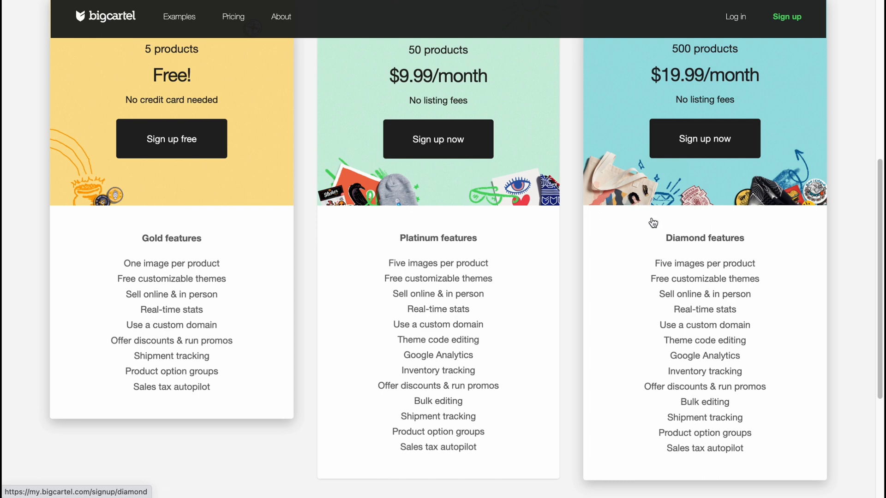
scroll("down", 3)
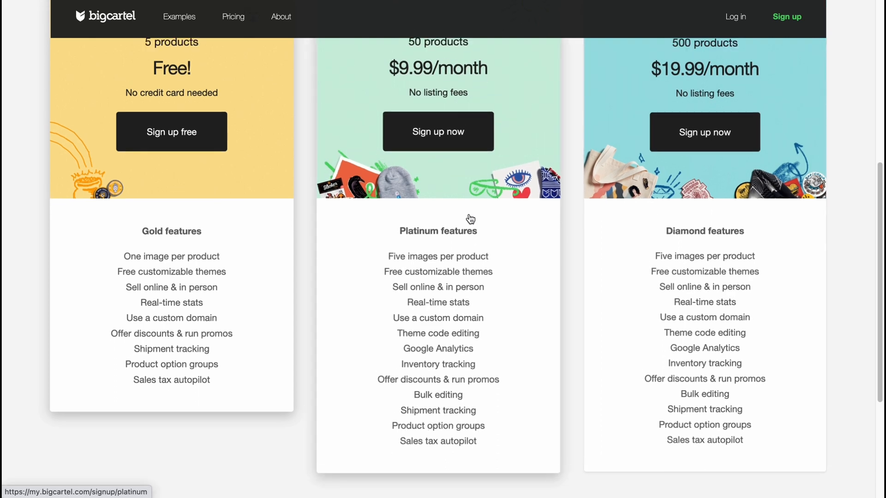
scroll("up", 3)
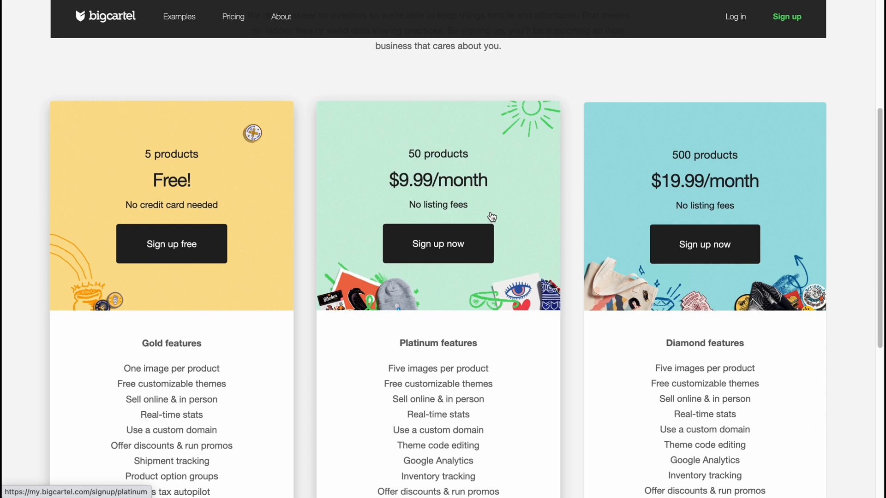
scroll("down", 3)
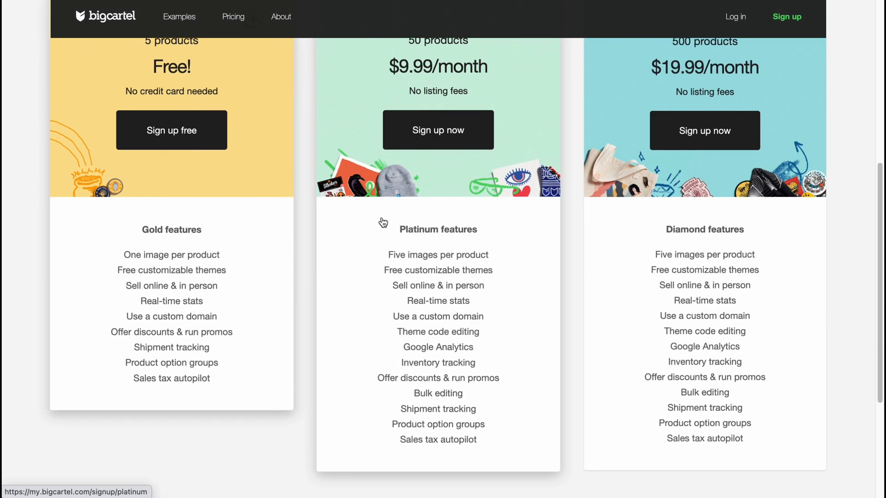
scroll("down", 3)
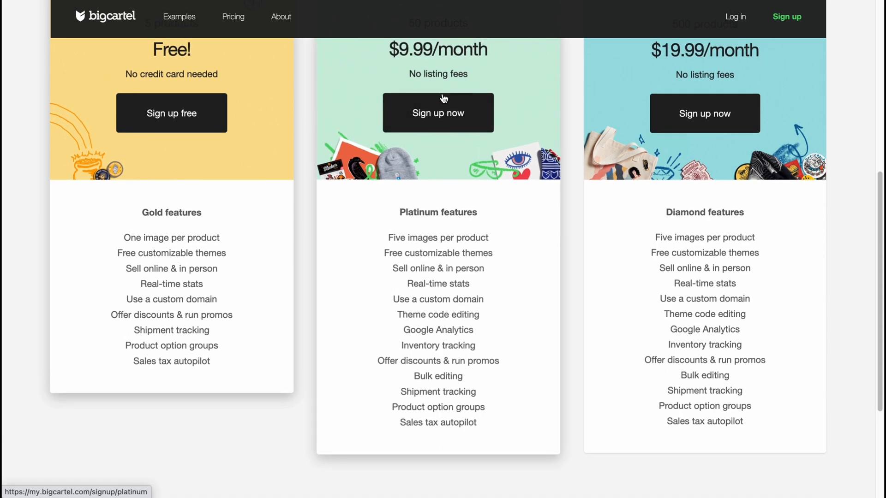
scroll("down", 3)
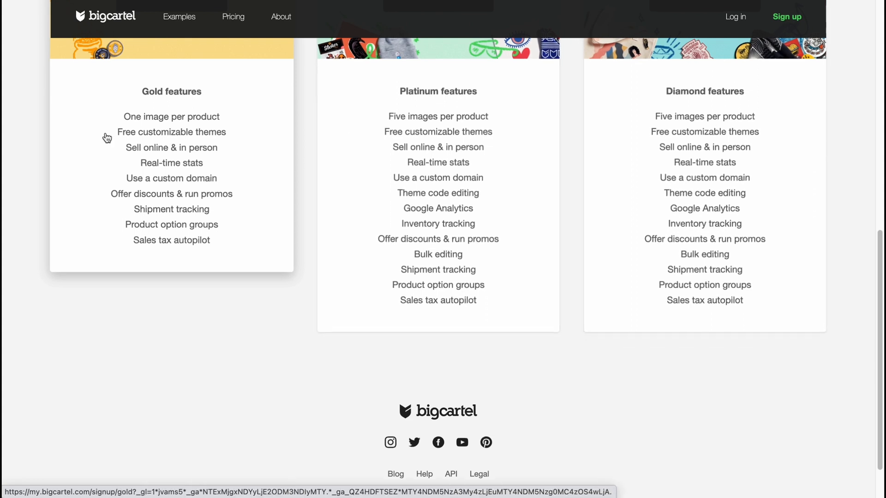
mouse_move(194, 156)
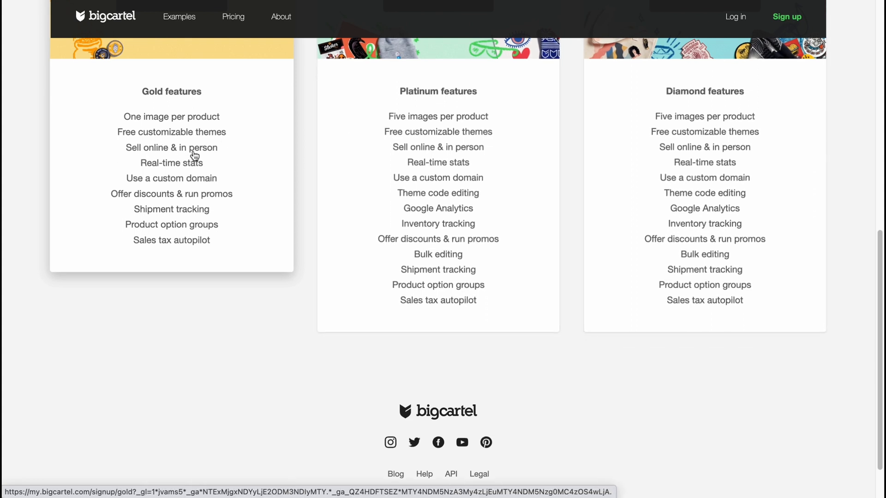
mouse_move(195, 168)
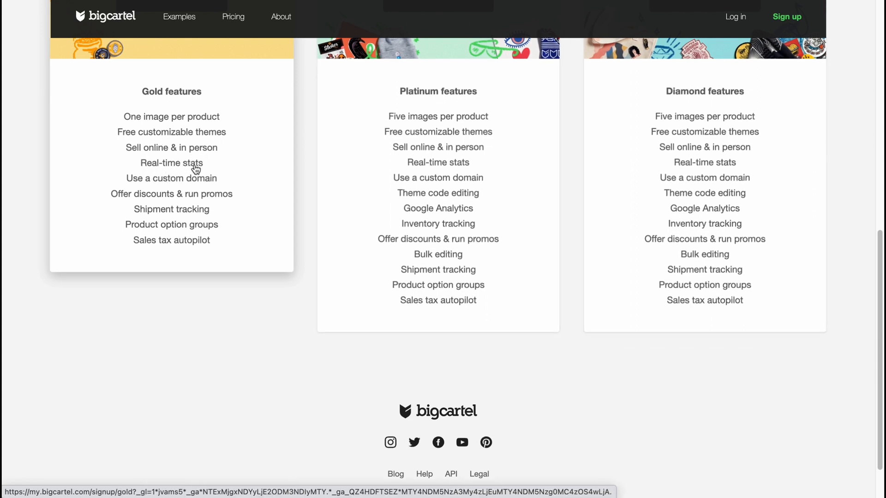
mouse_move(204, 197)
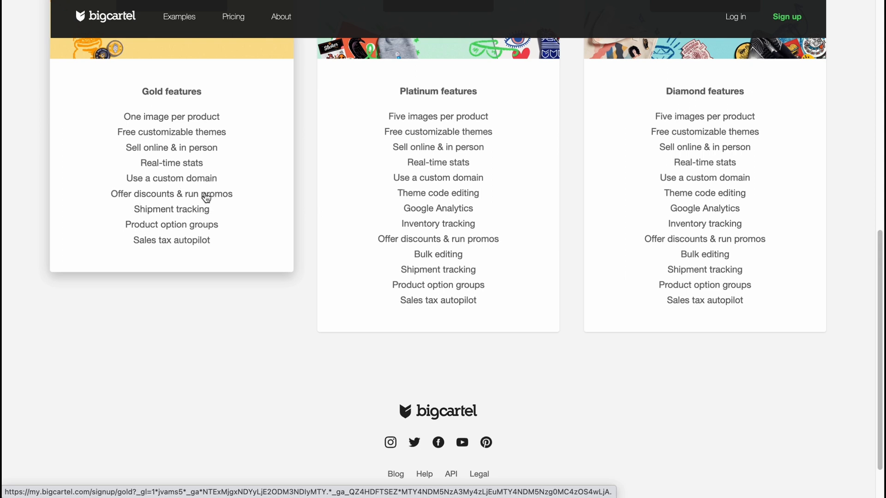
mouse_move(200, 220)
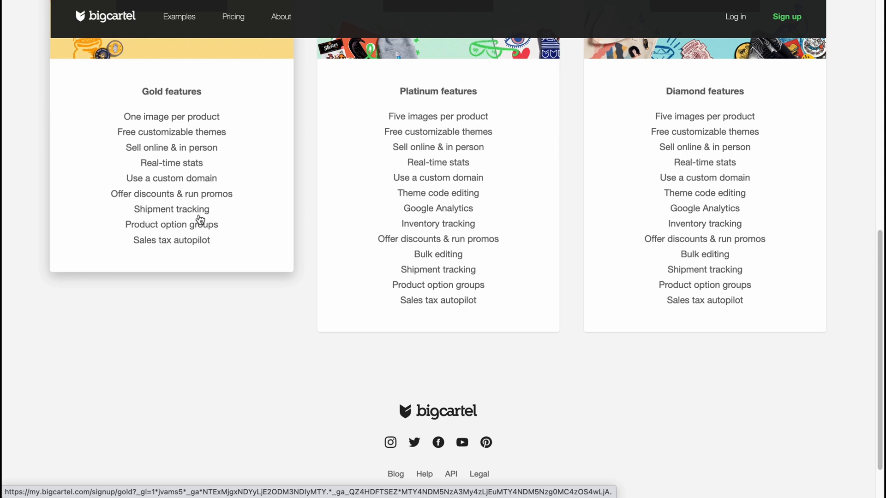
mouse_move(133, 261)
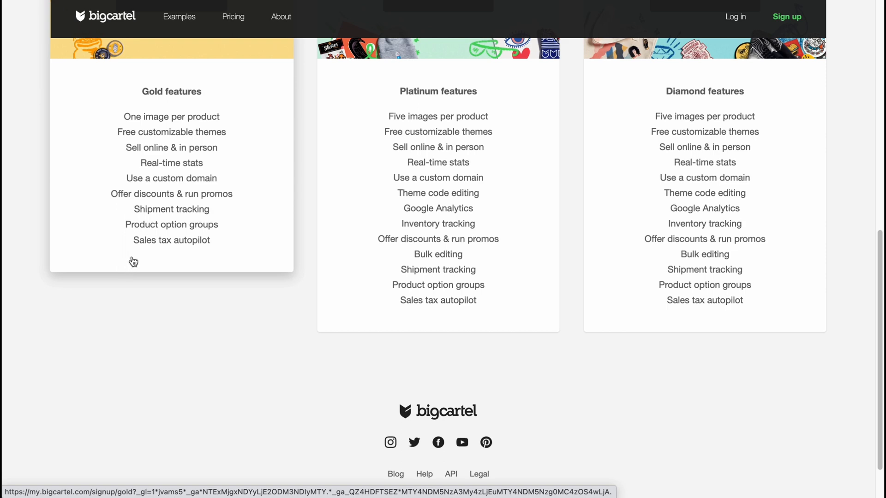
scroll("down", 3)
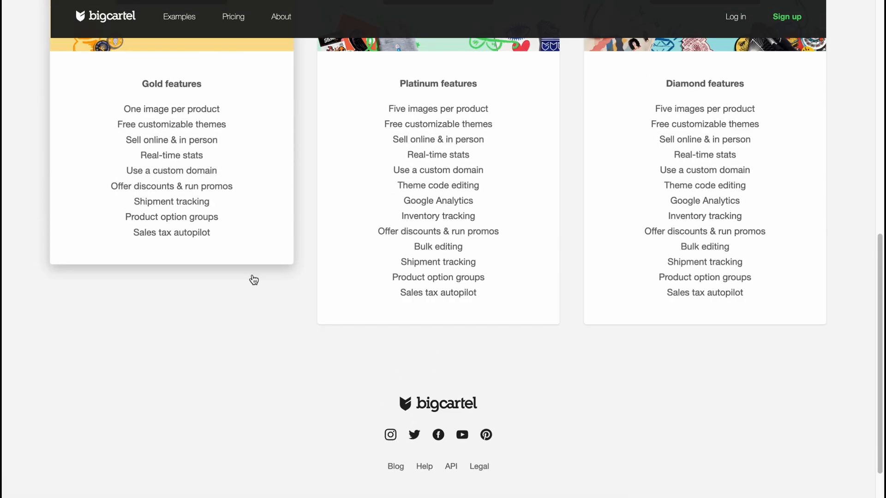
scroll("up", 3)
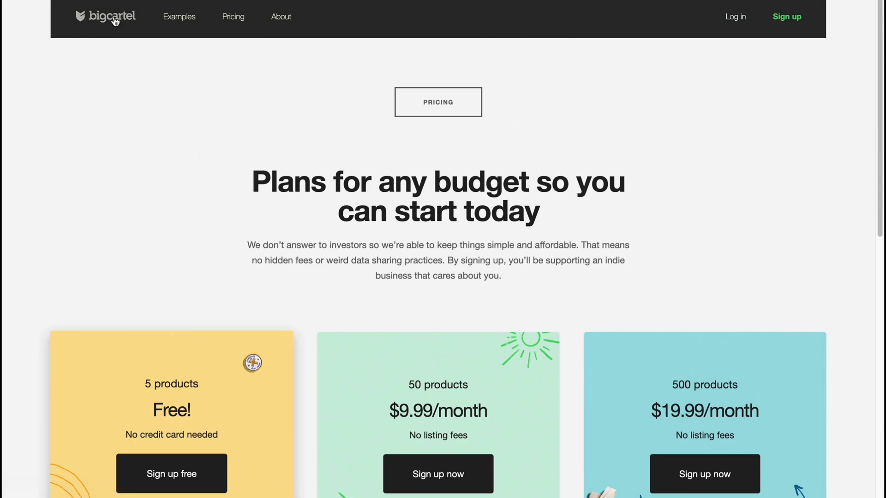
Return to the store admin and bring up the dashboard's getting-started checklist
left_click(105, 16)
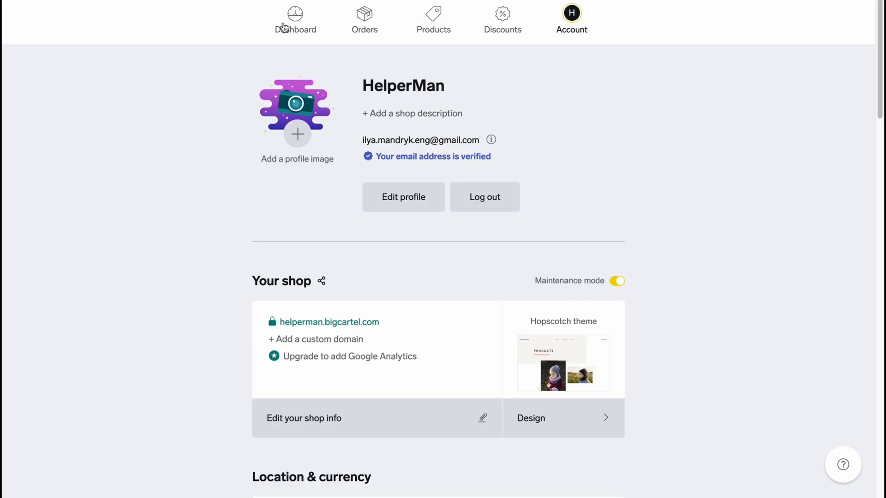
left_click(296, 18)
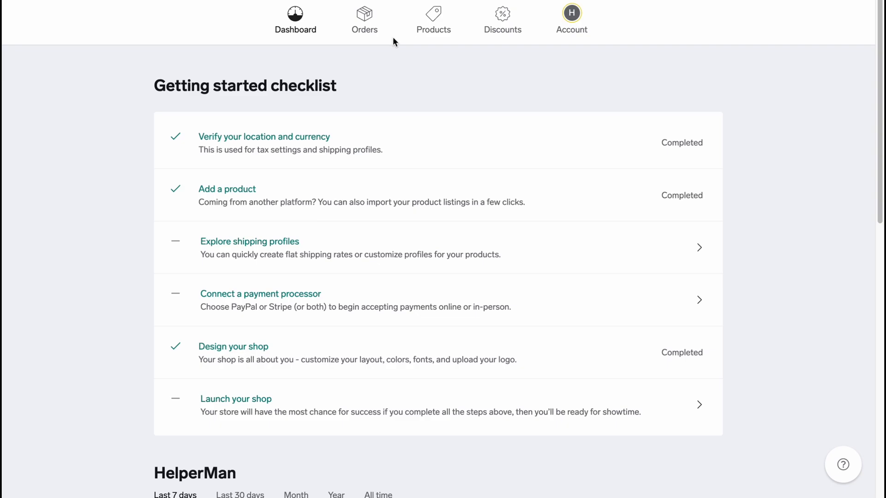